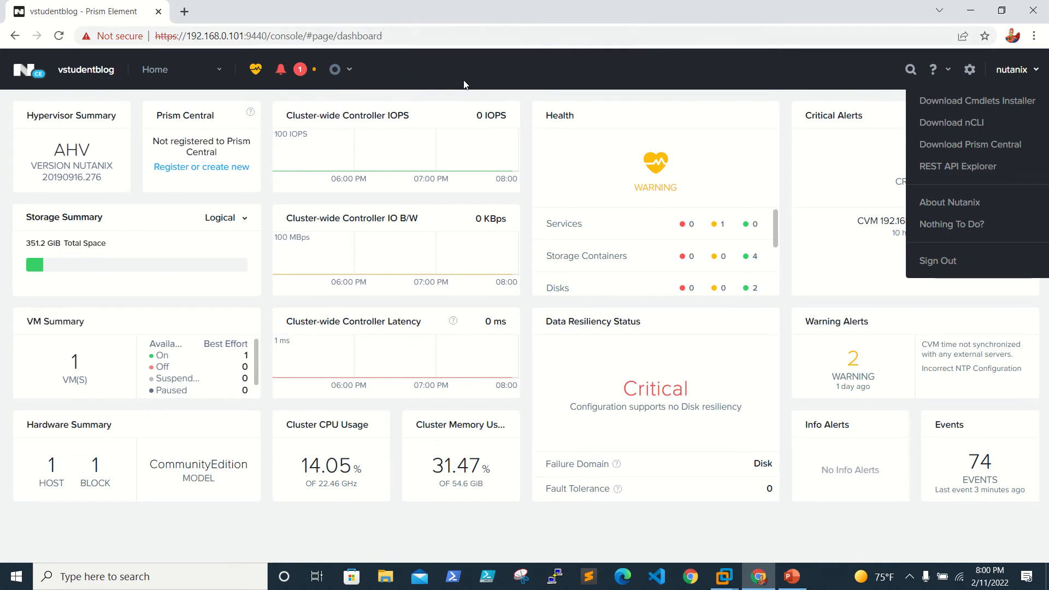
mouse_move(735, 23)
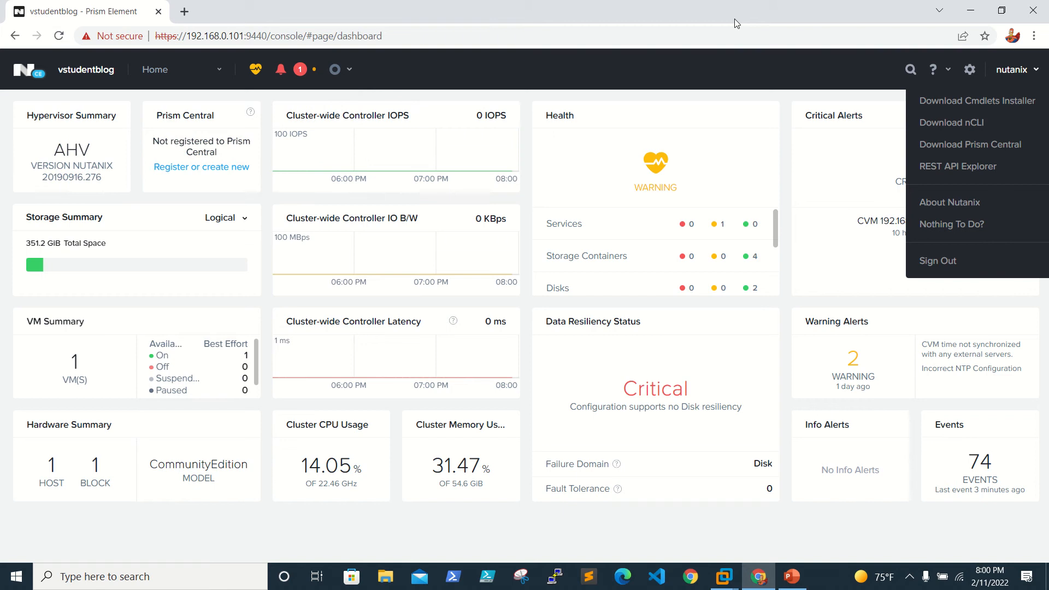
mouse_move(1034, 66)
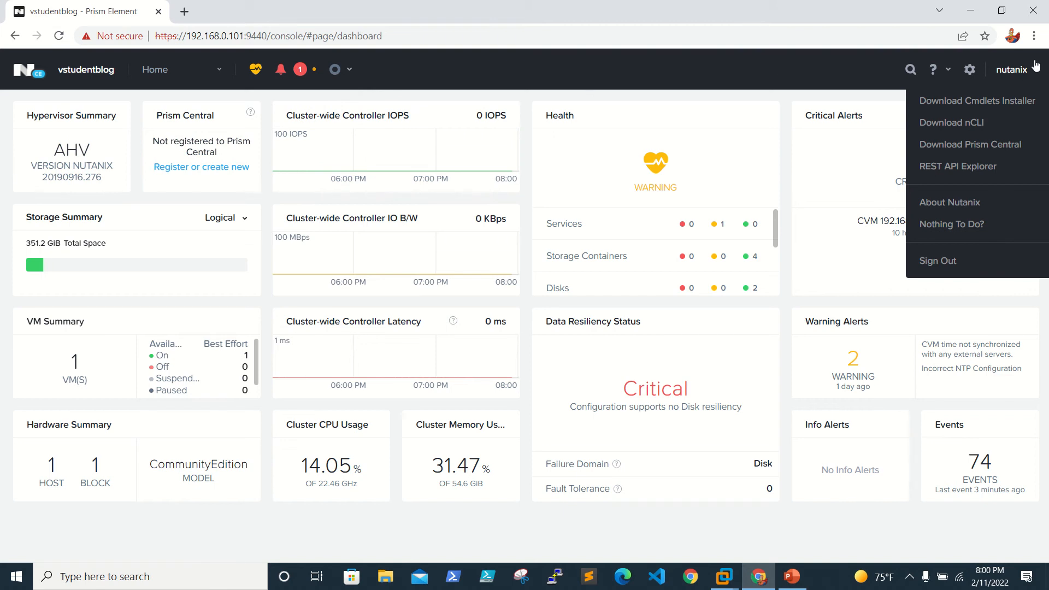
- Dismiss the nutanix user menu so the cluster home dashboard shows fully
click(827, 82)
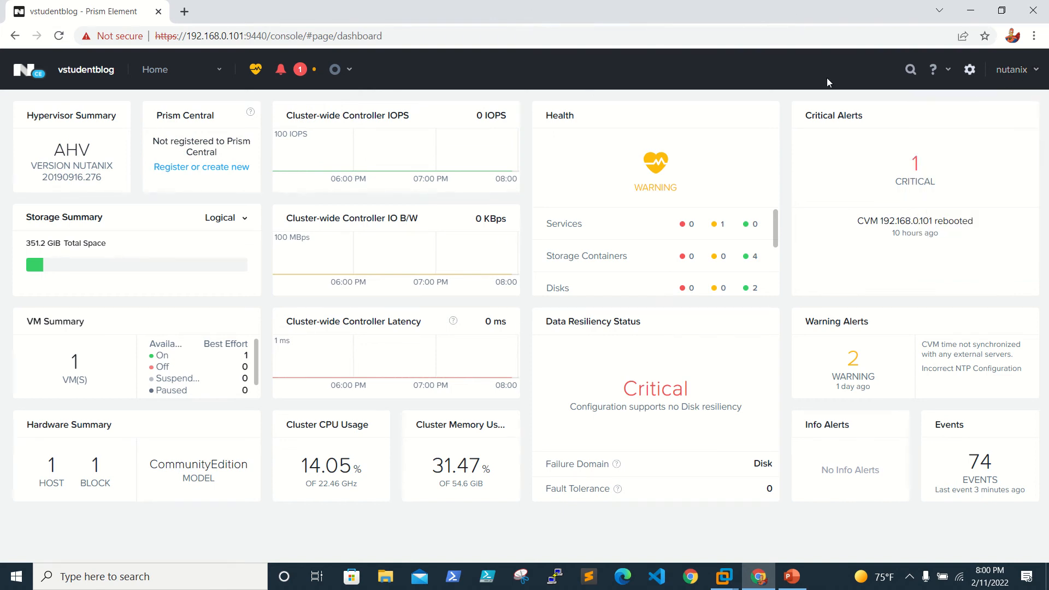
mouse_move(779, 103)
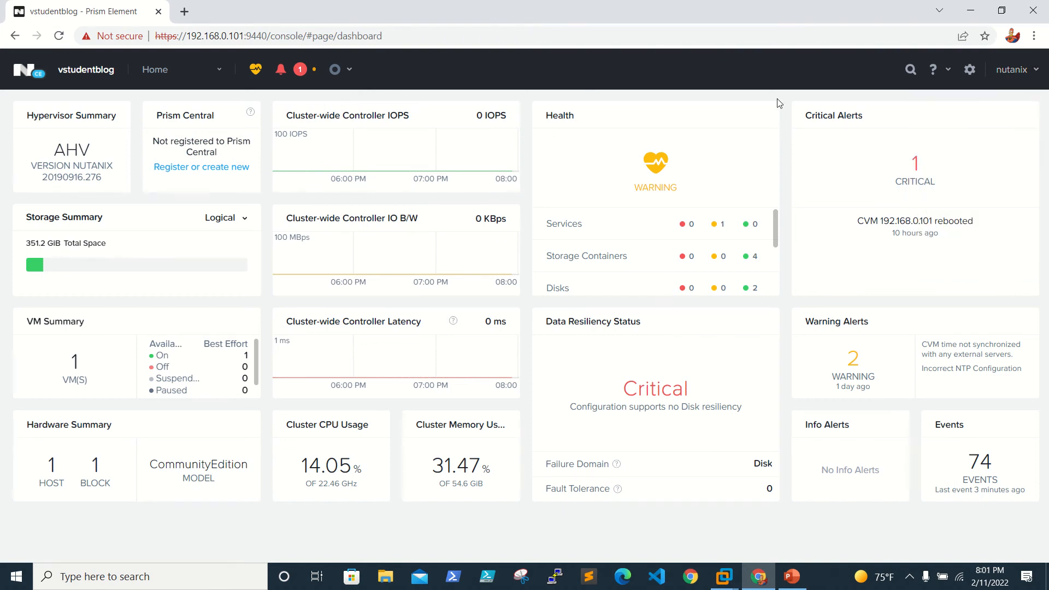
mouse_move(410, 61)
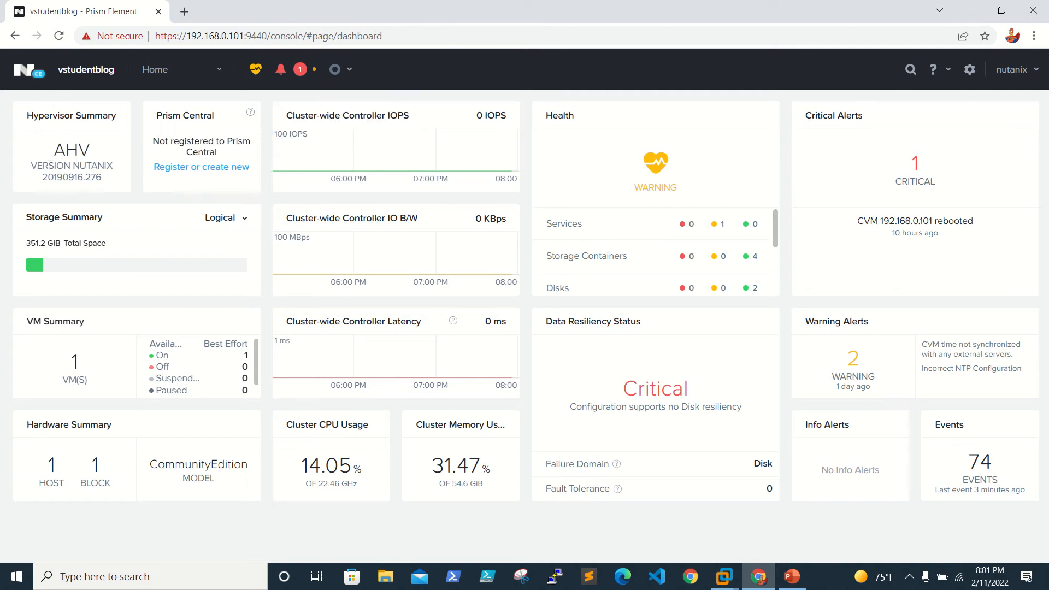
mouse_move(302, 258)
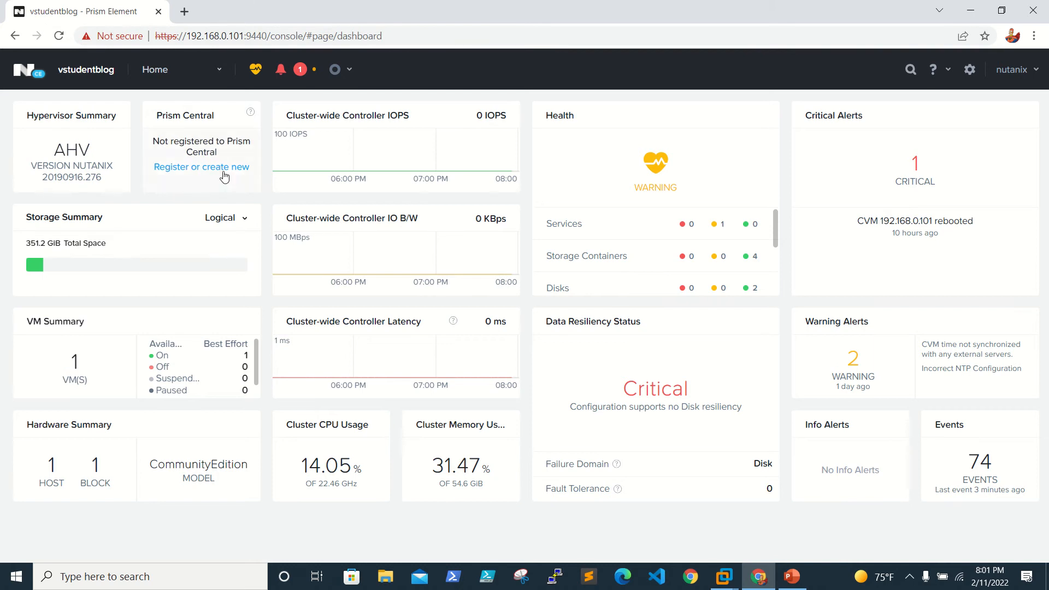
- Navigate from Home to the Storage section via the console sections list
click(220, 69)
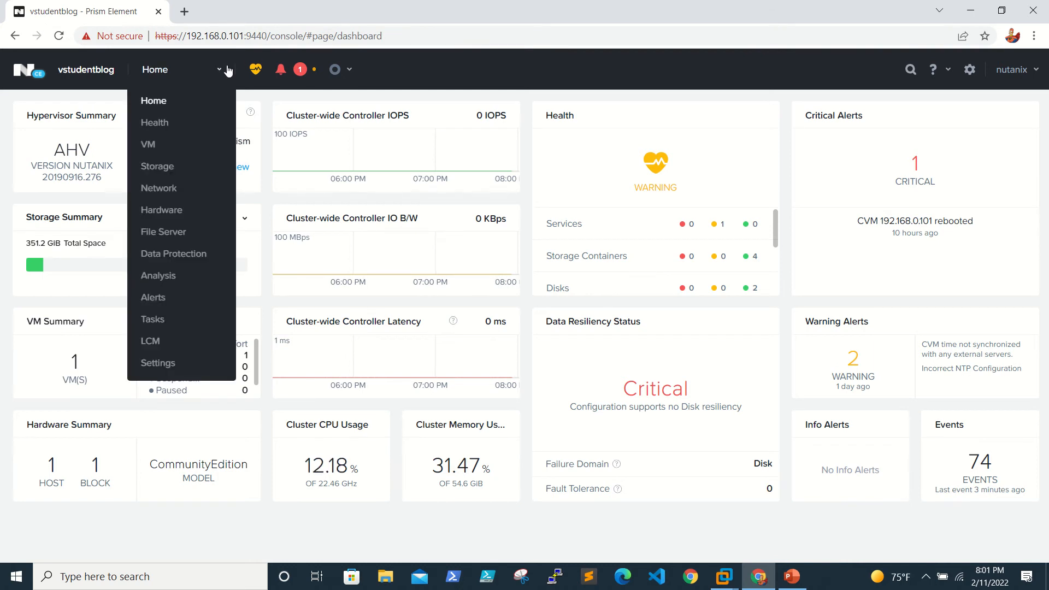
mouse_move(178, 174)
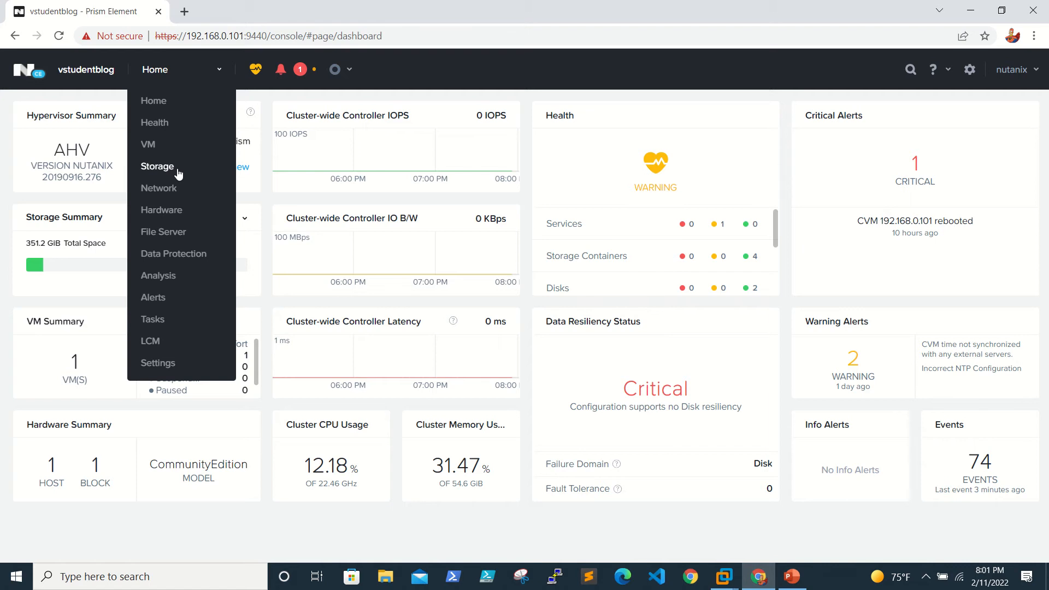
mouse_move(167, 173)
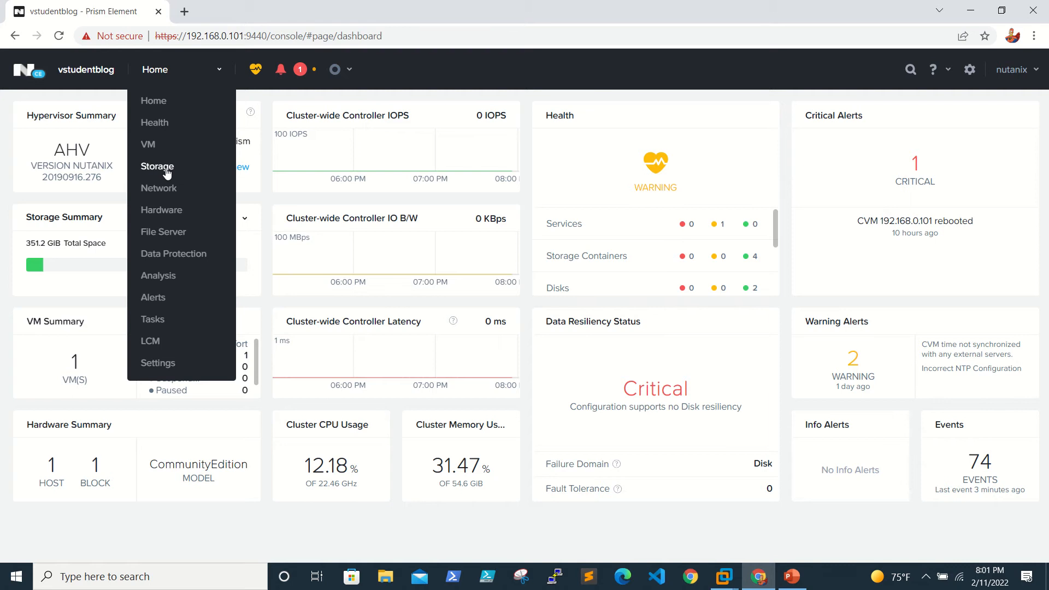
click(156, 166)
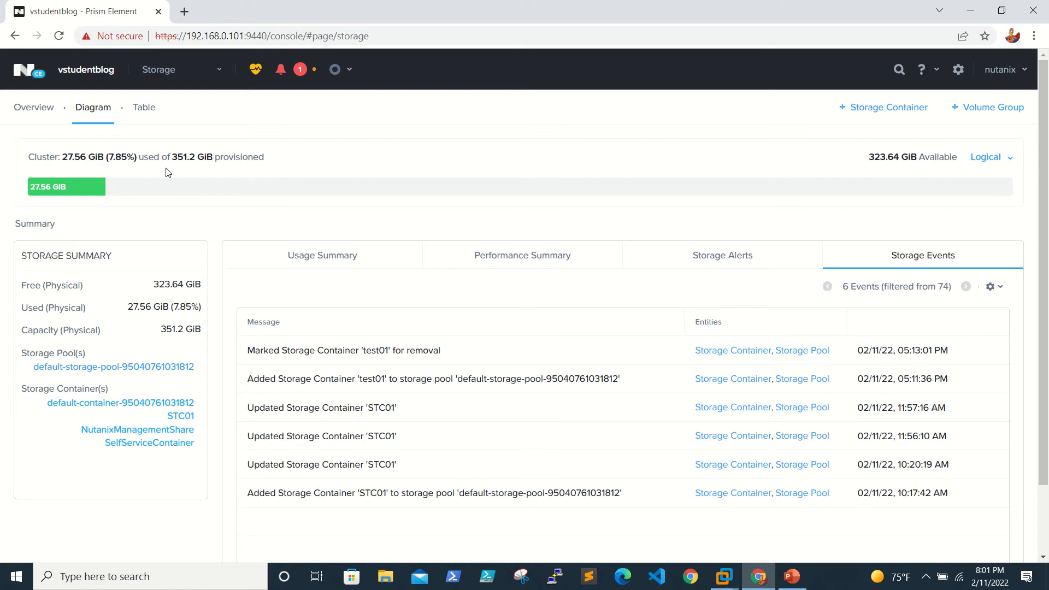
mouse_move(484, 35)
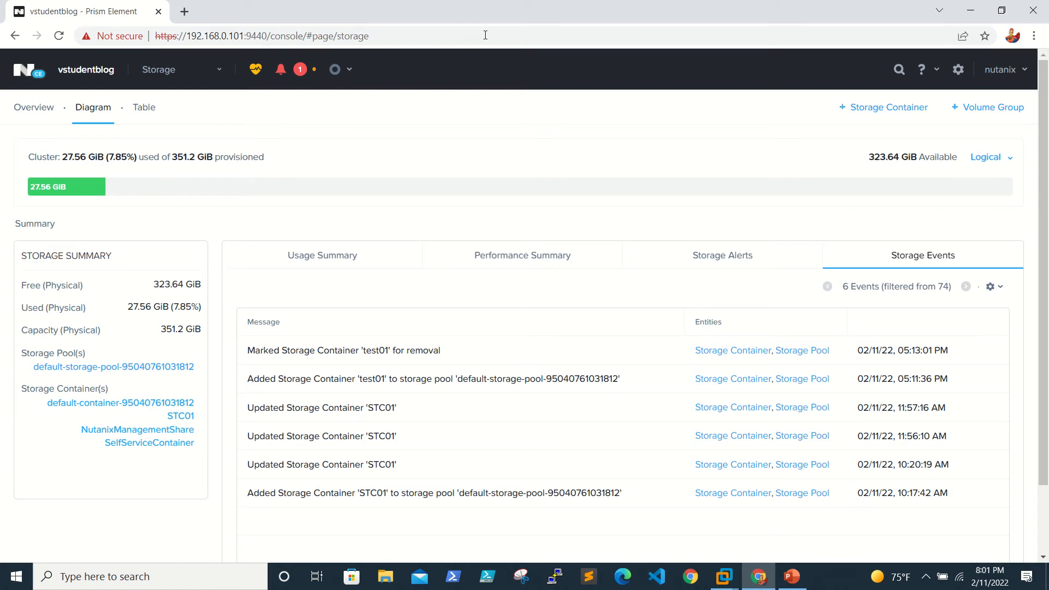
mouse_move(211, 154)
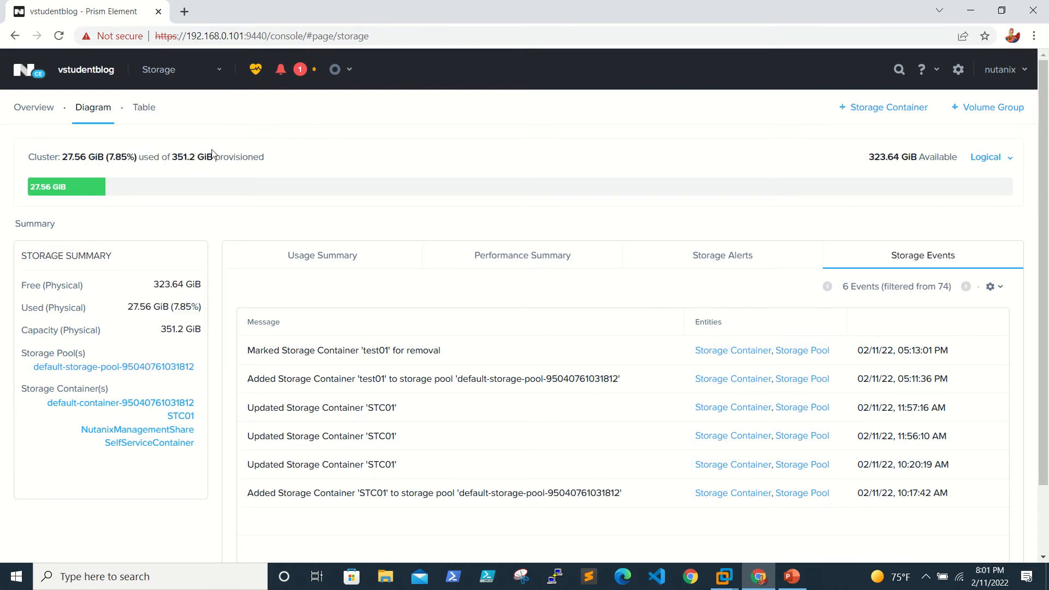
click(34, 108)
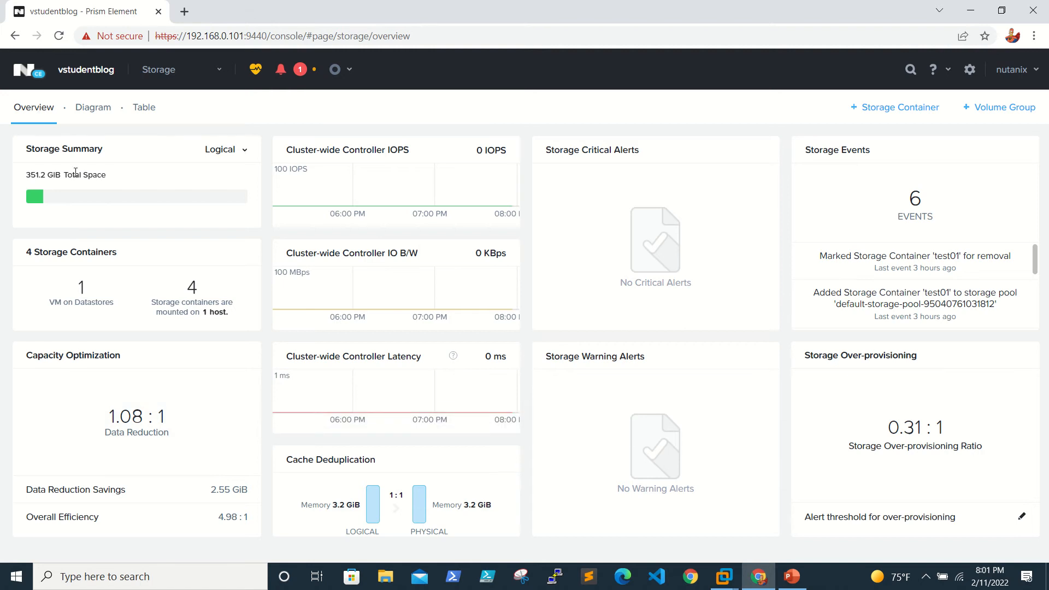
click(225, 150)
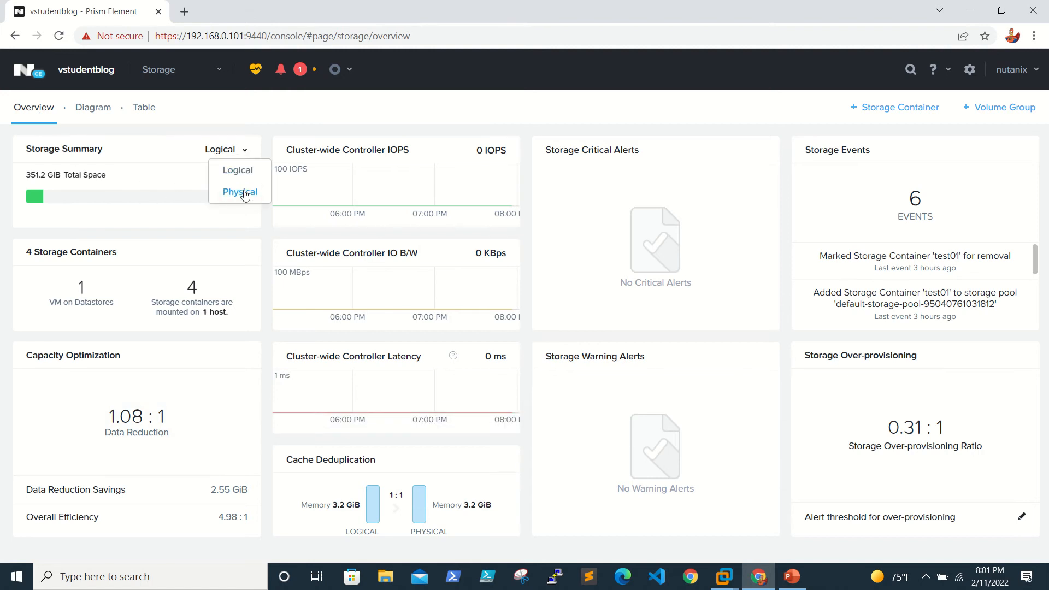
click(239, 192)
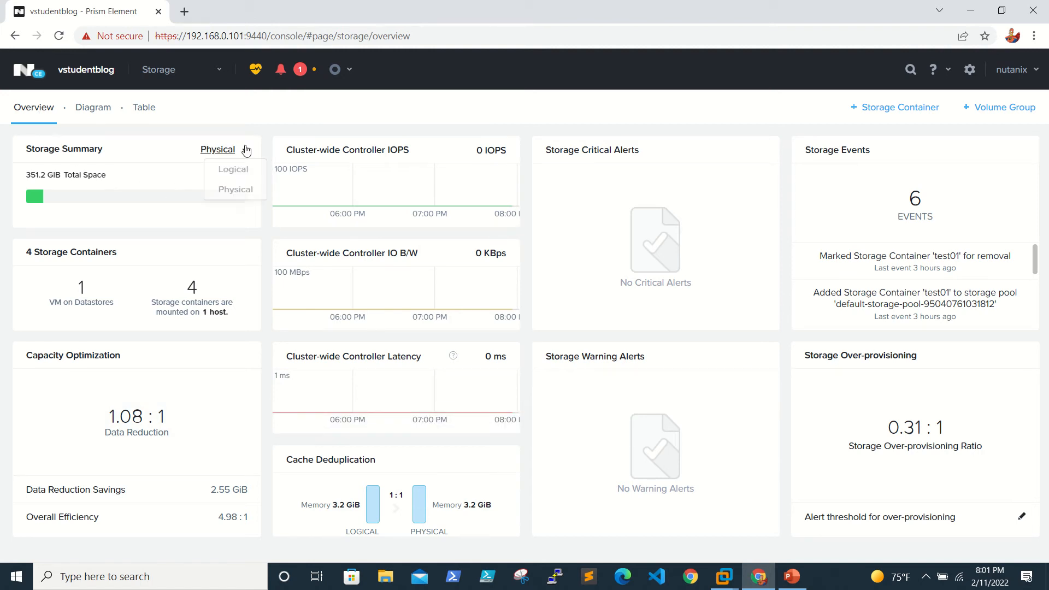
click(234, 169)
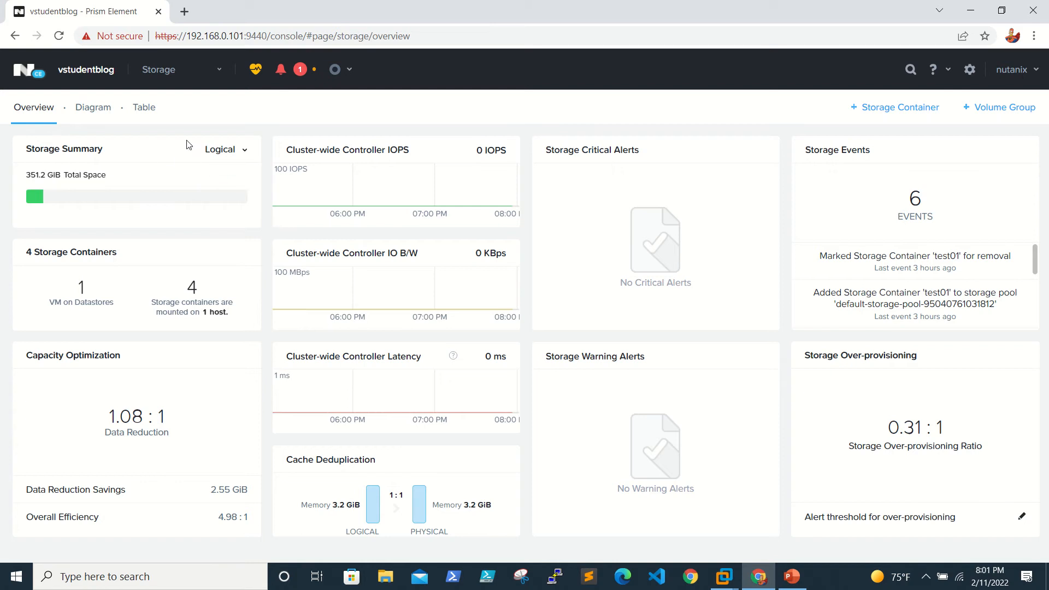
mouse_move(185, 187)
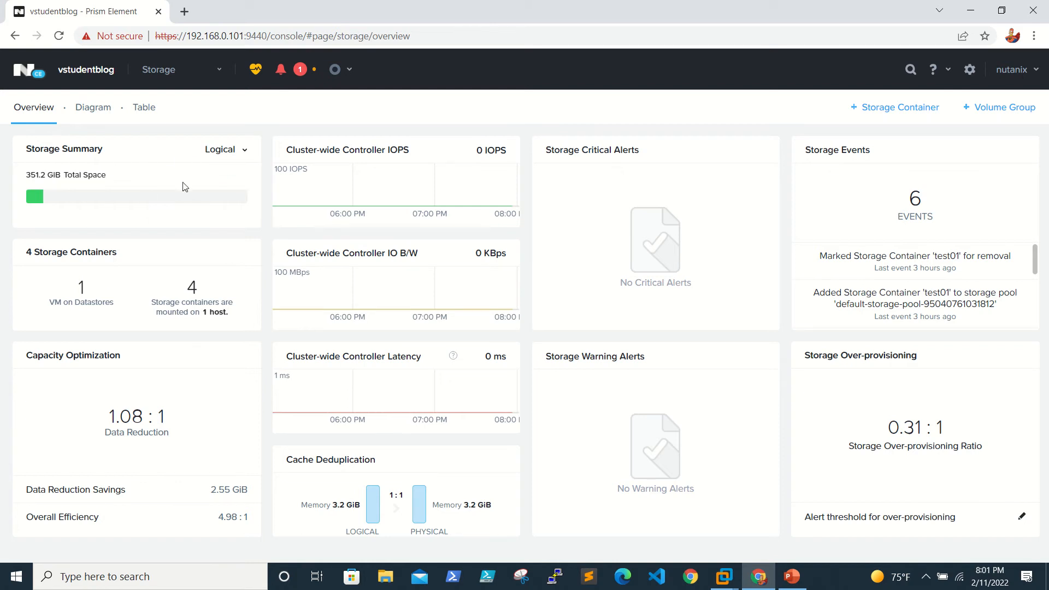
mouse_move(67, 263)
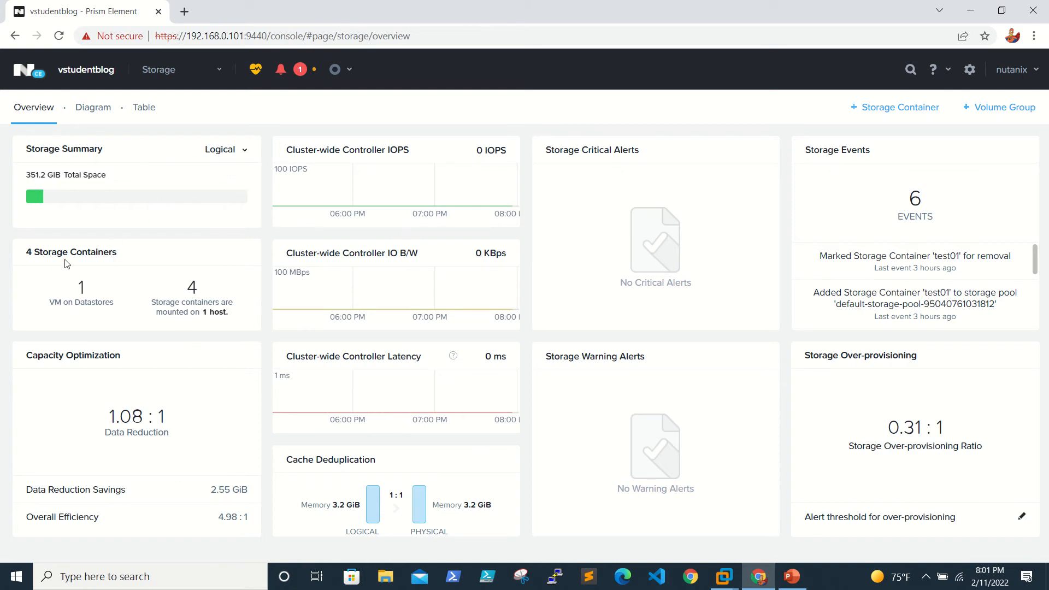
mouse_move(31, 246)
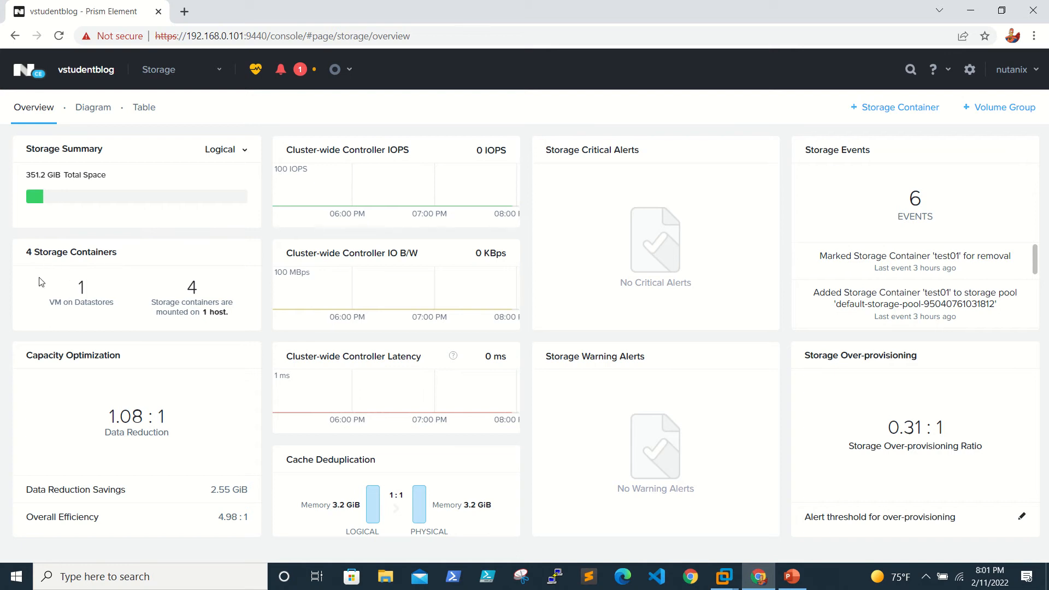
mouse_move(75, 321)
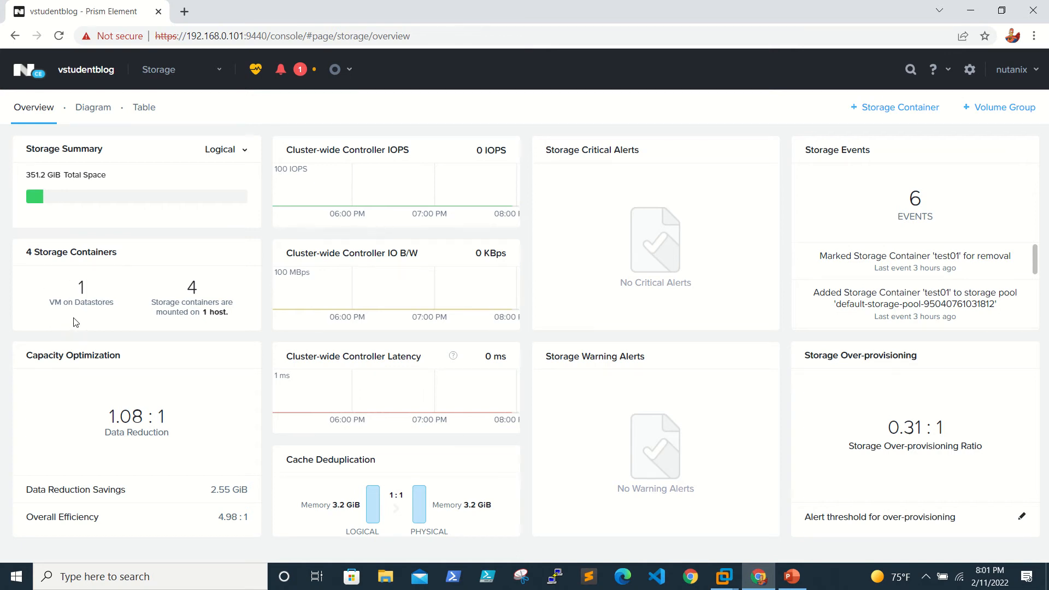
mouse_move(235, 305)
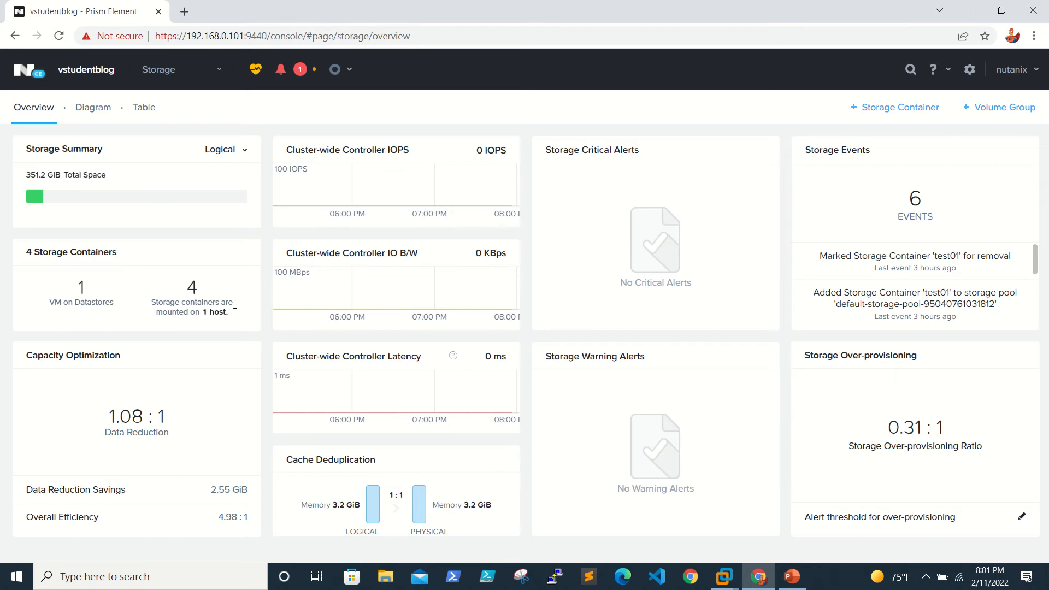
mouse_move(239, 310)
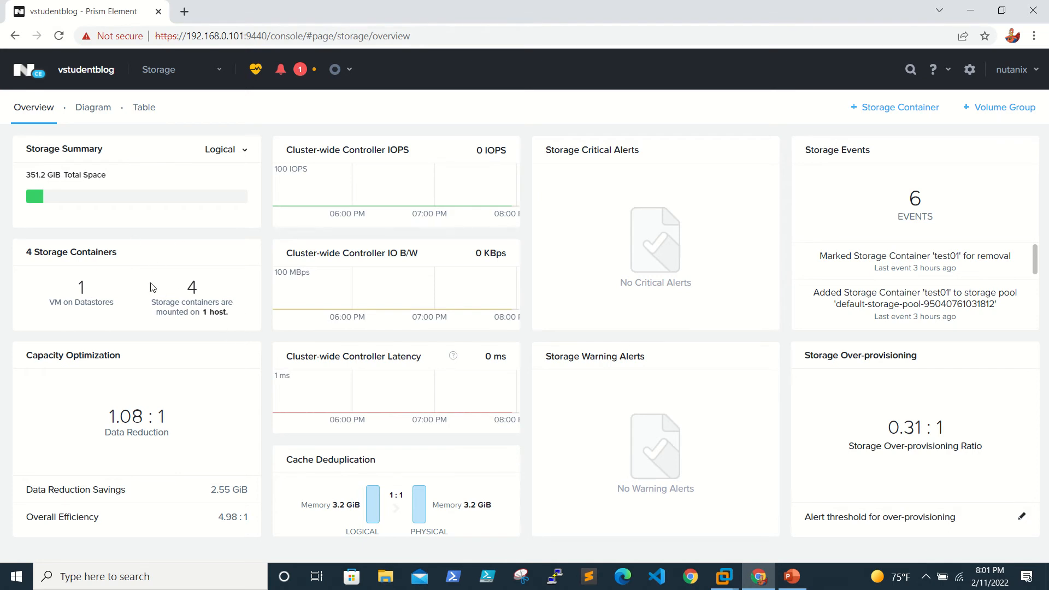
mouse_move(158, 365)
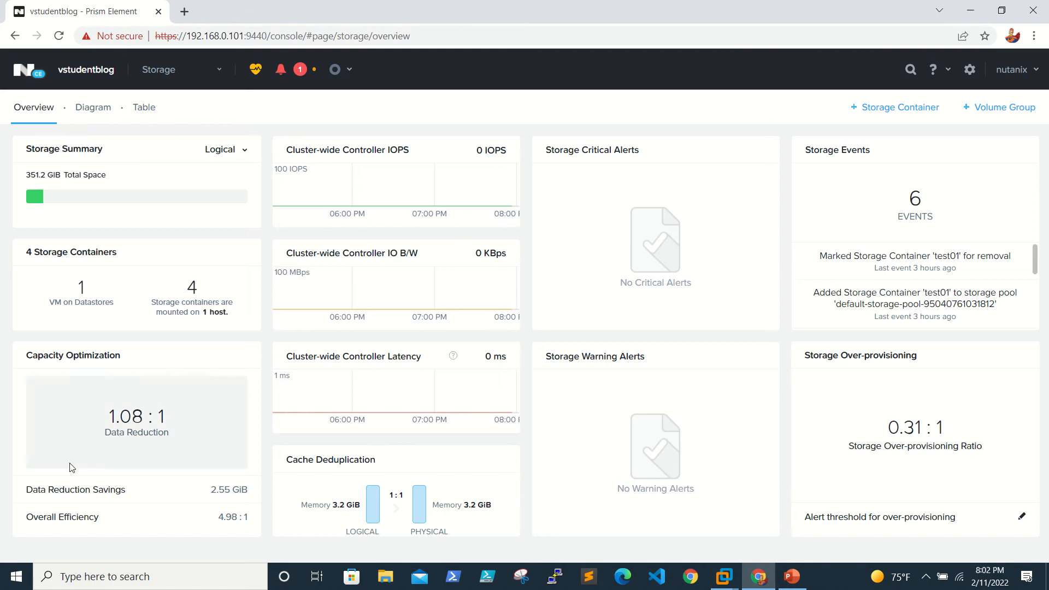
mouse_move(85, 461)
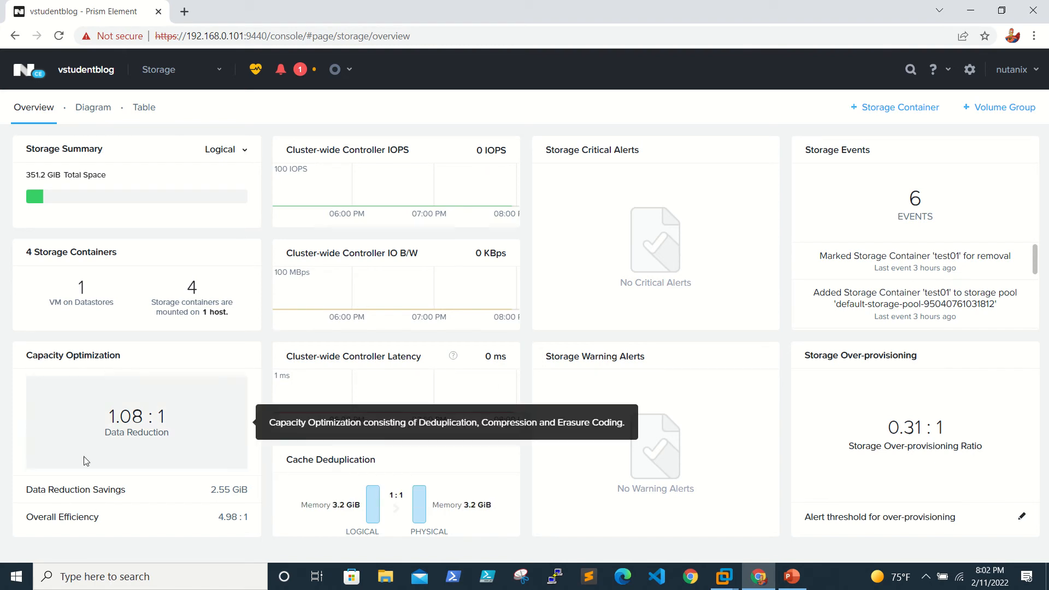
mouse_move(114, 517)
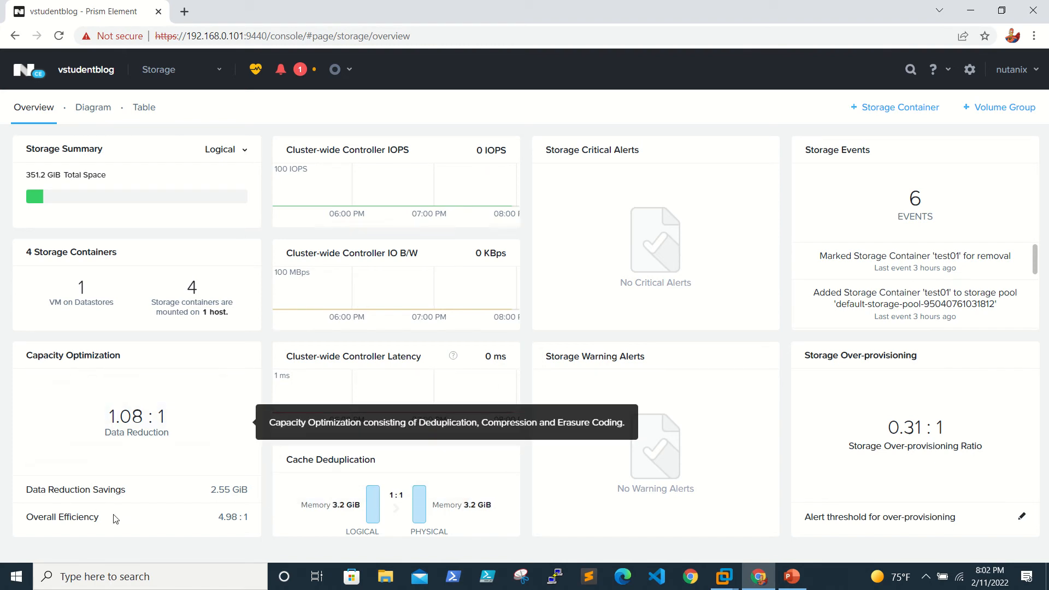
mouse_move(88, 517)
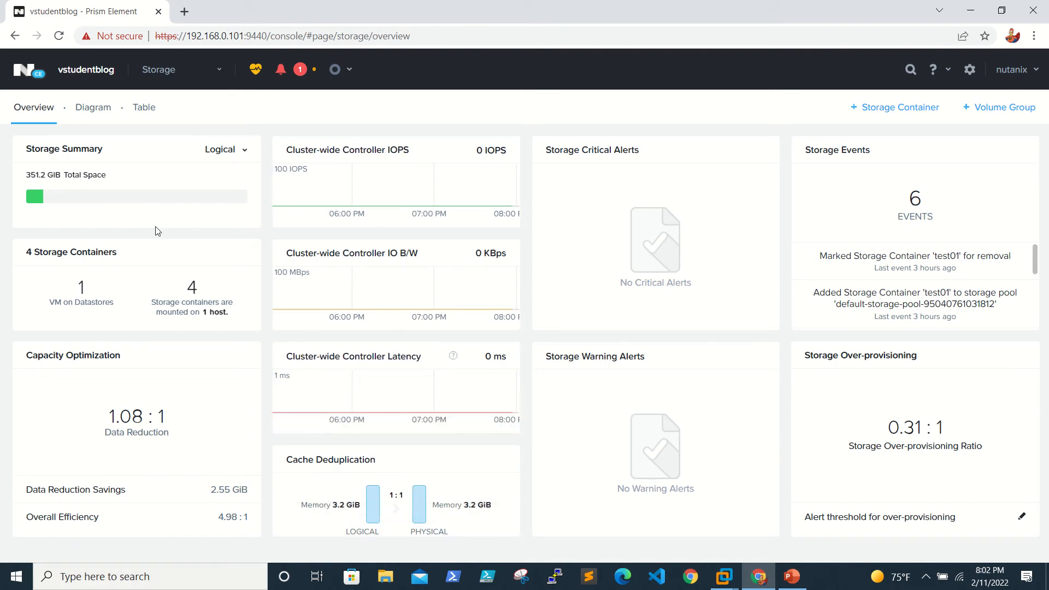
mouse_move(106, 186)
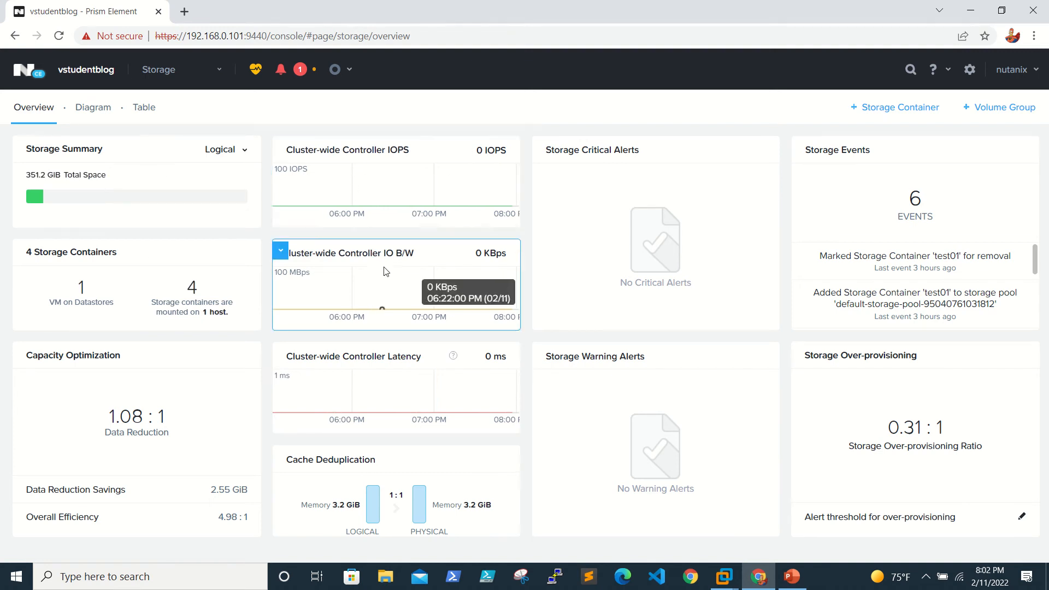
mouse_move(341, 404)
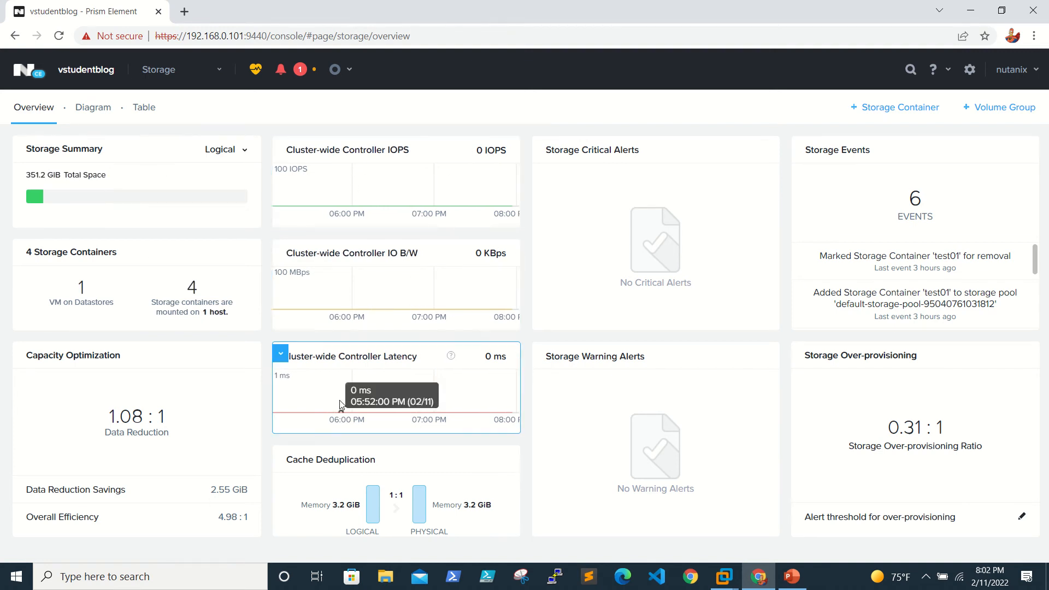
mouse_move(399, 374)
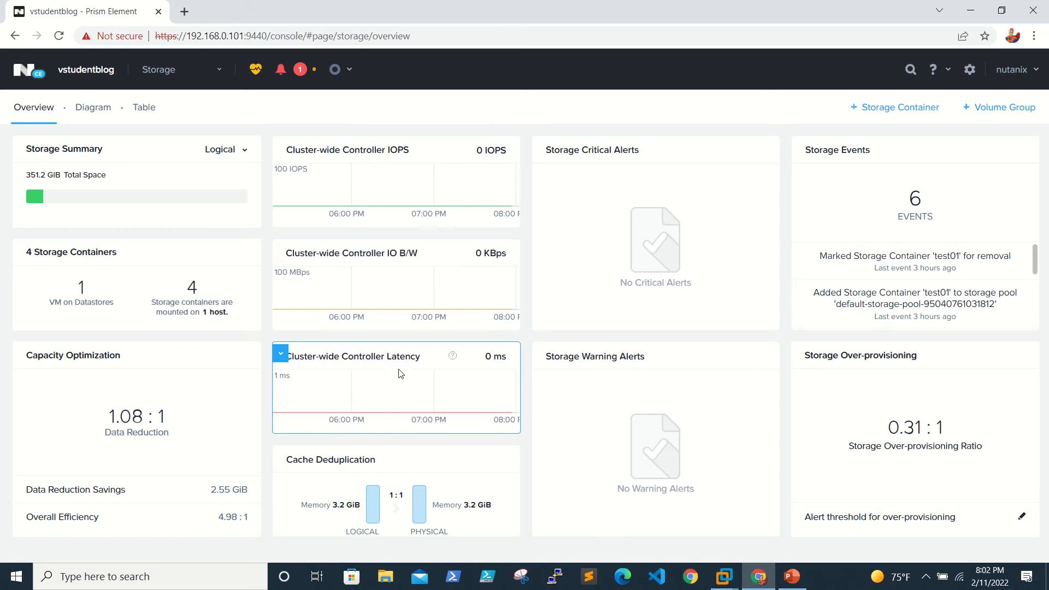
mouse_move(505, 353)
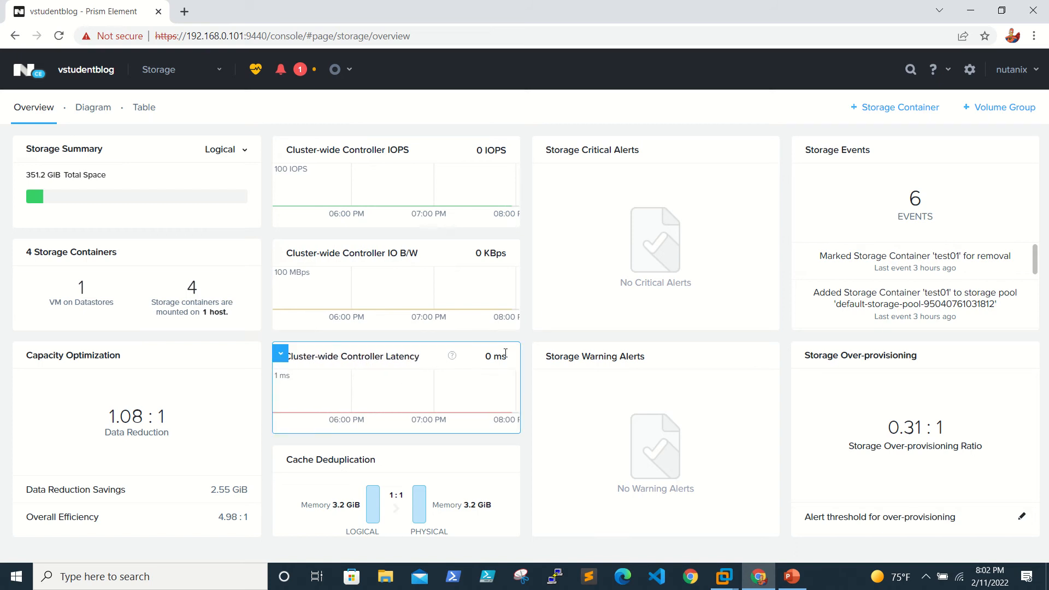
mouse_move(410, 367)
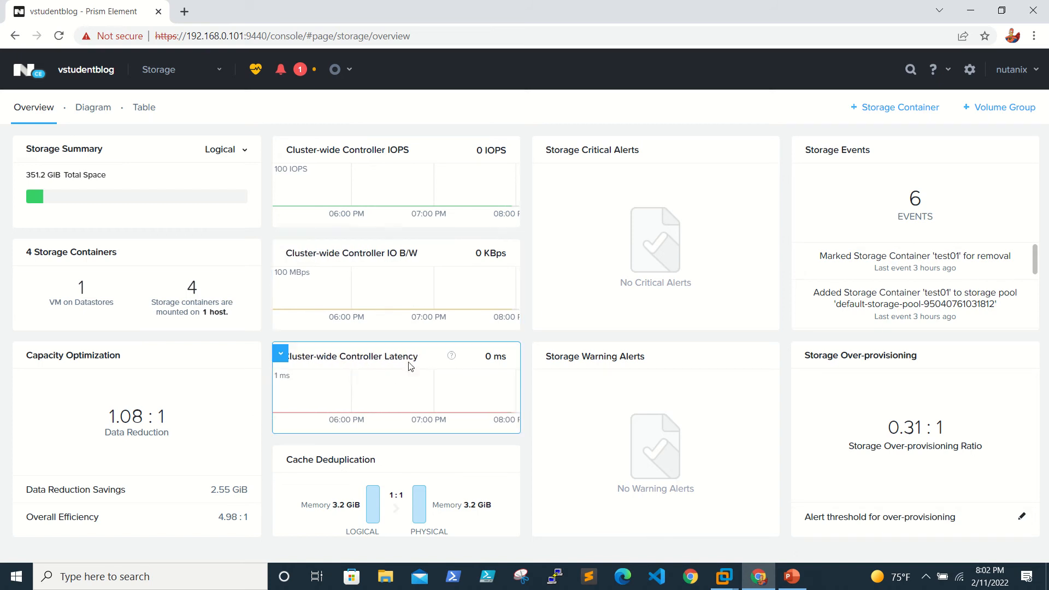
mouse_move(410, 309)
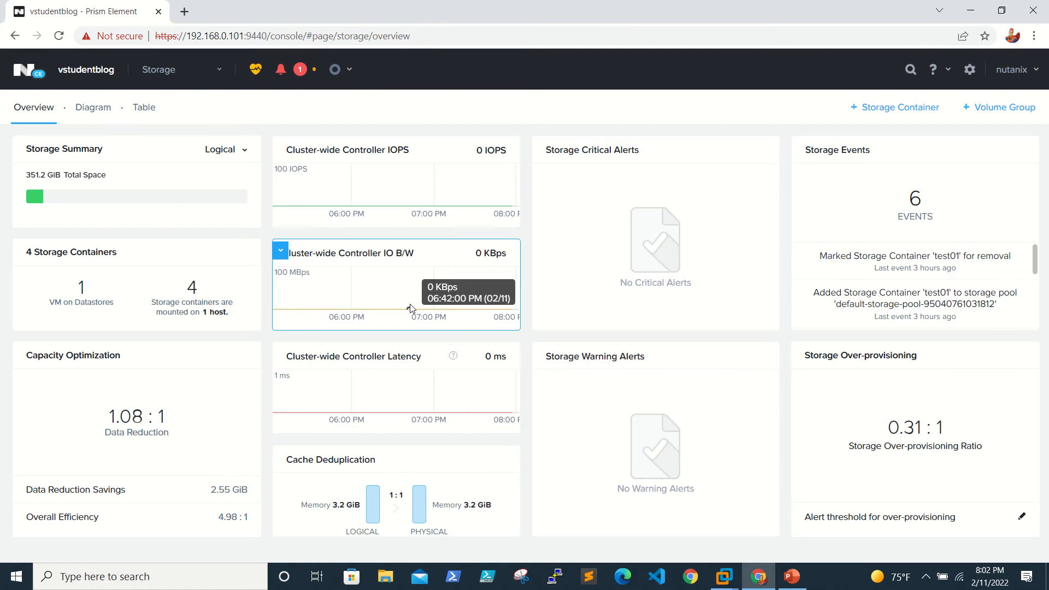
mouse_move(410, 308)
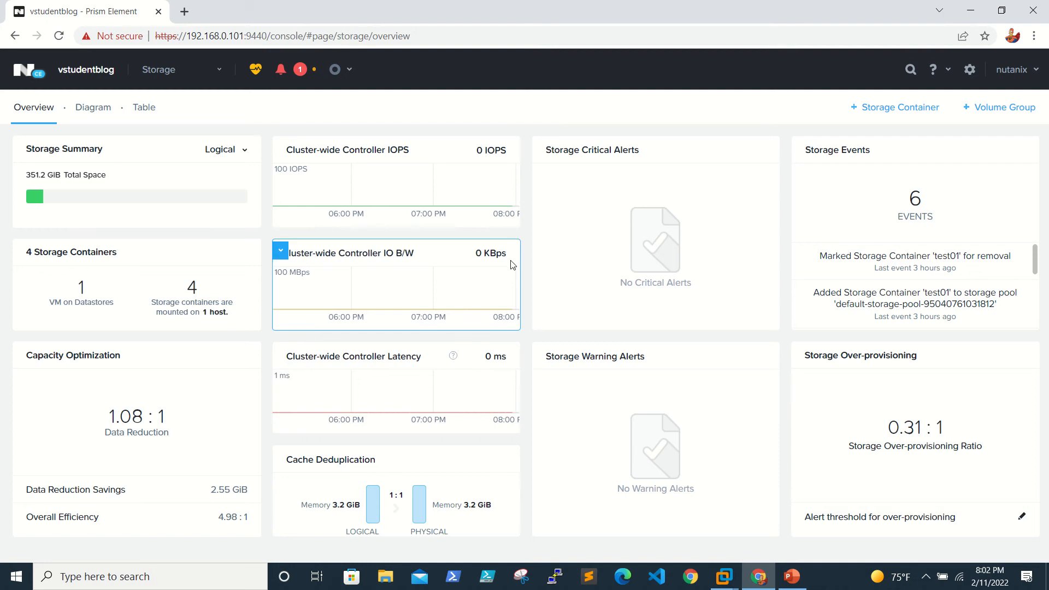
mouse_move(464, 293)
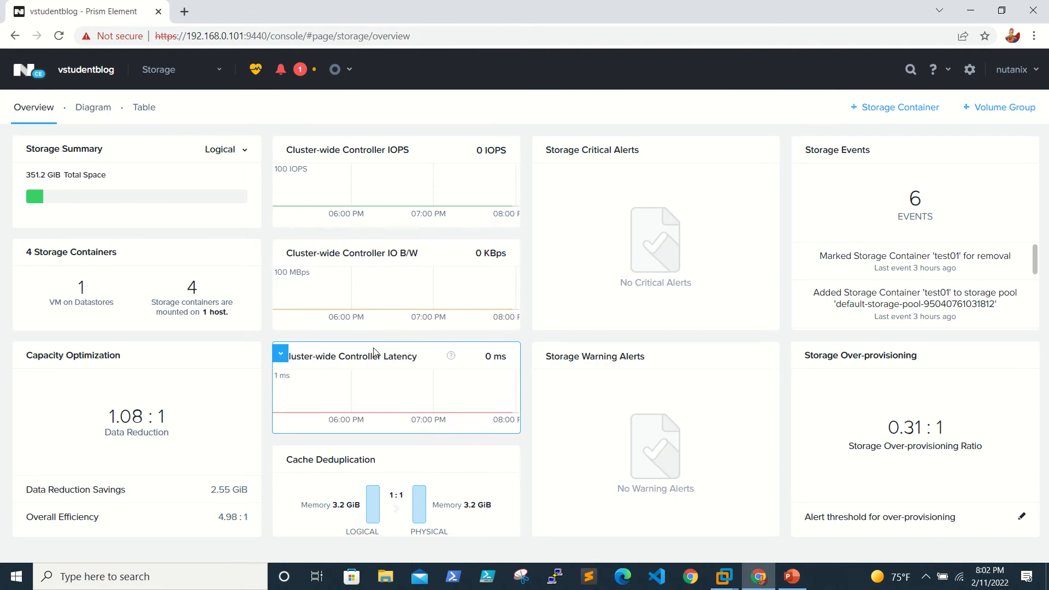
mouse_move(392, 407)
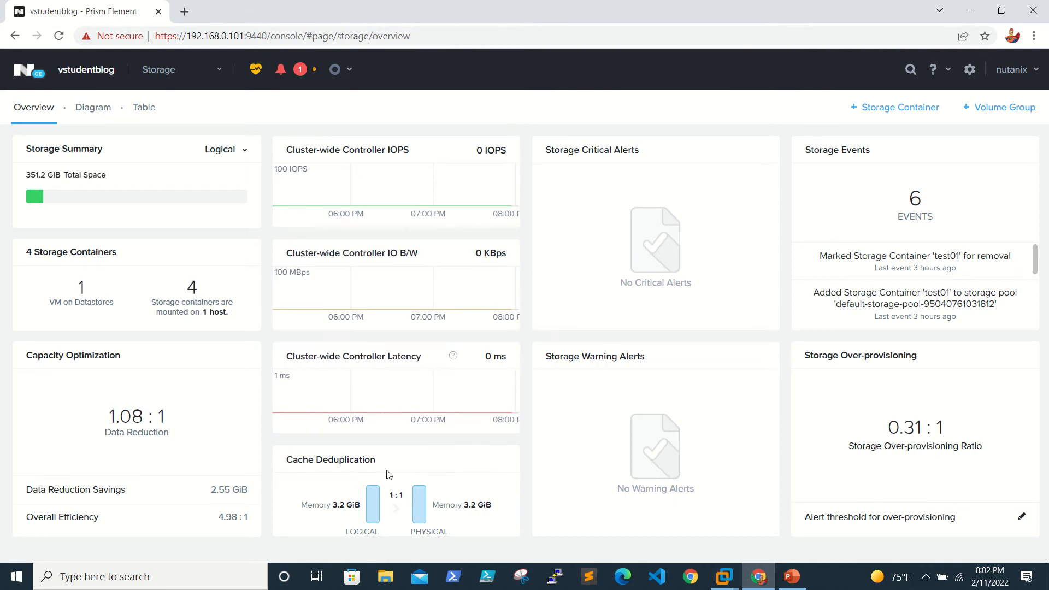
mouse_move(468, 456)
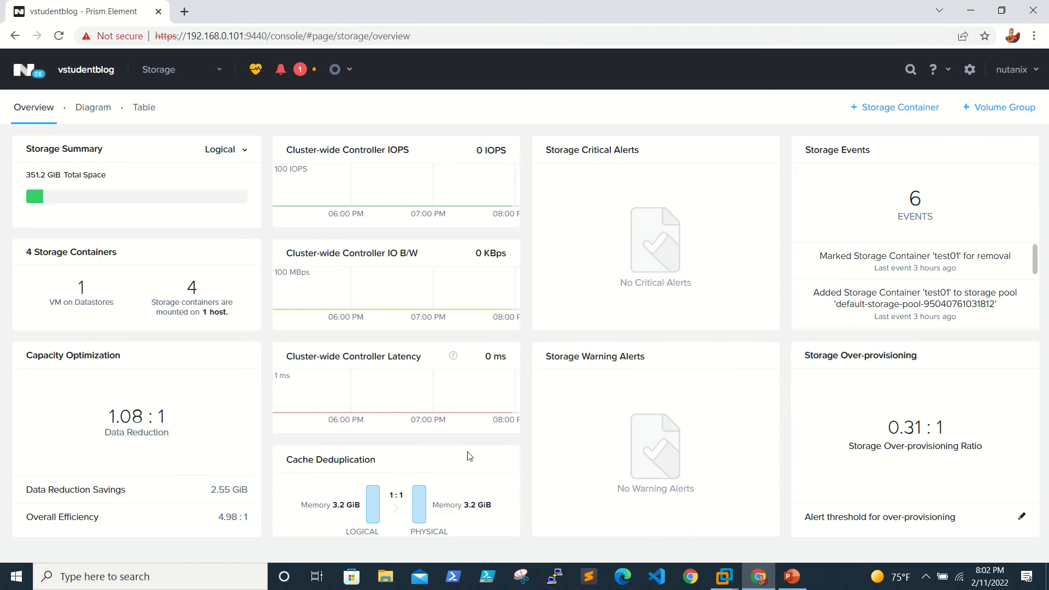
mouse_move(637, 285)
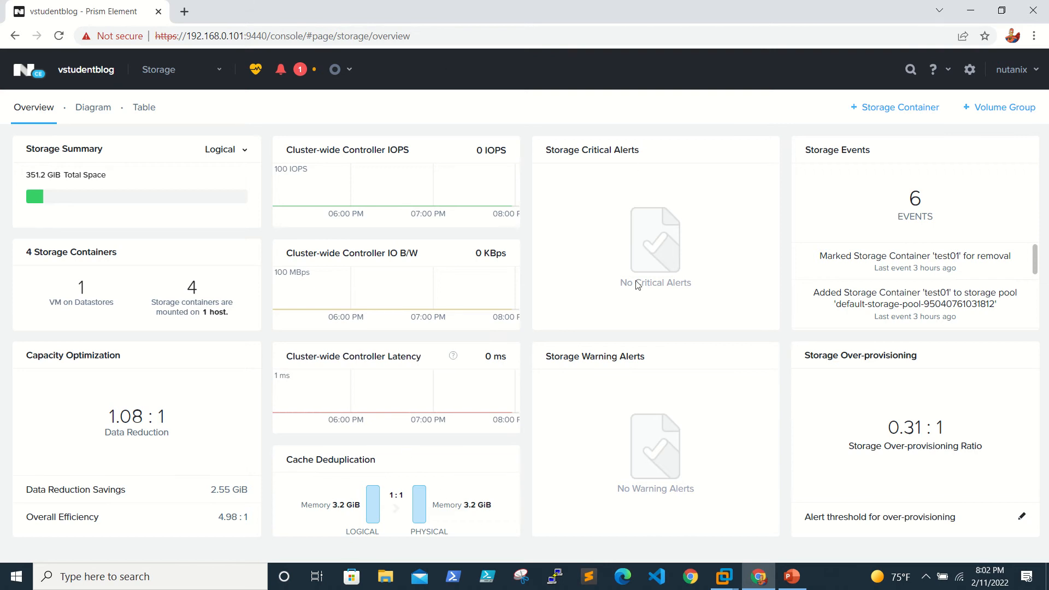
mouse_move(775, 410)
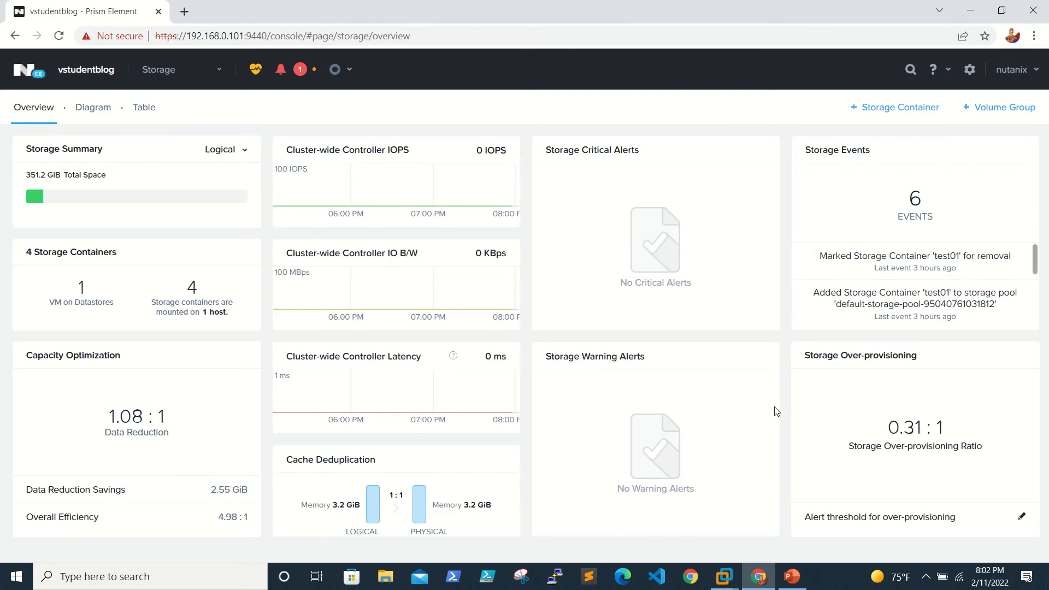
mouse_move(940, 393)
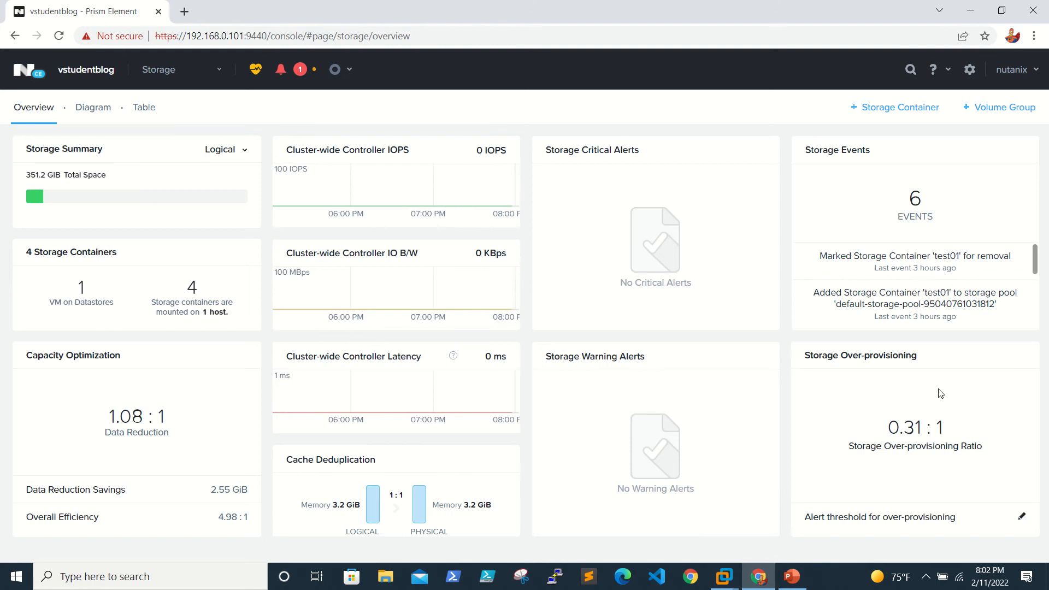
mouse_move(946, 431)
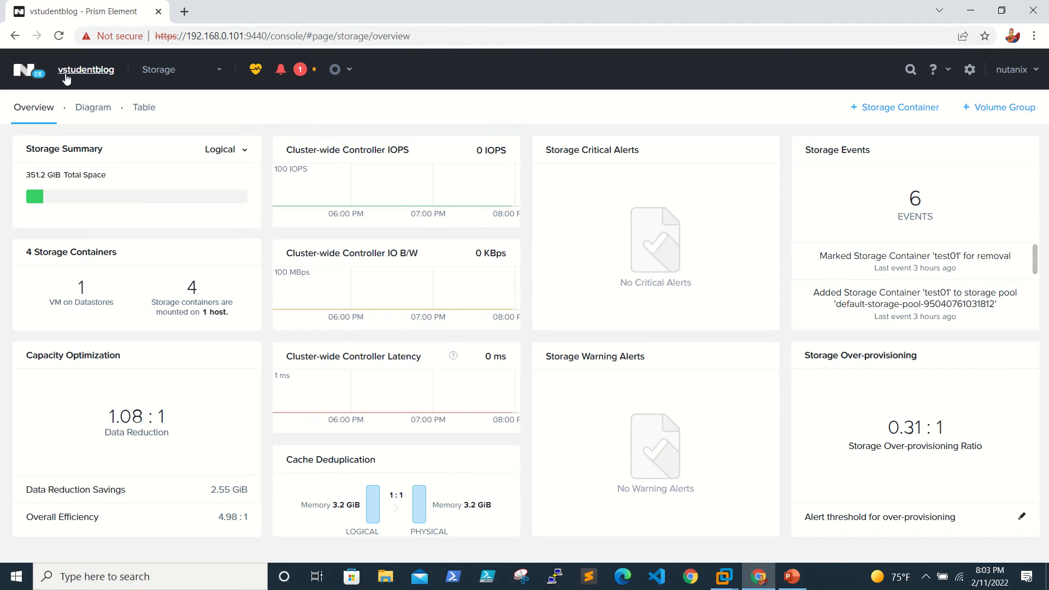
- Browse the storage diagram's usage, performance and alerts summaries, ending on the storage events list
click(92, 107)
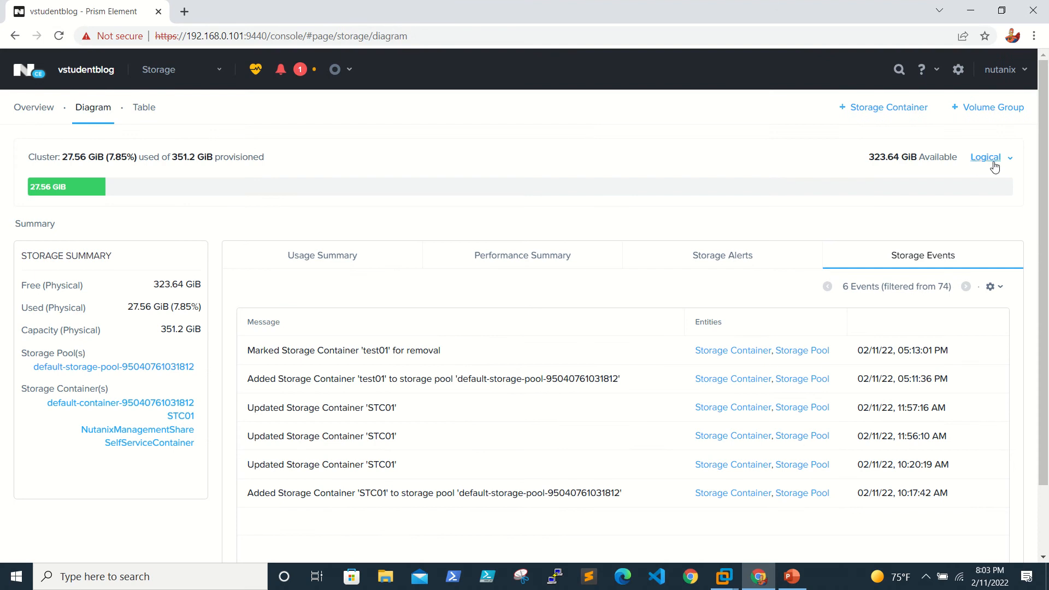
click(989, 156)
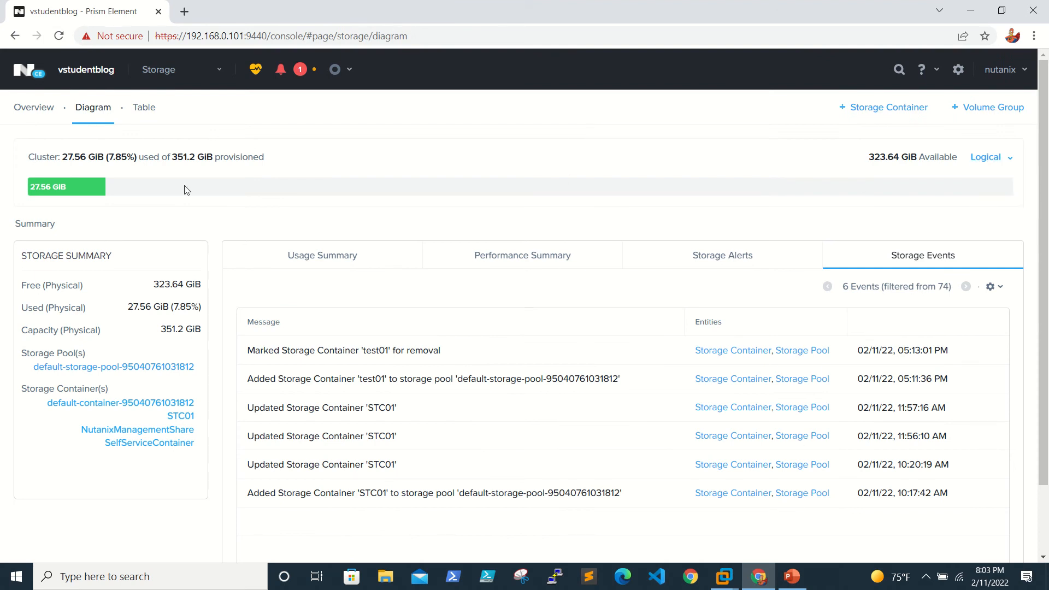
mouse_move(154, 175)
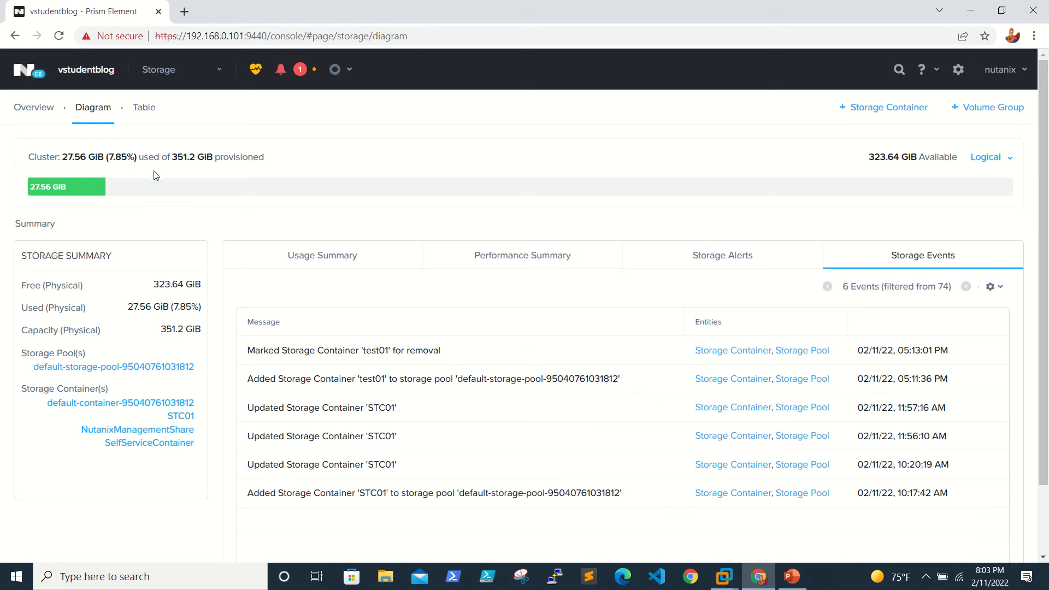
mouse_move(204, 180)
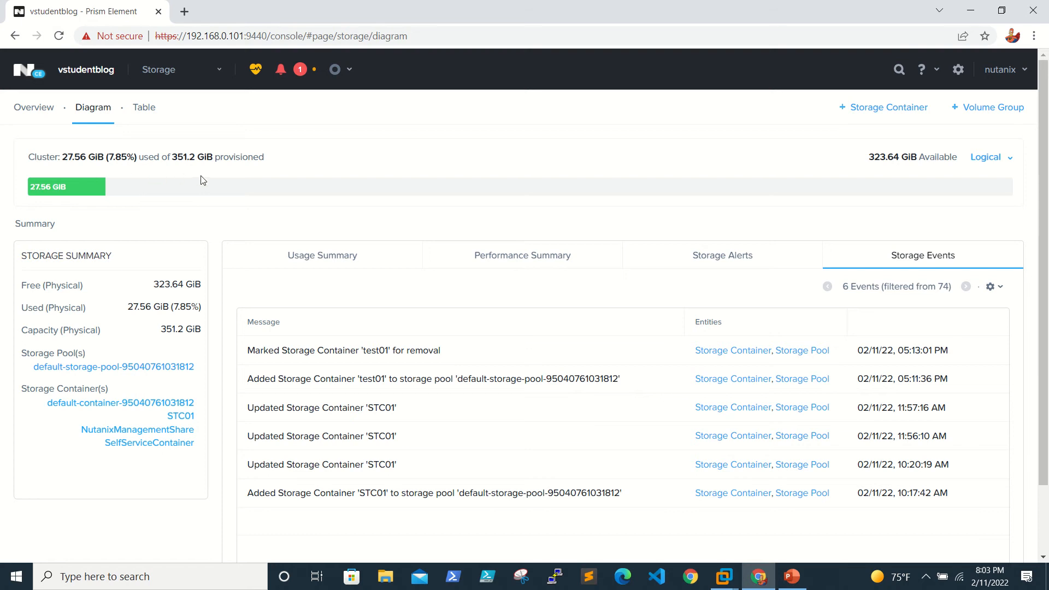
mouse_move(97, 168)
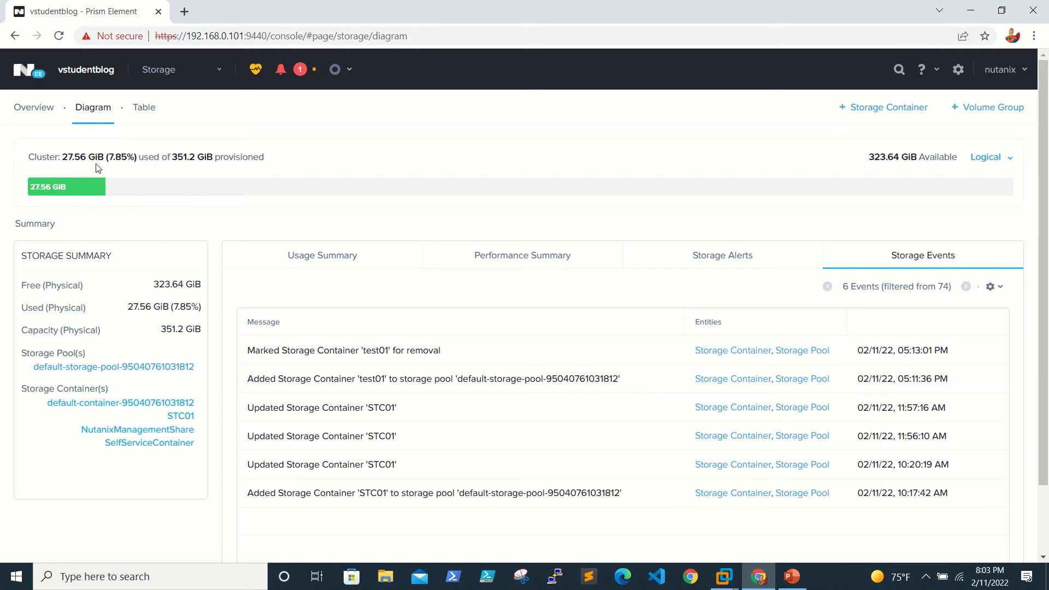
mouse_move(86, 222)
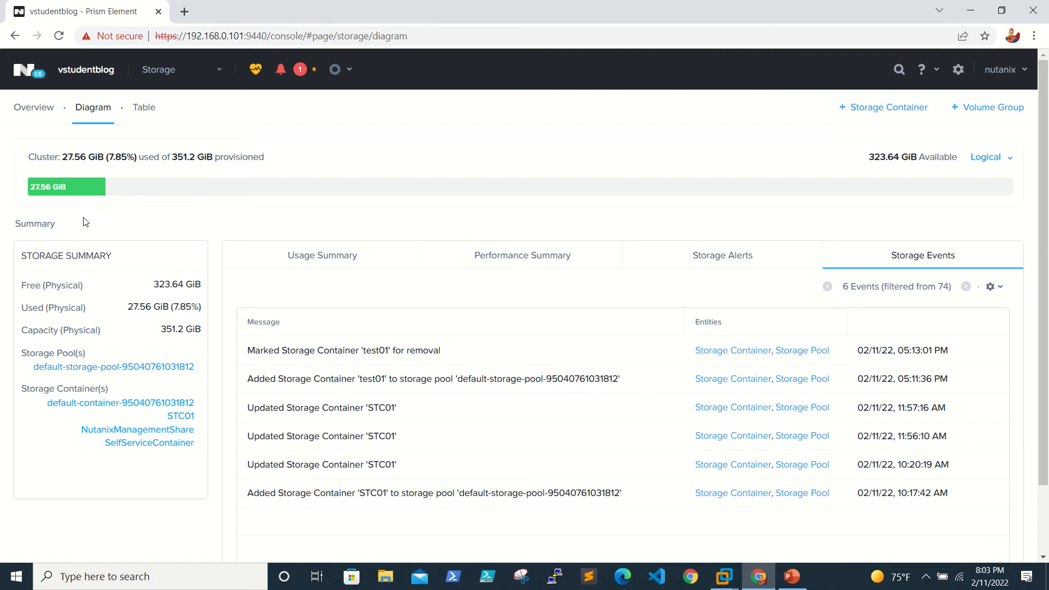
mouse_move(128, 191)
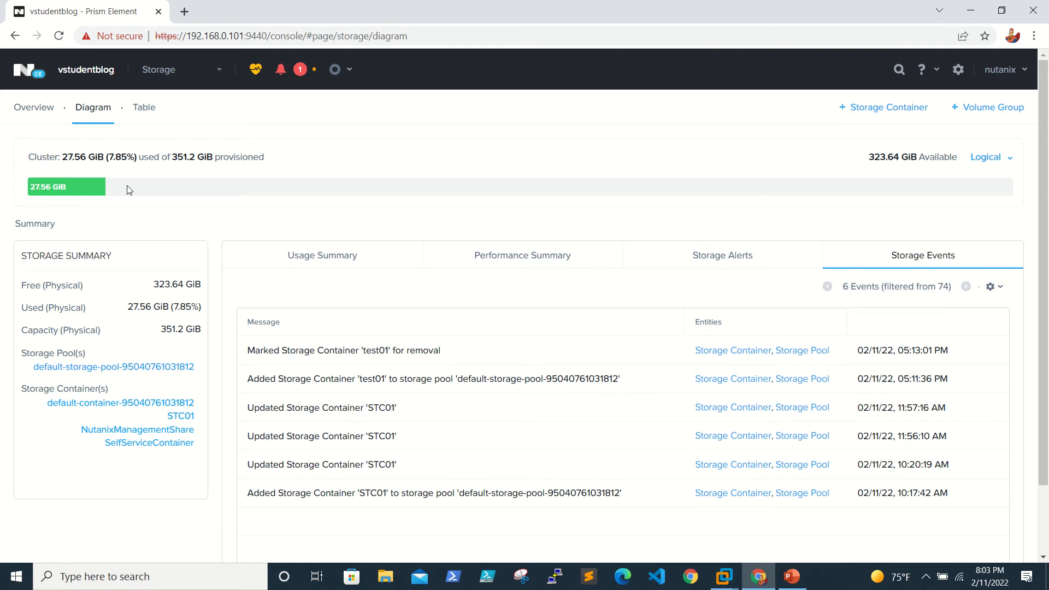
mouse_move(743, 379)
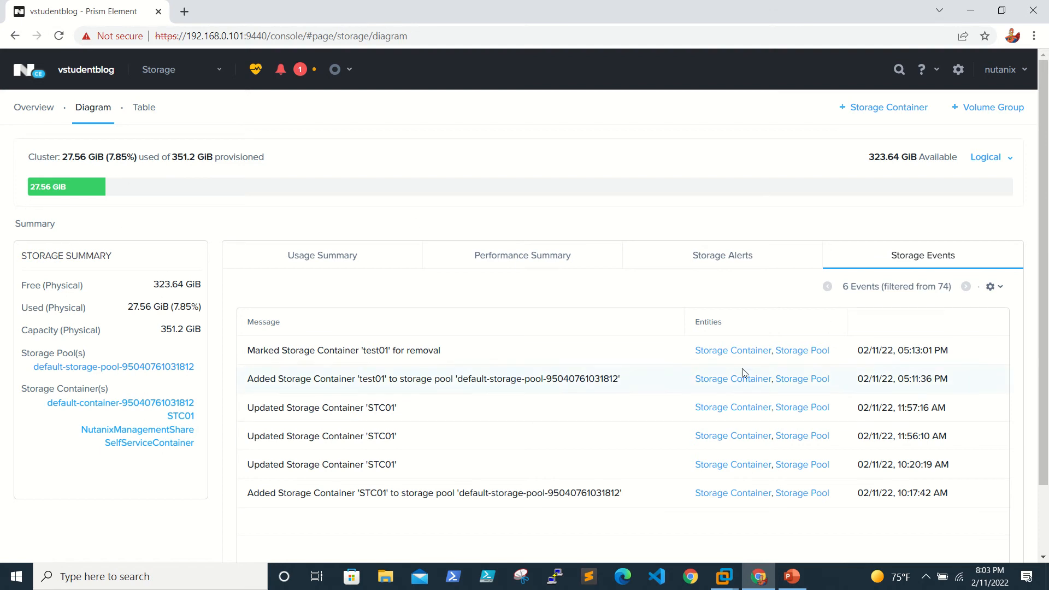
mouse_move(934, 204)
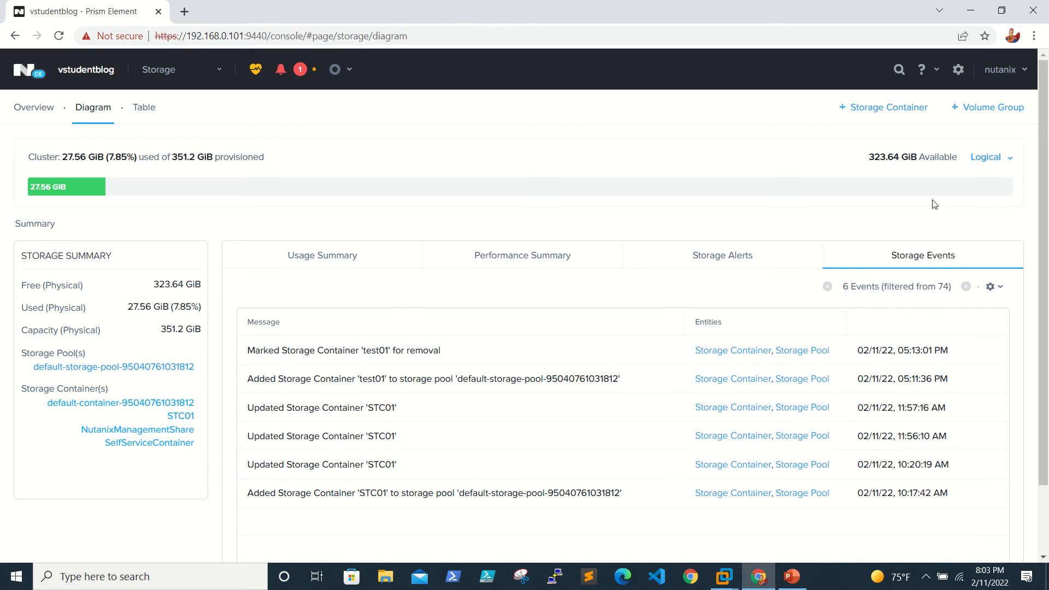
click(321, 255)
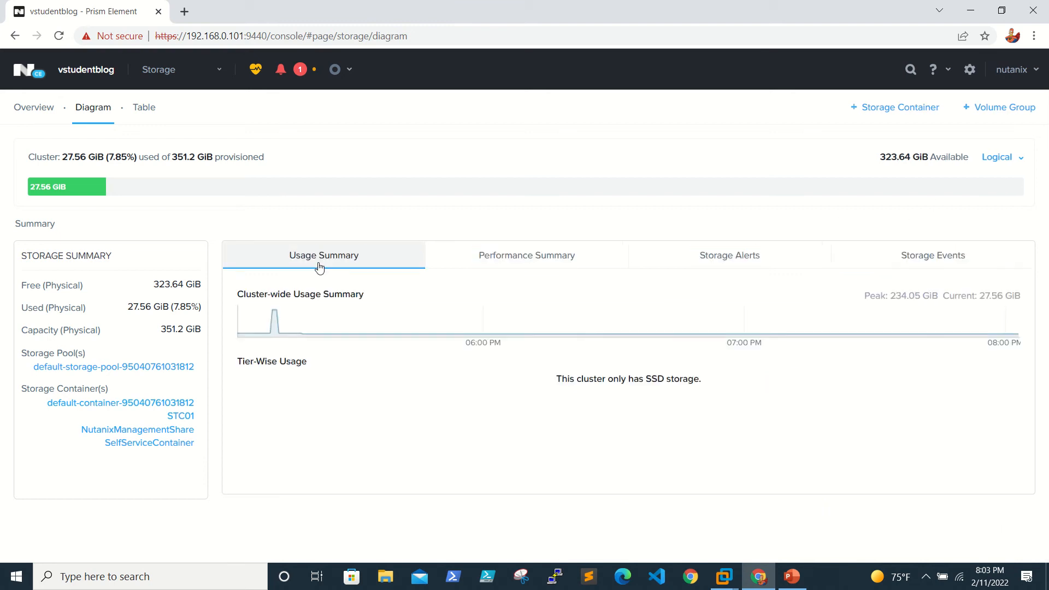
click(526, 254)
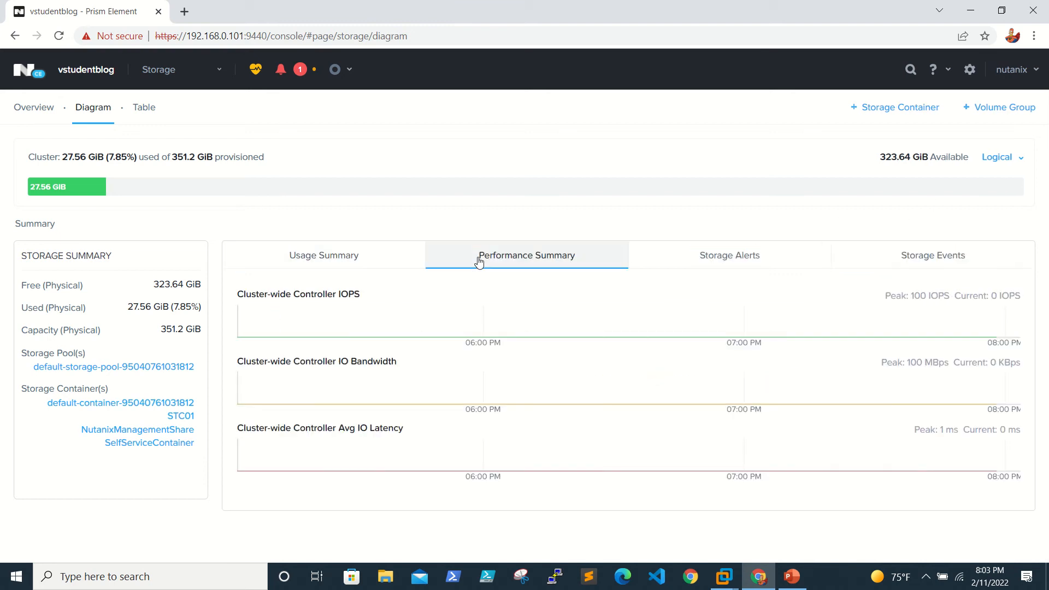
mouse_move(567, 274)
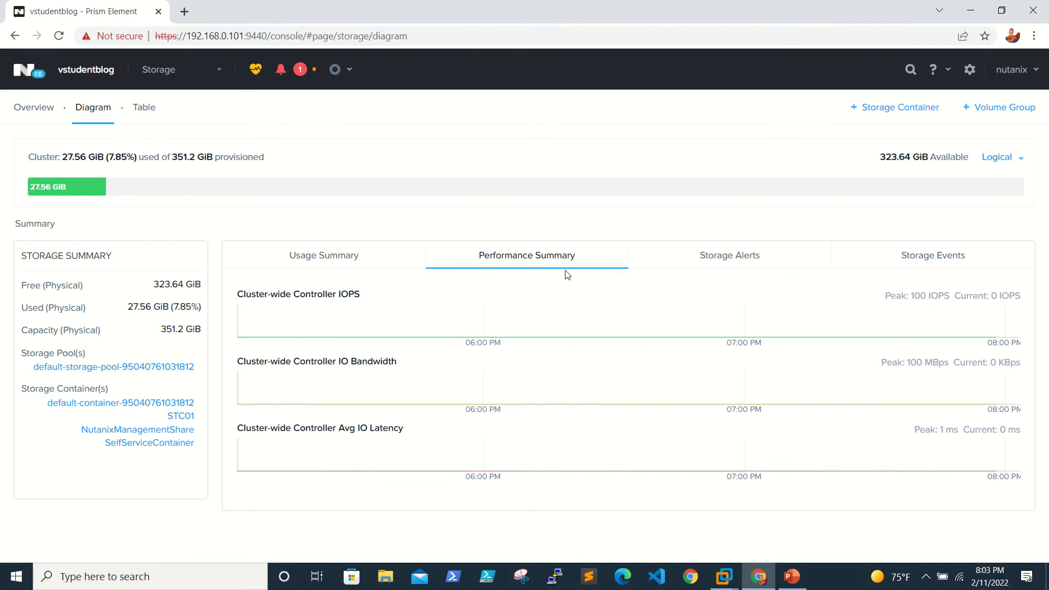
mouse_move(662, 260)
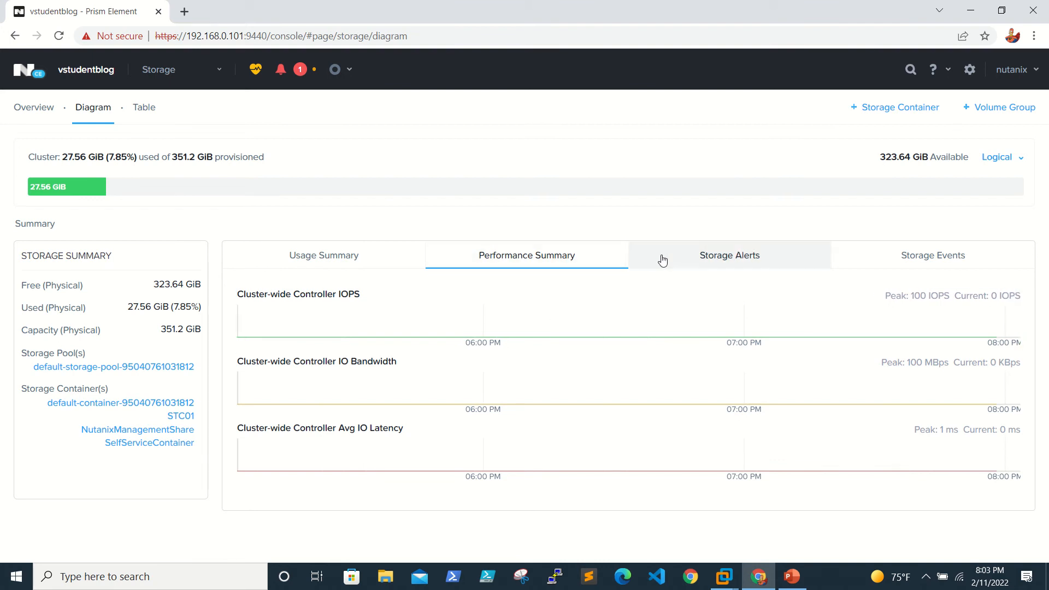
click(729, 255)
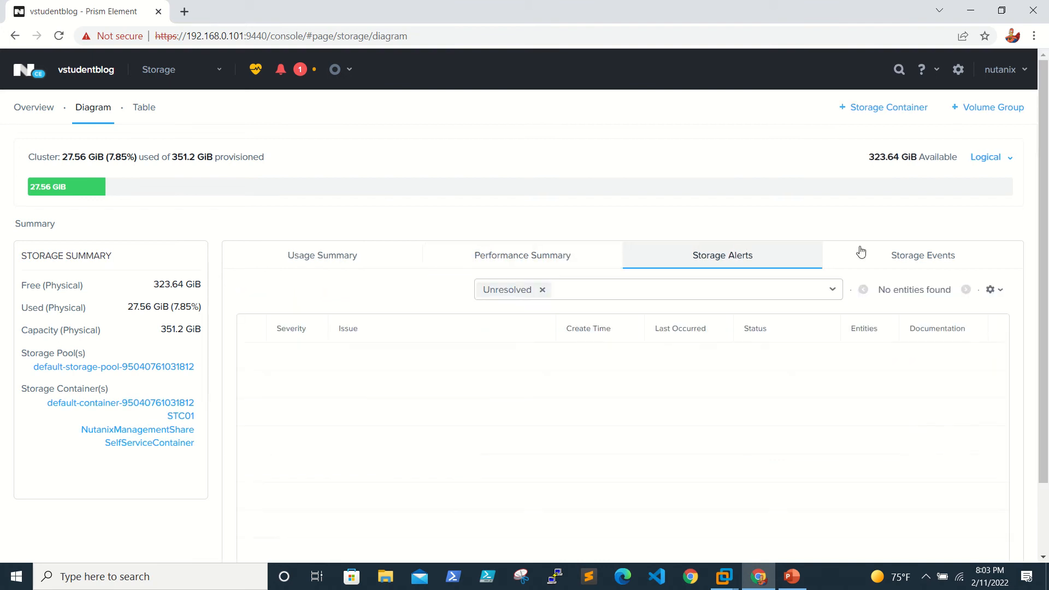
click(921, 255)
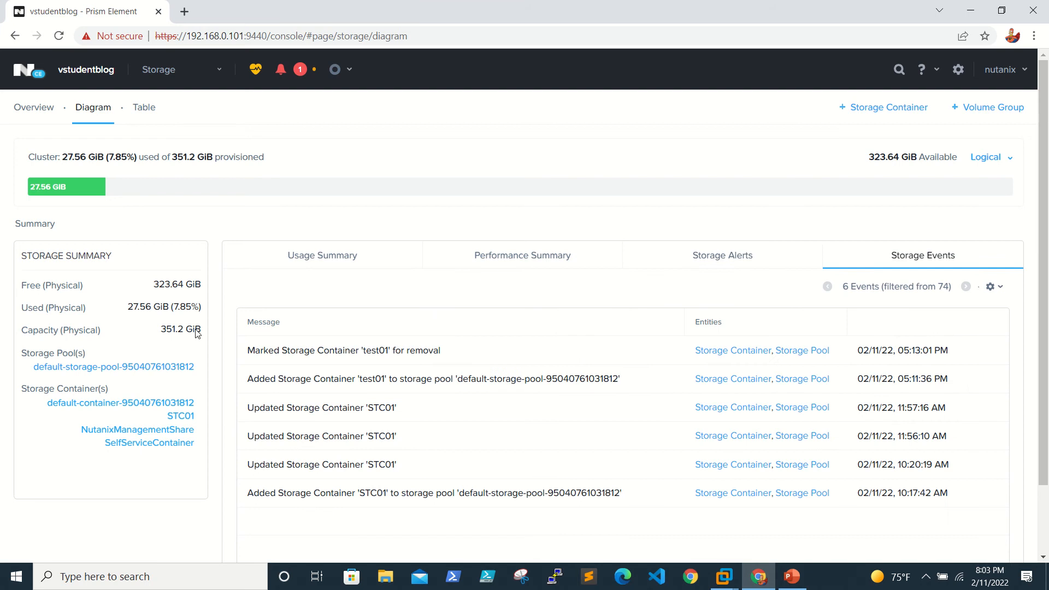
mouse_move(144, 108)
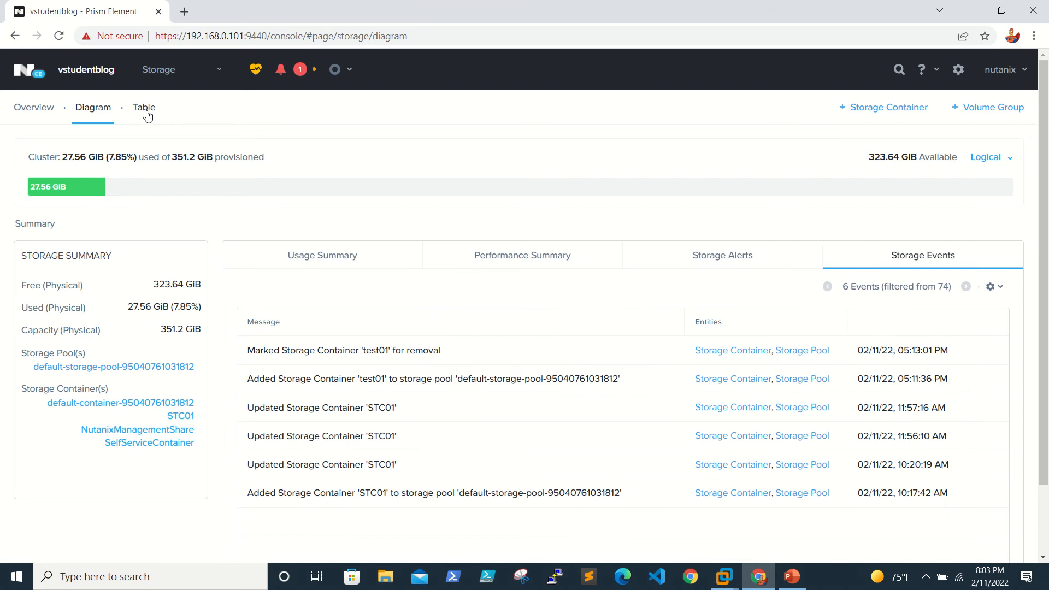
- List storage containers in a table and view STC01 then default-container details with its volG01 disk
click(144, 107)
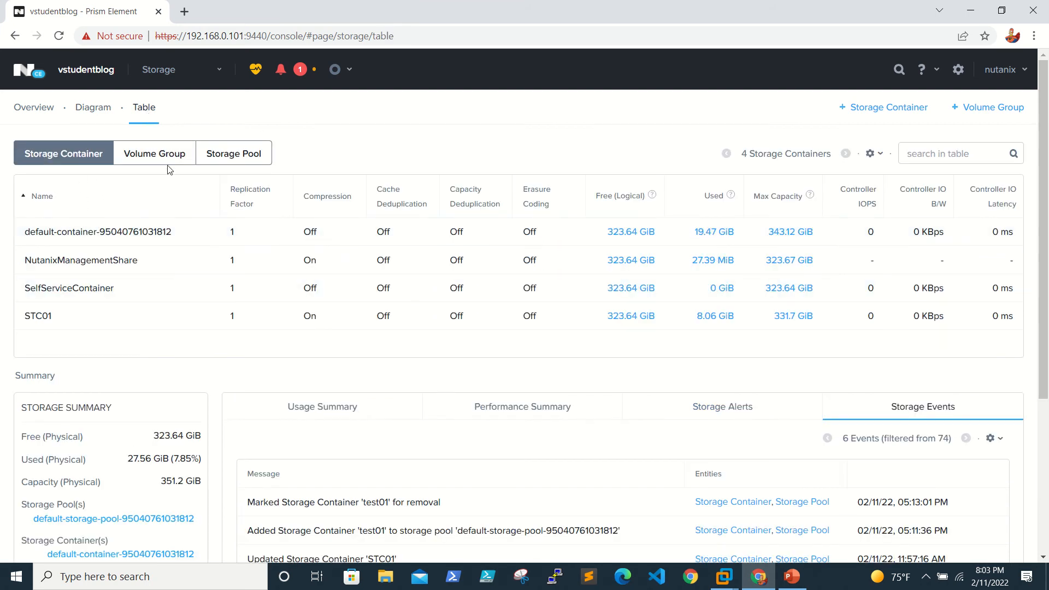
mouse_move(234, 153)
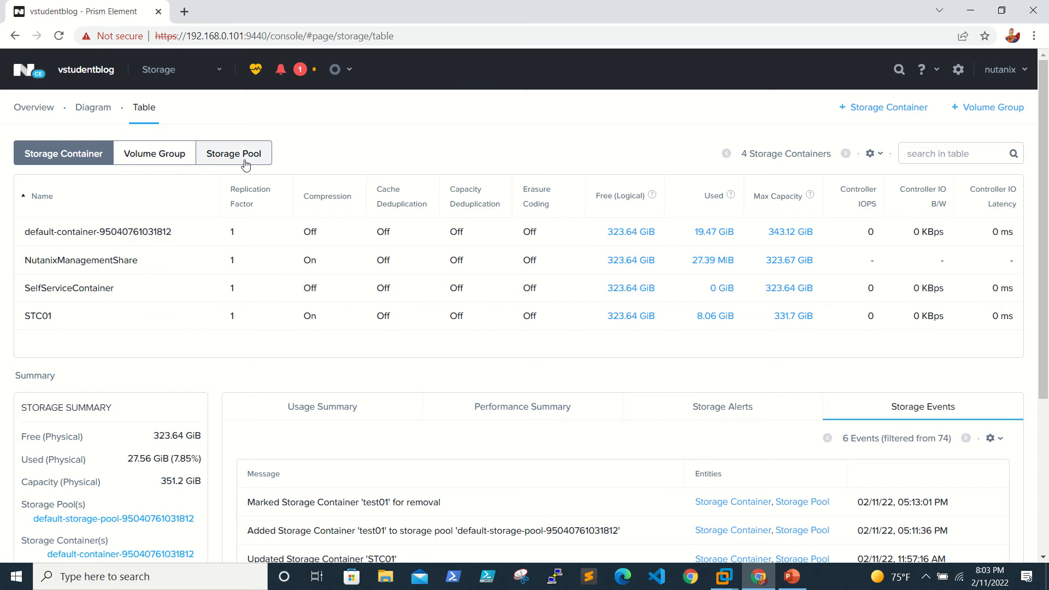
mouse_move(127, 177)
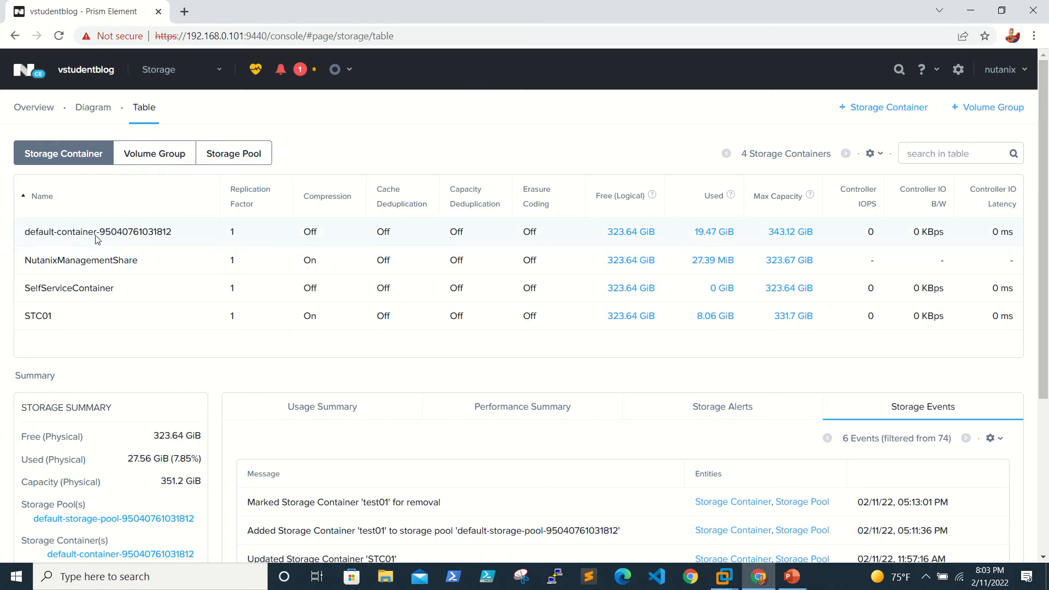
mouse_move(147, 248)
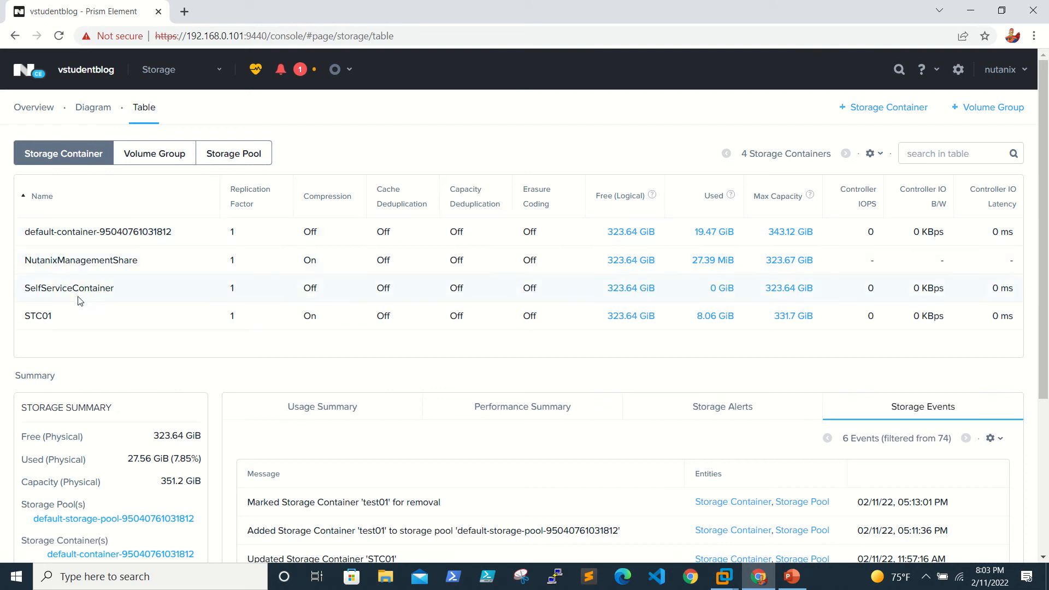
click(37, 315)
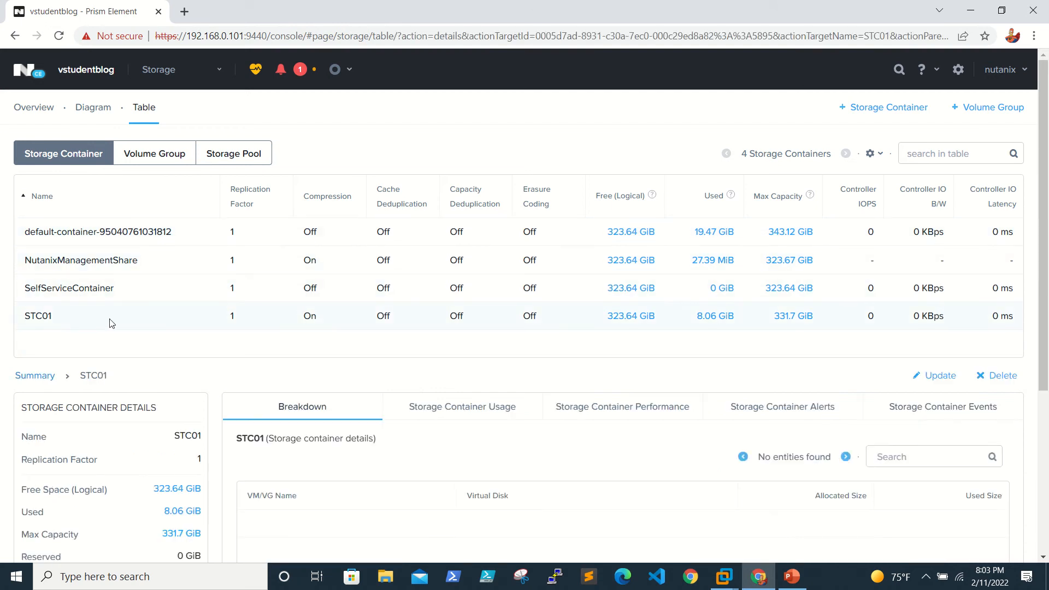
mouse_move(350, 232)
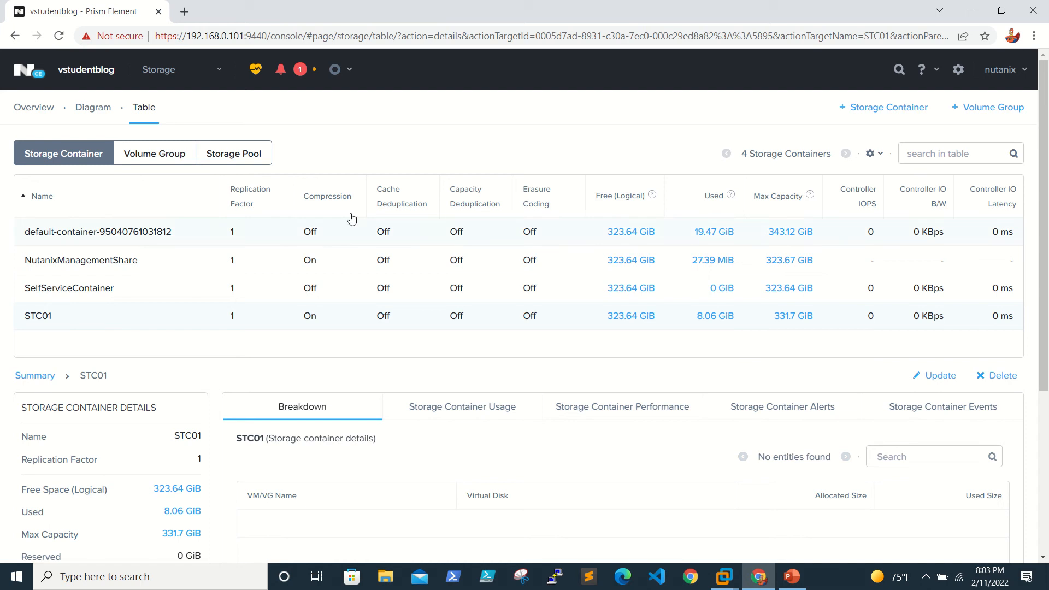
mouse_move(404, 269)
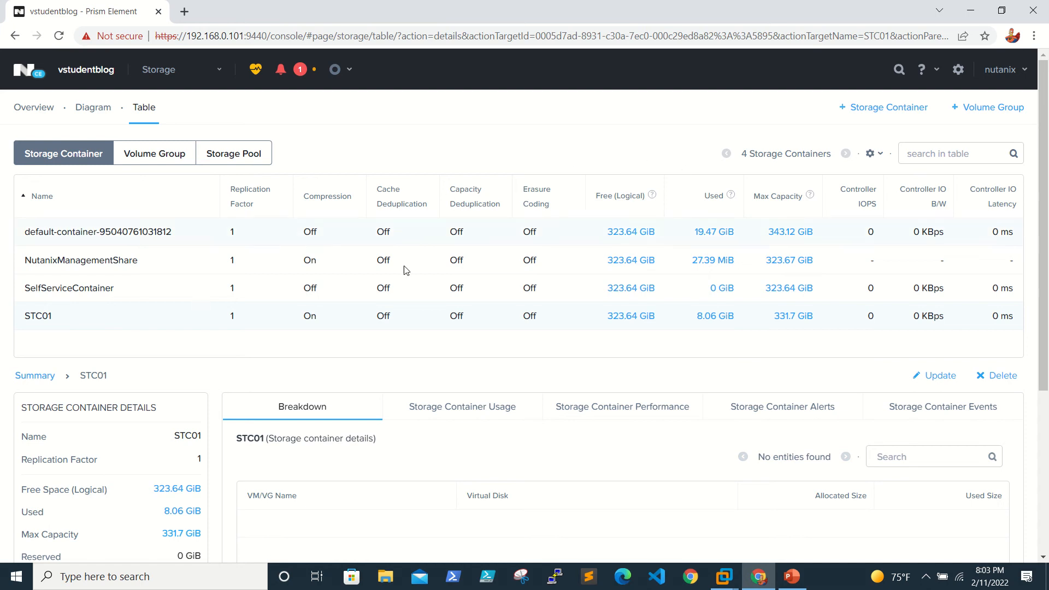
mouse_move(98, 326)
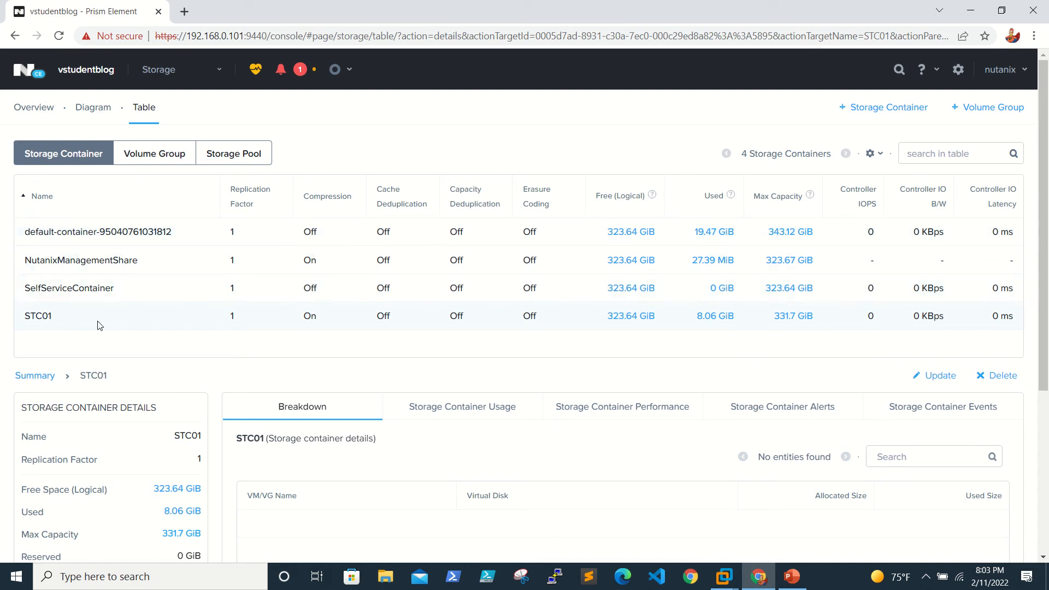
click(98, 232)
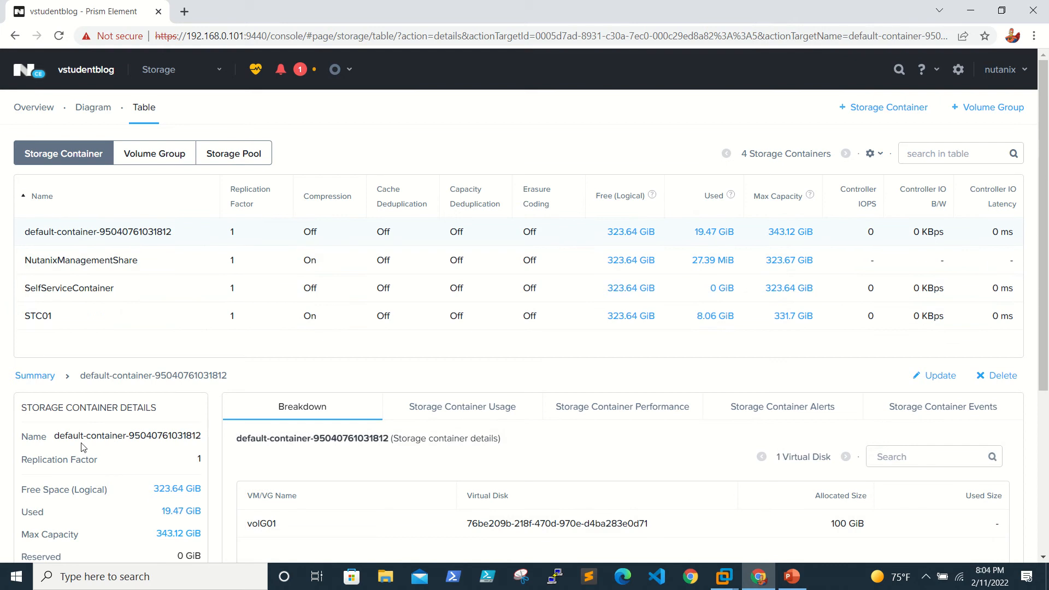
mouse_move(621, 407)
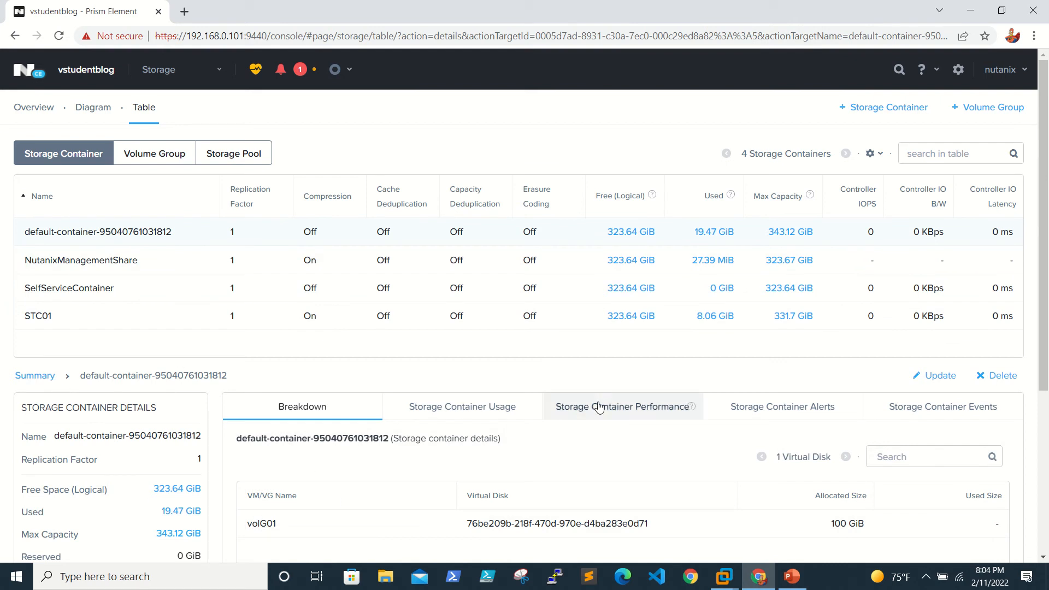
mouse_move(587, 415)
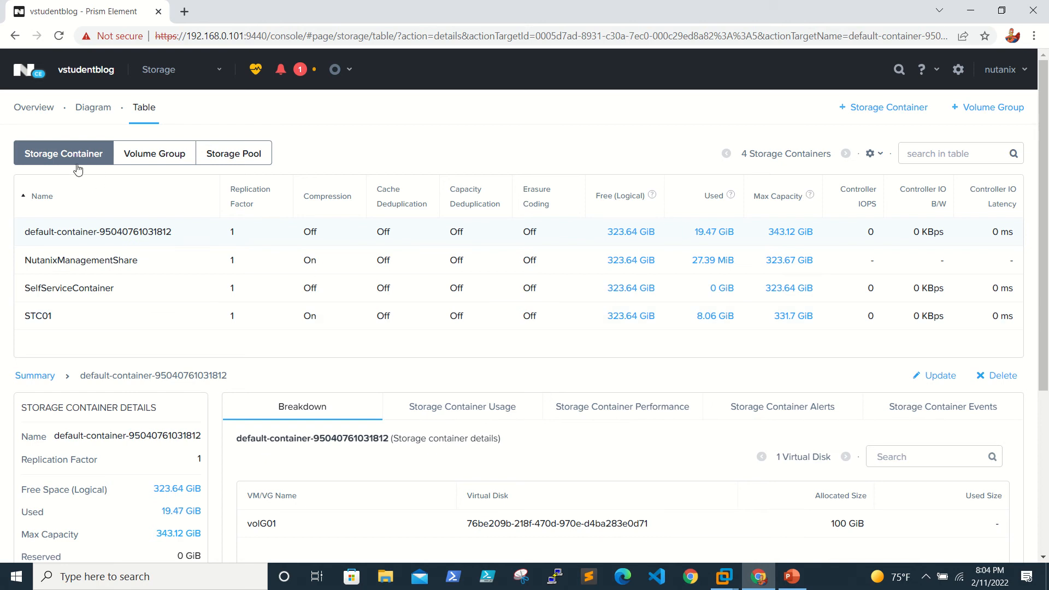
mouse_move(40, 328)
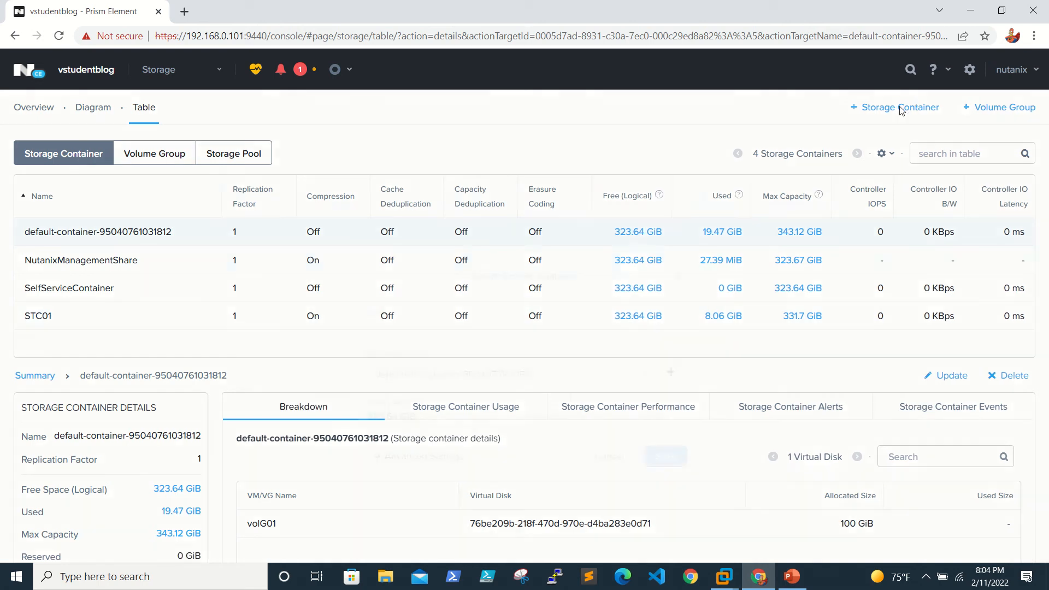
- Start a new storage container named Test001 on the default storage pool
click(899, 107)
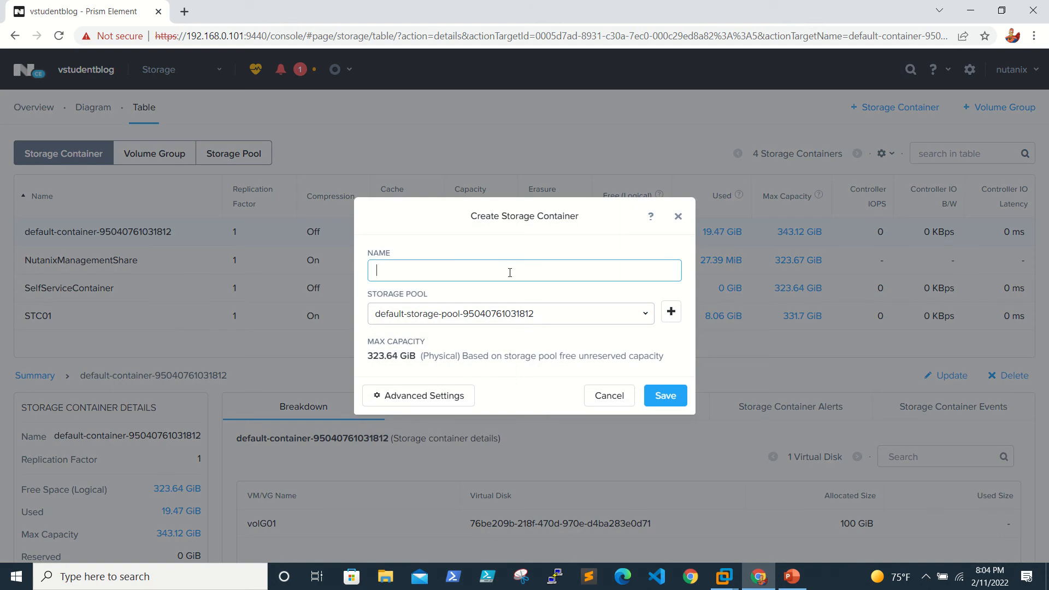
text(Test)
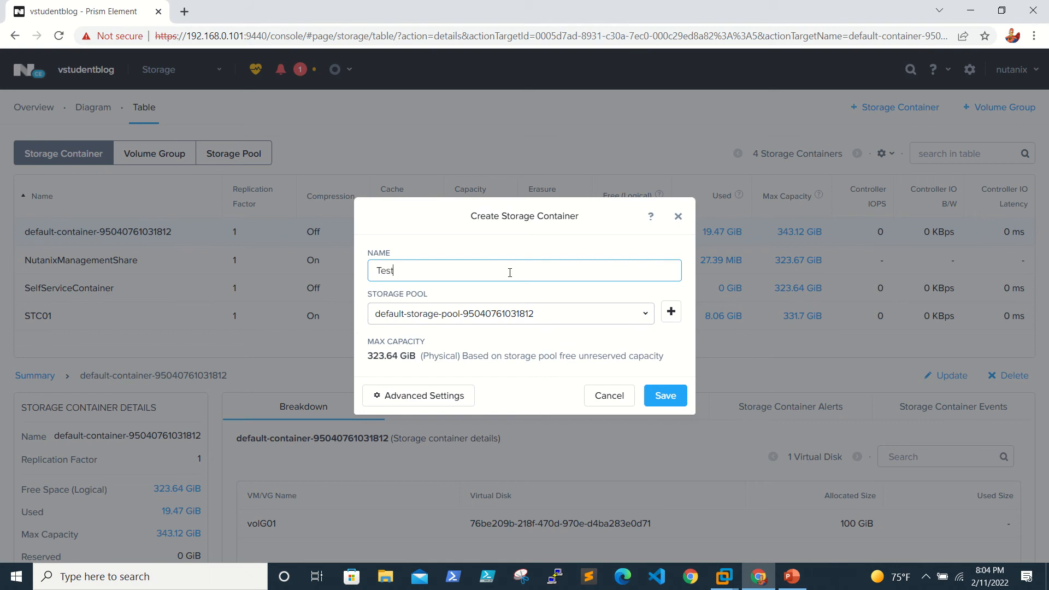
text(001)
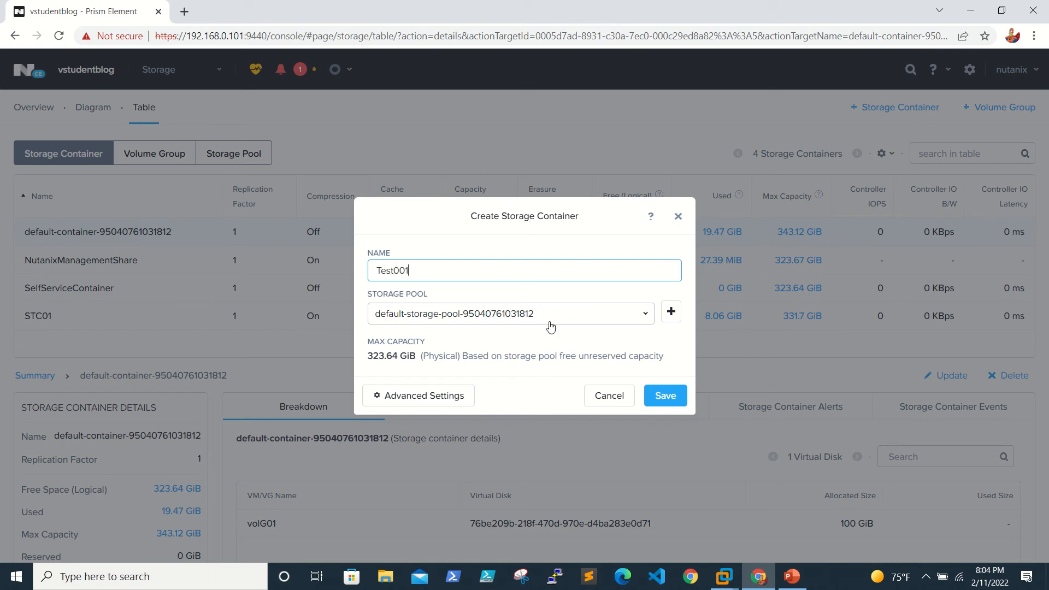
click(508, 313)
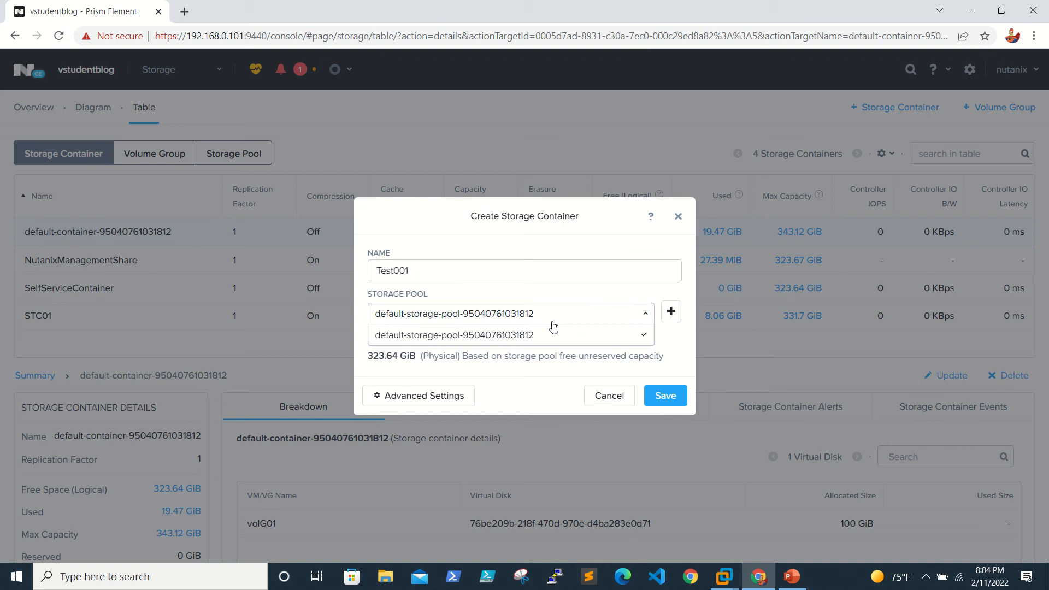
click(455, 335)
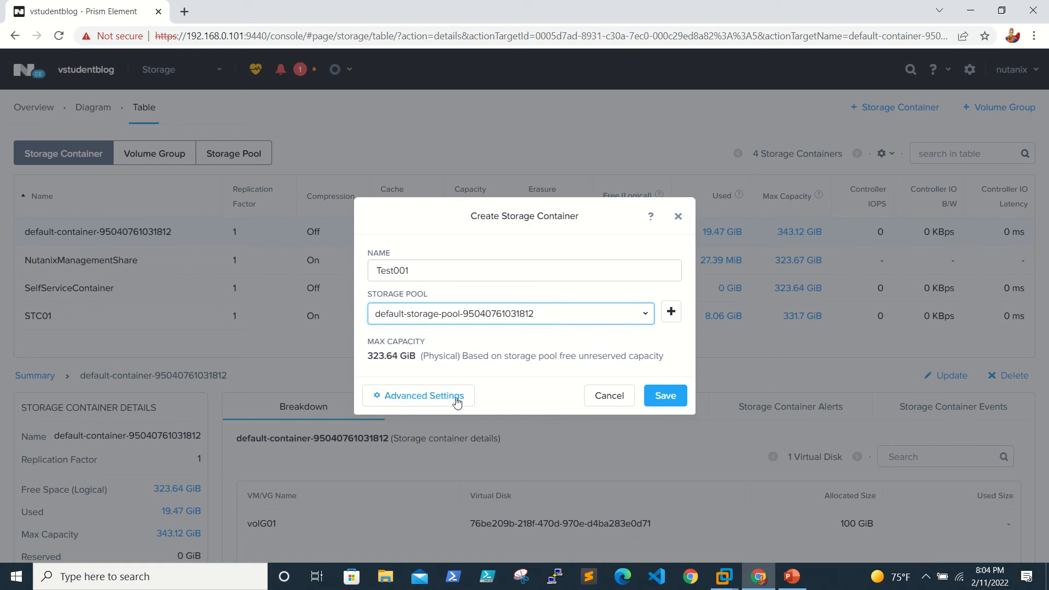
- Expand Test001's advanced settings and focus the Reserved Capacity field
click(417, 395)
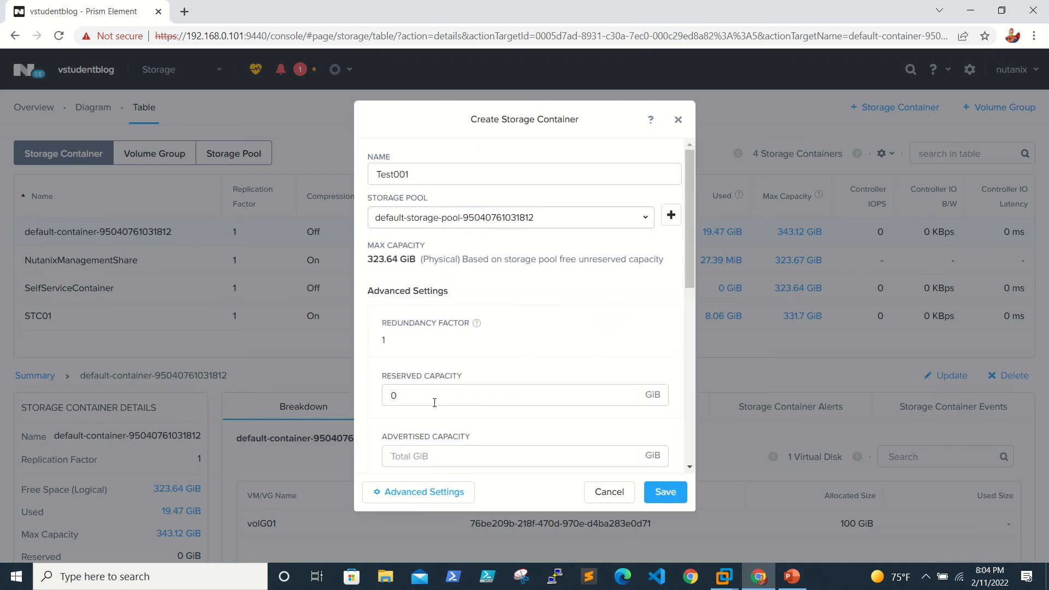
scroll(down, 3)
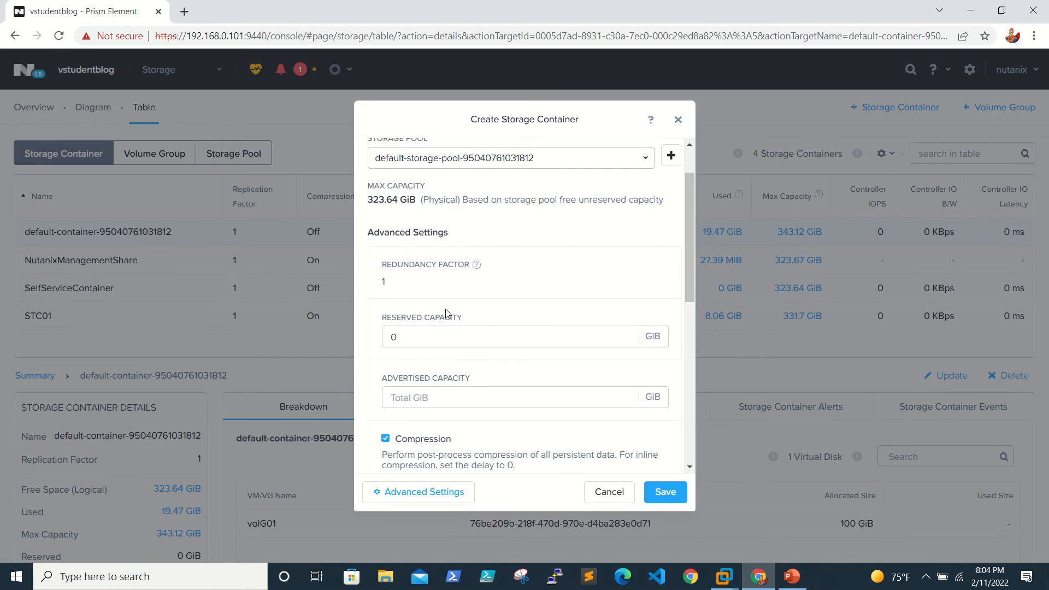
scroll(down, 3)
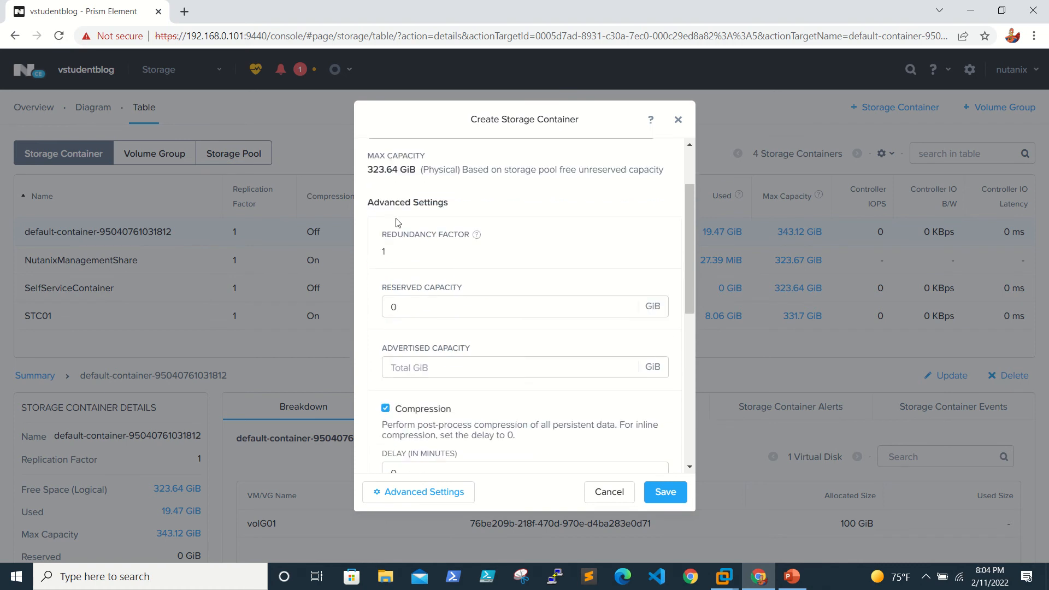
mouse_move(378, 184)
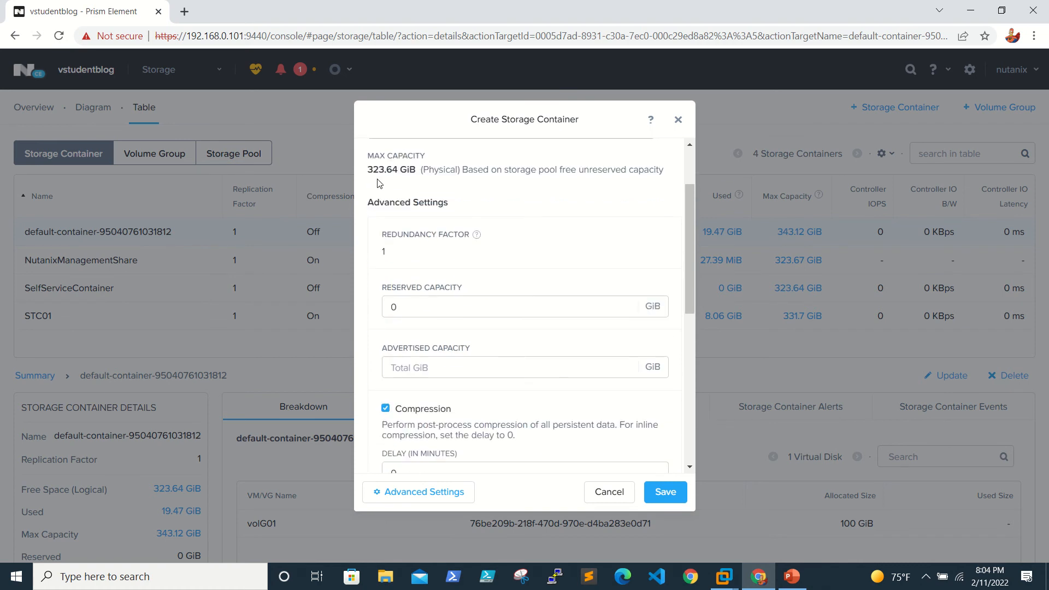
mouse_move(418, 196)
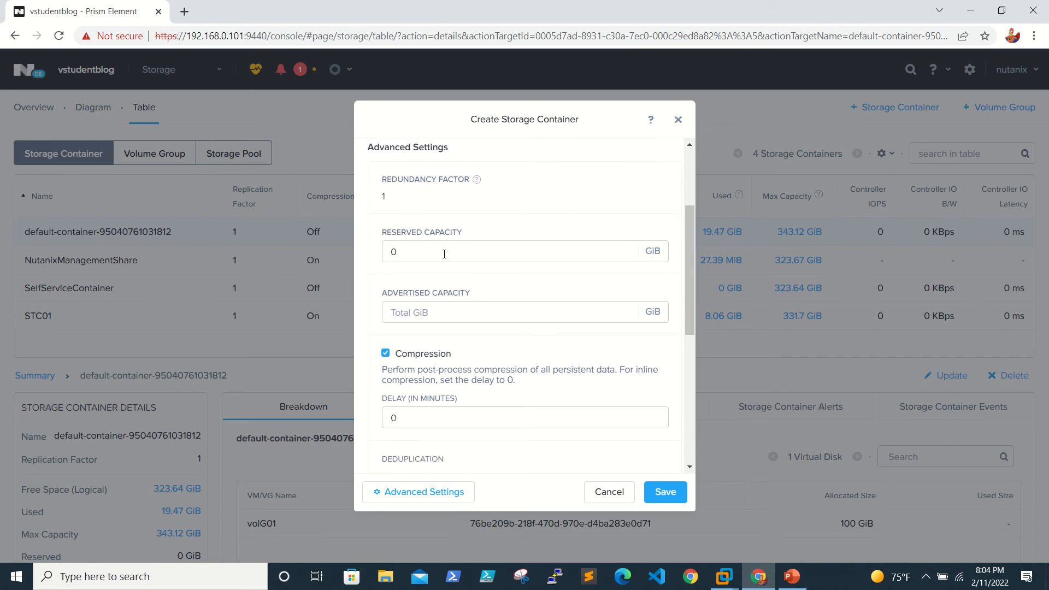
mouse_move(428, 301)
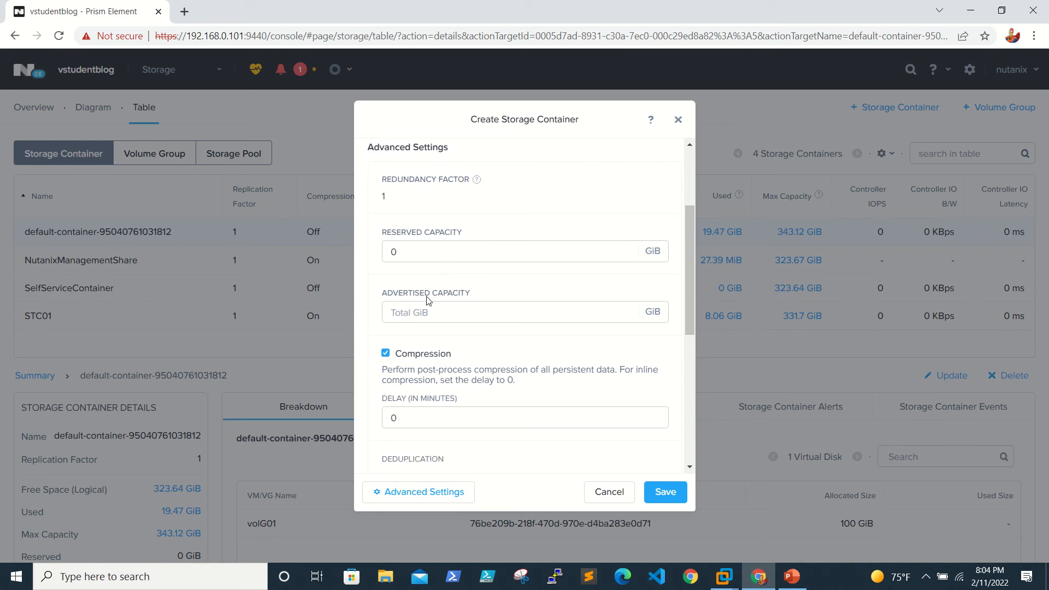
click(525, 251)
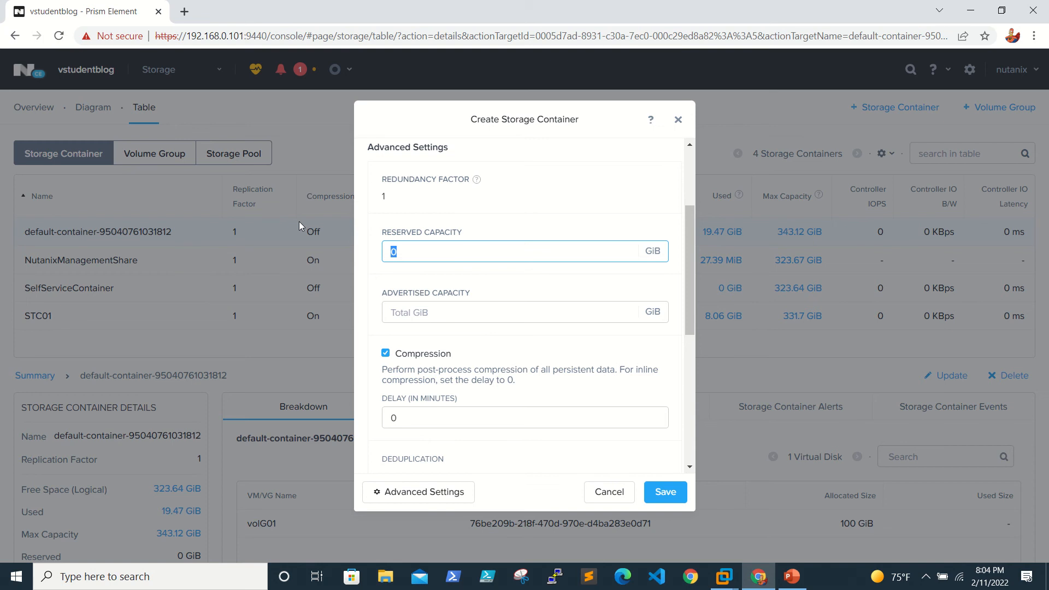
- Enter 200 GiB reserved capacity and 200 GiB advertised capacity for Test001
text(200)
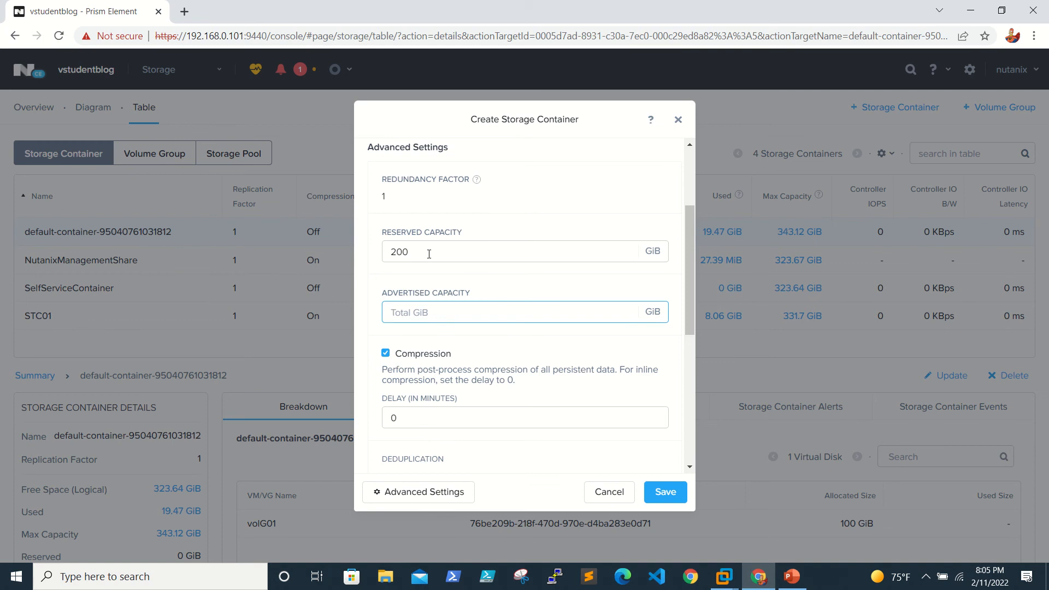
mouse_move(522, 262)
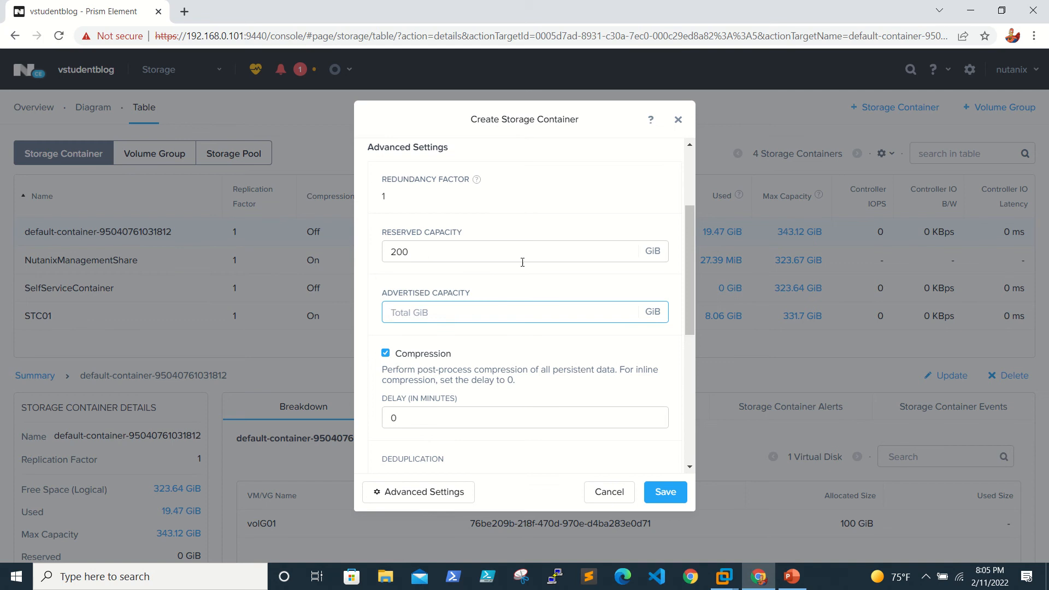
scroll(down, 3)
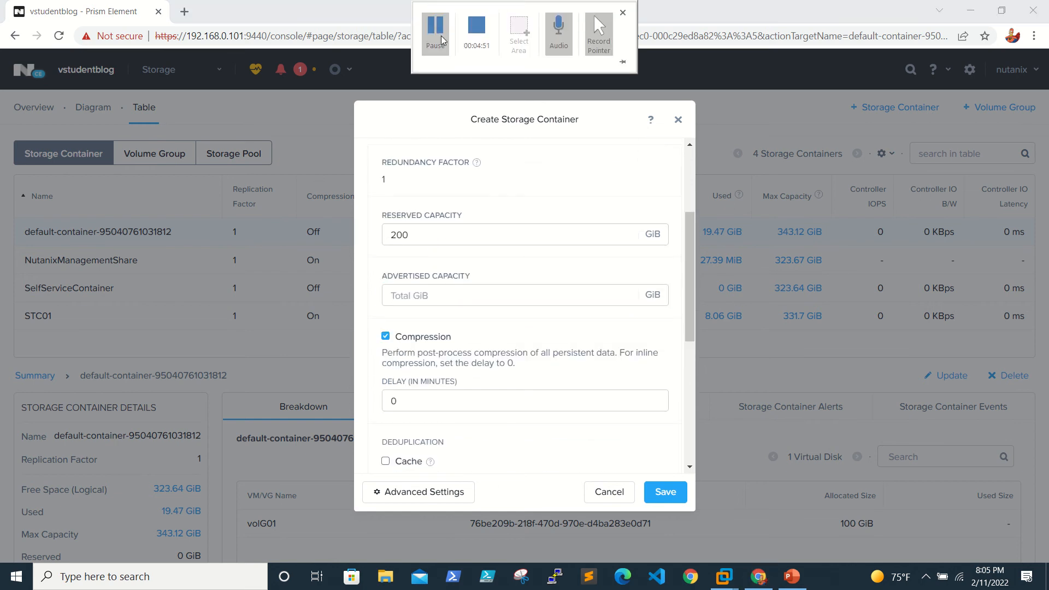
text(200)
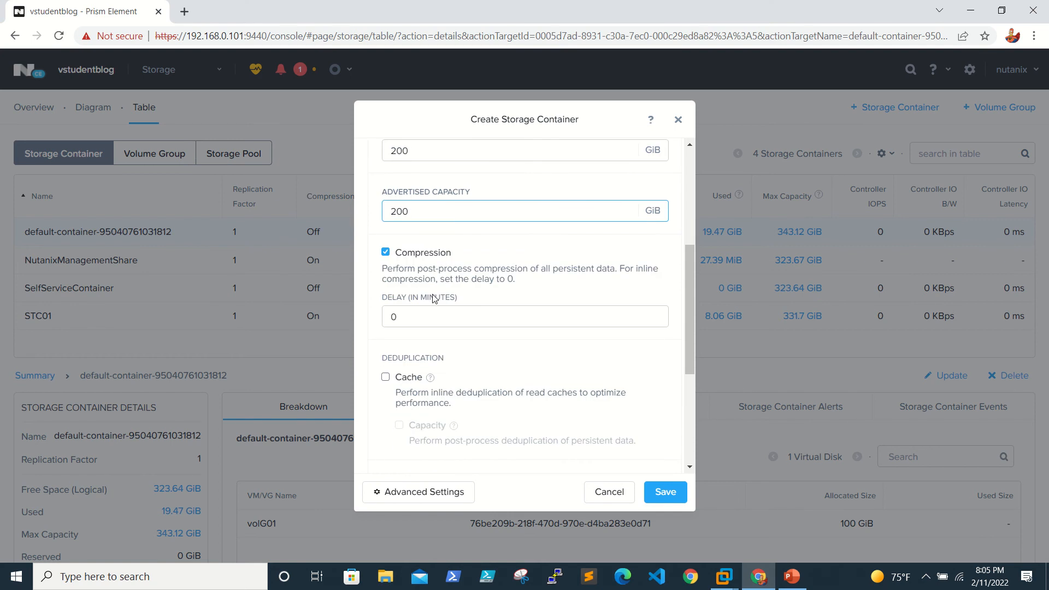
mouse_move(543, 280)
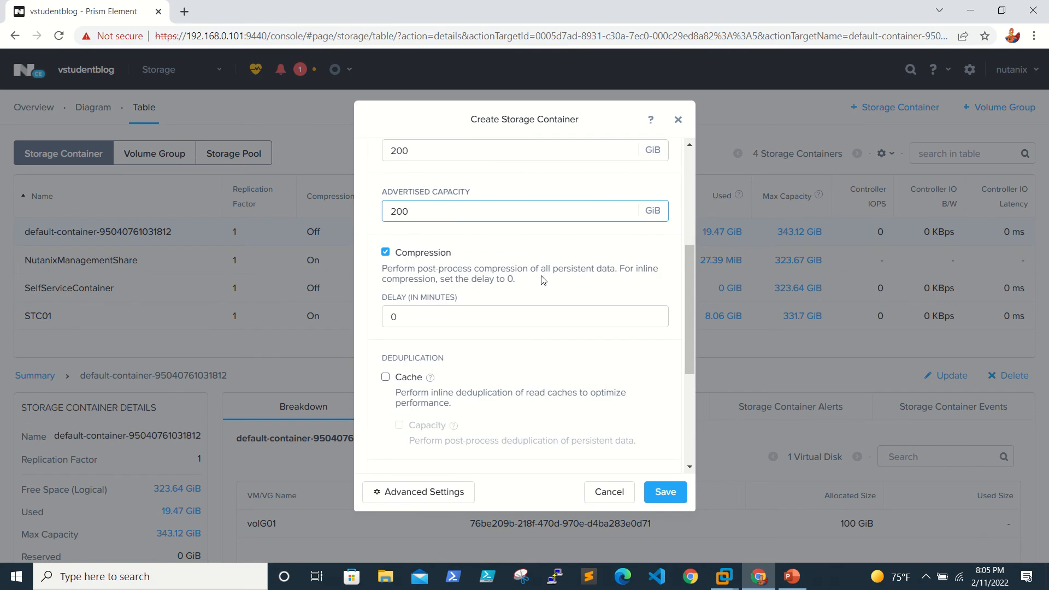
click(524, 211)
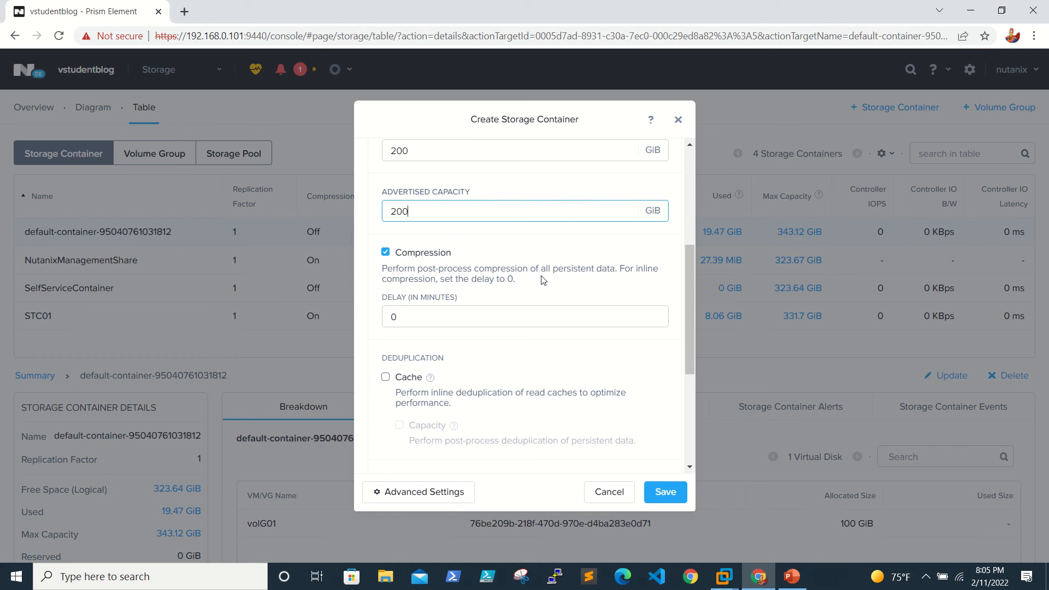
- Review the remaining advanced settings, leave Erasure Coding off, and save the Test001 container
scroll(down, 3)
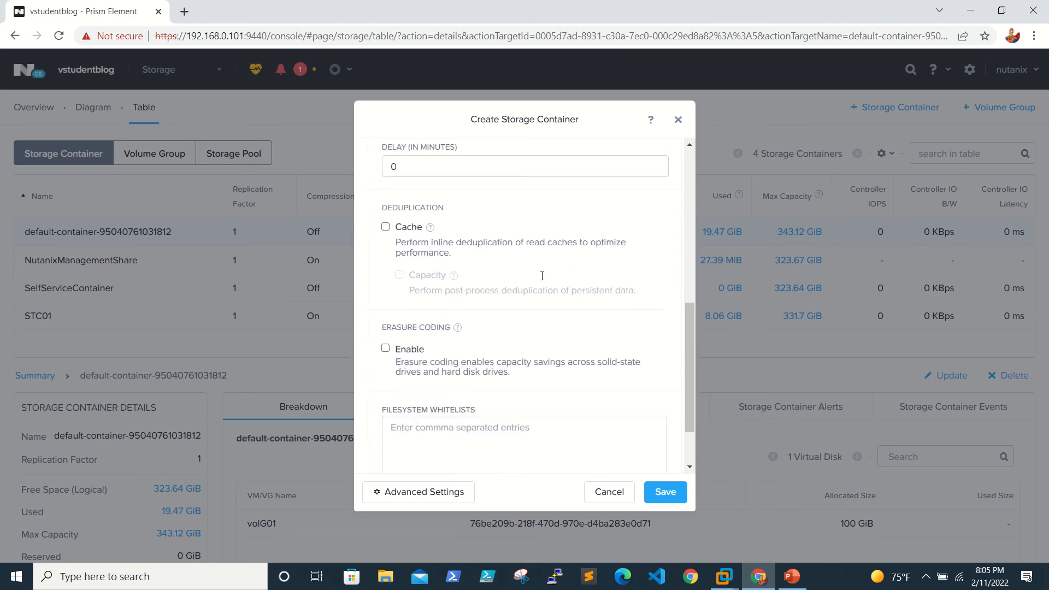
scroll(down, 3)
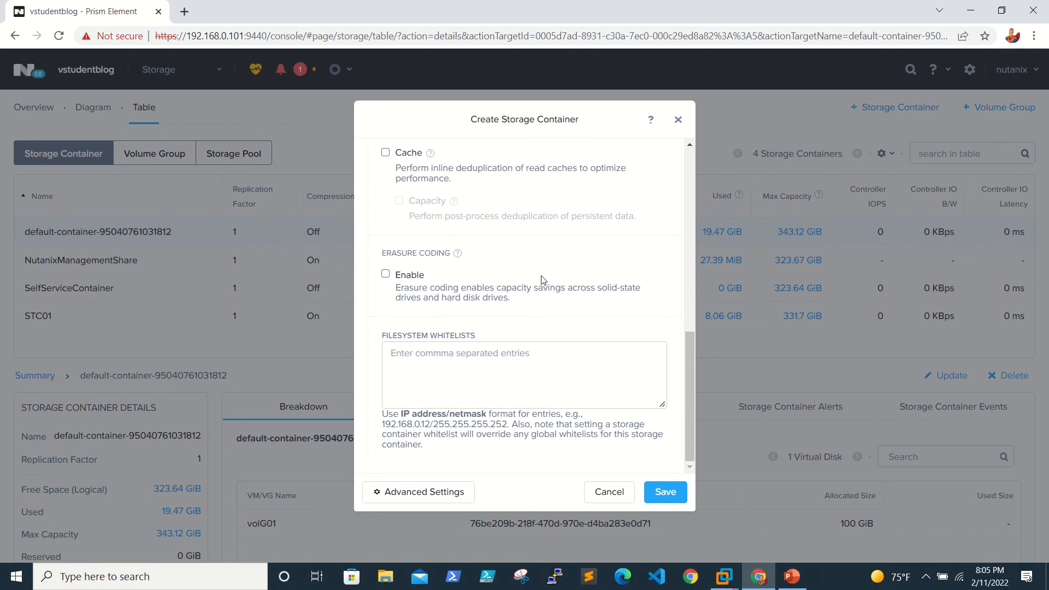
mouse_move(459, 255)
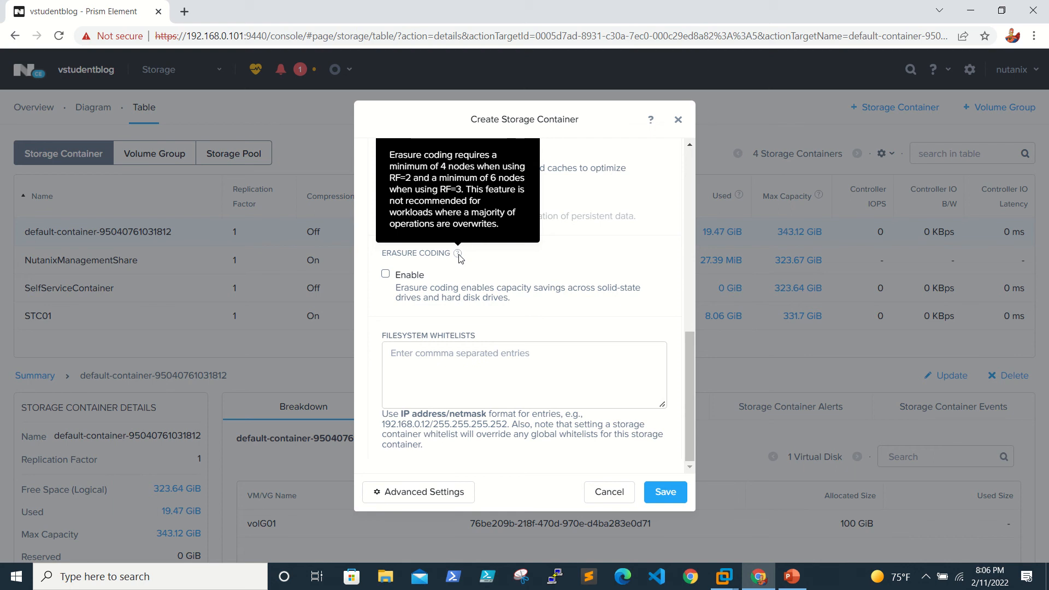
mouse_move(467, 13)
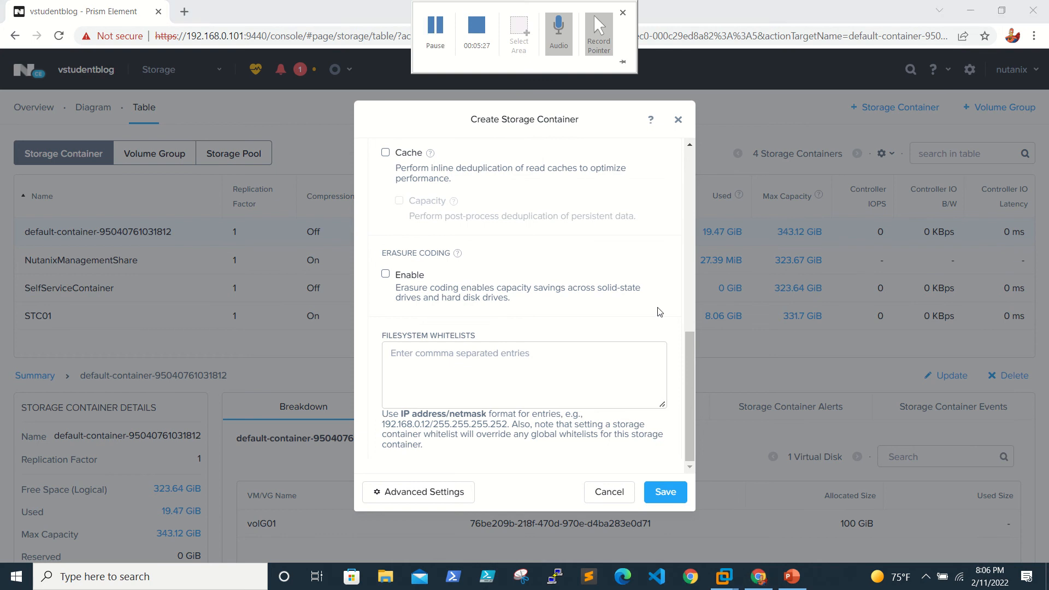
scroll(up, 3)
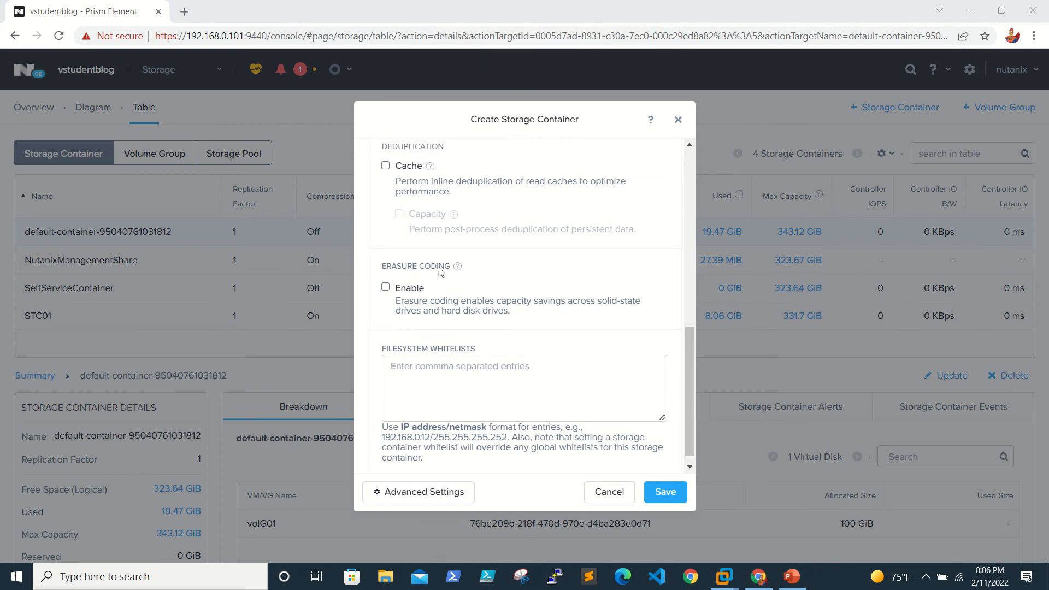
mouse_move(457, 268)
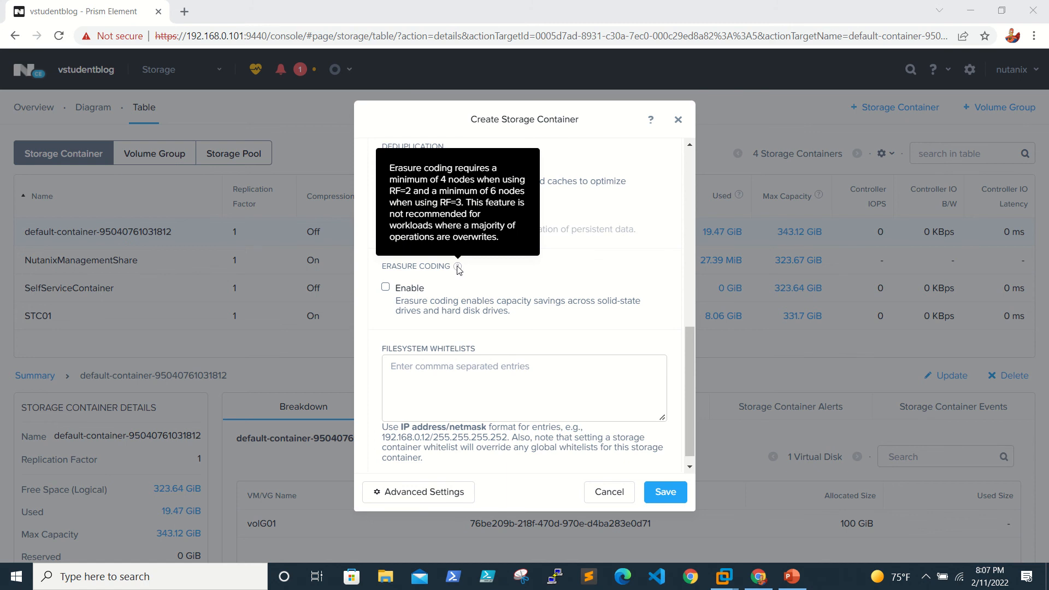
mouse_move(570, 287)
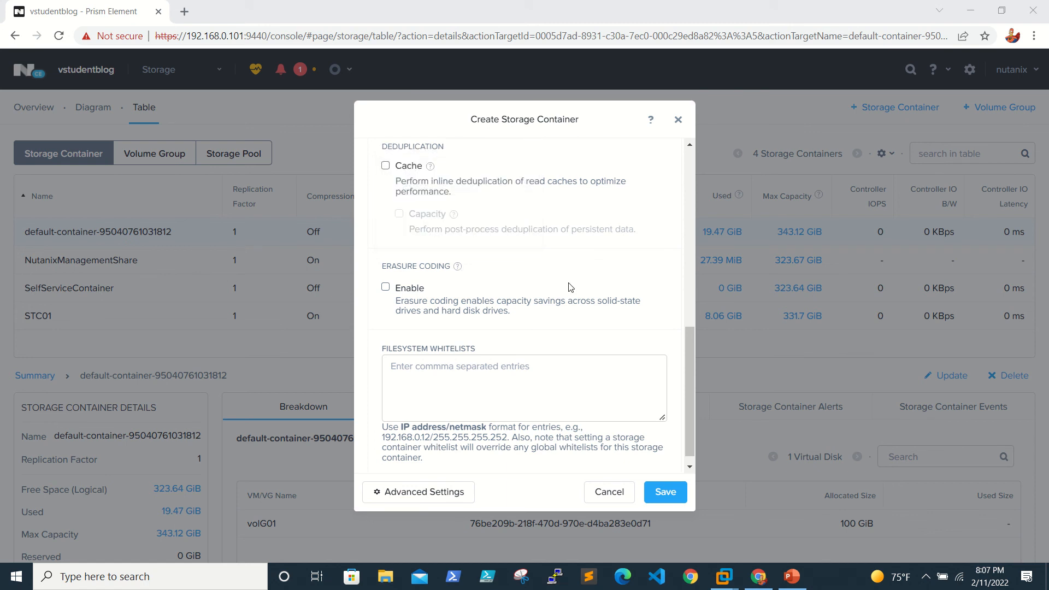
scroll(up, 3)
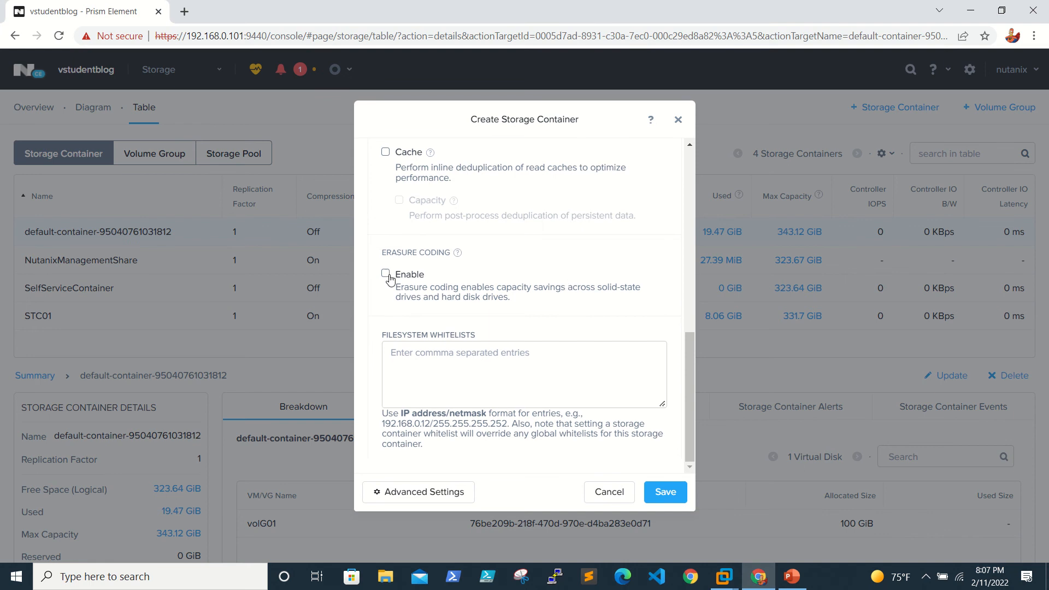
mouse_move(501, 260)
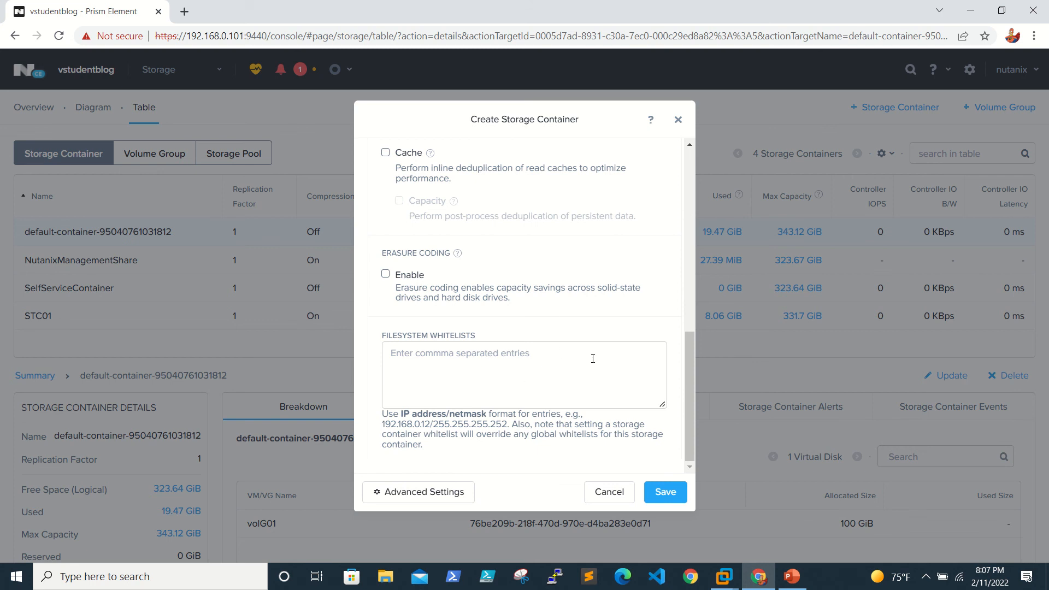
mouse_move(617, 354)
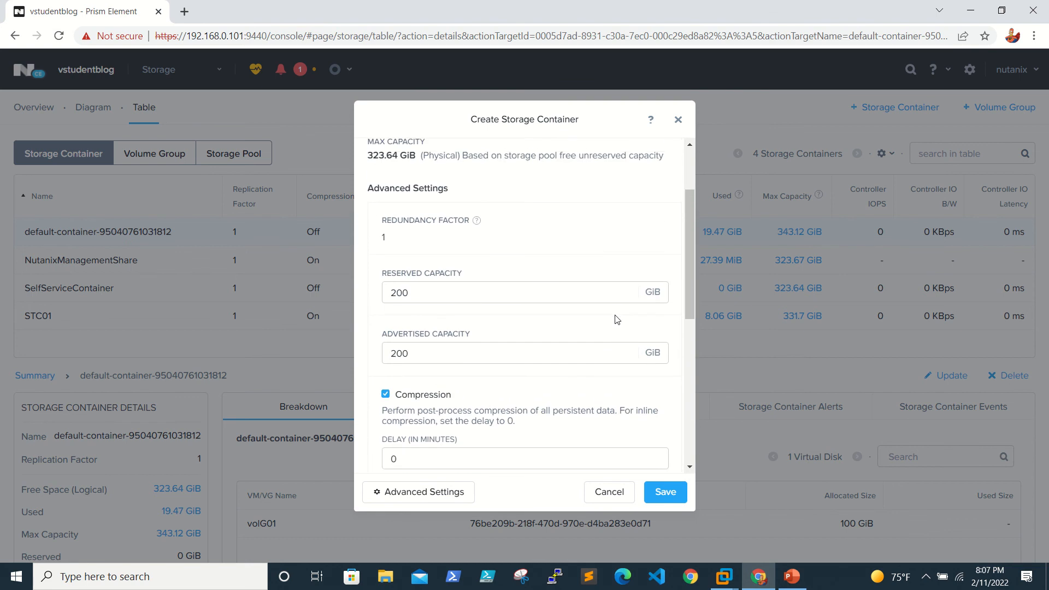
scroll(down, 3)
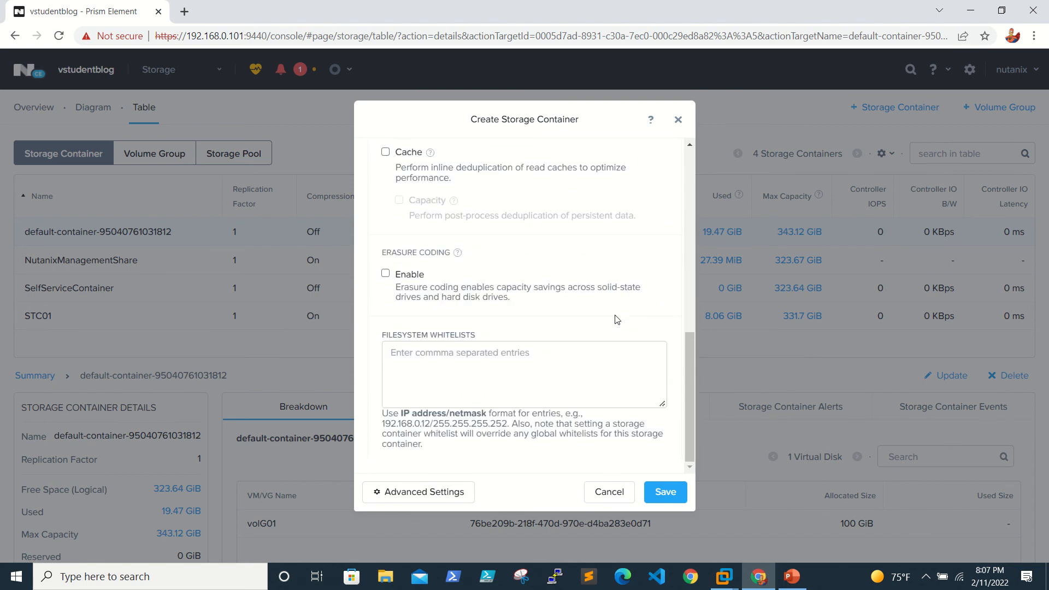
mouse_move(665, 491)
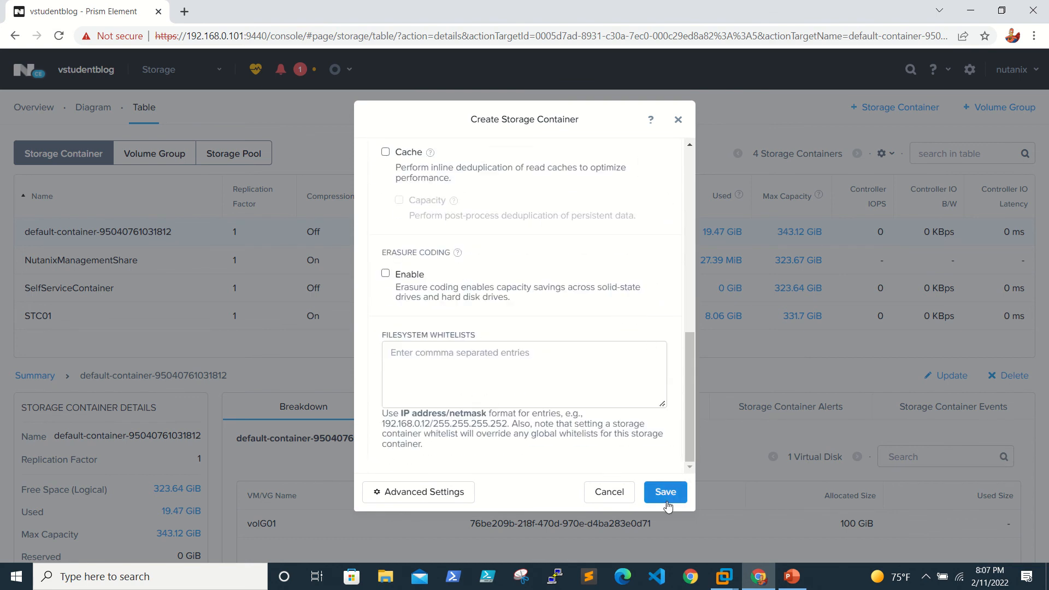
click(665, 491)
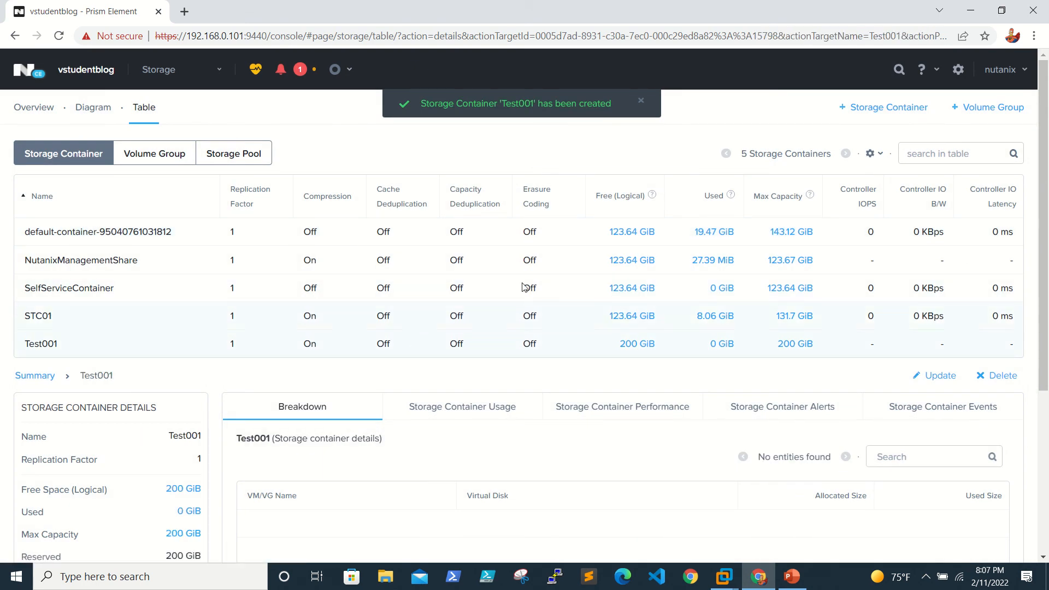
mouse_move(154, 153)
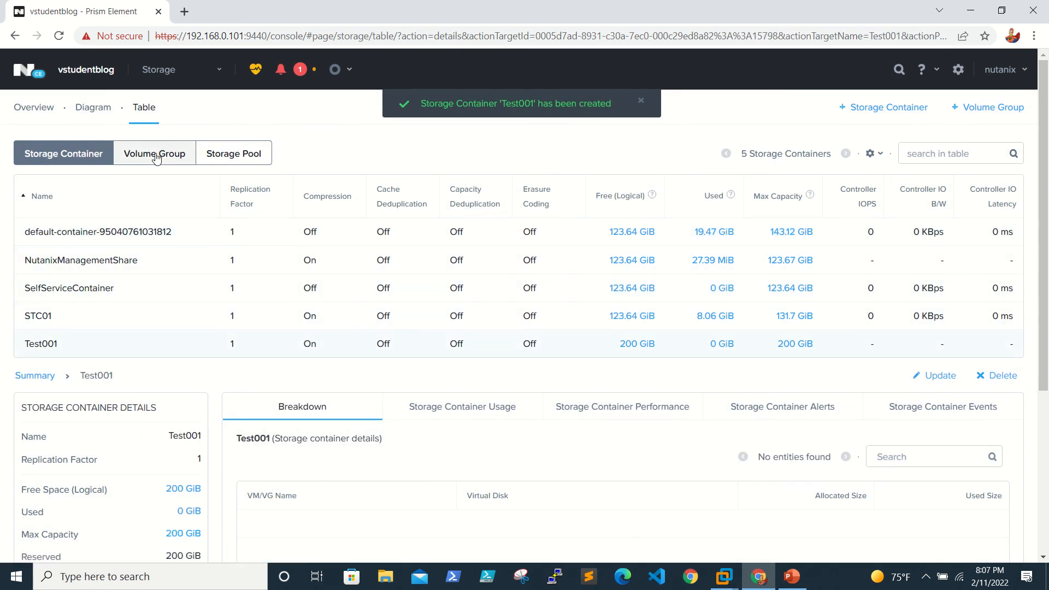
- Show the Volume Group table, which lists only volG01
click(154, 153)
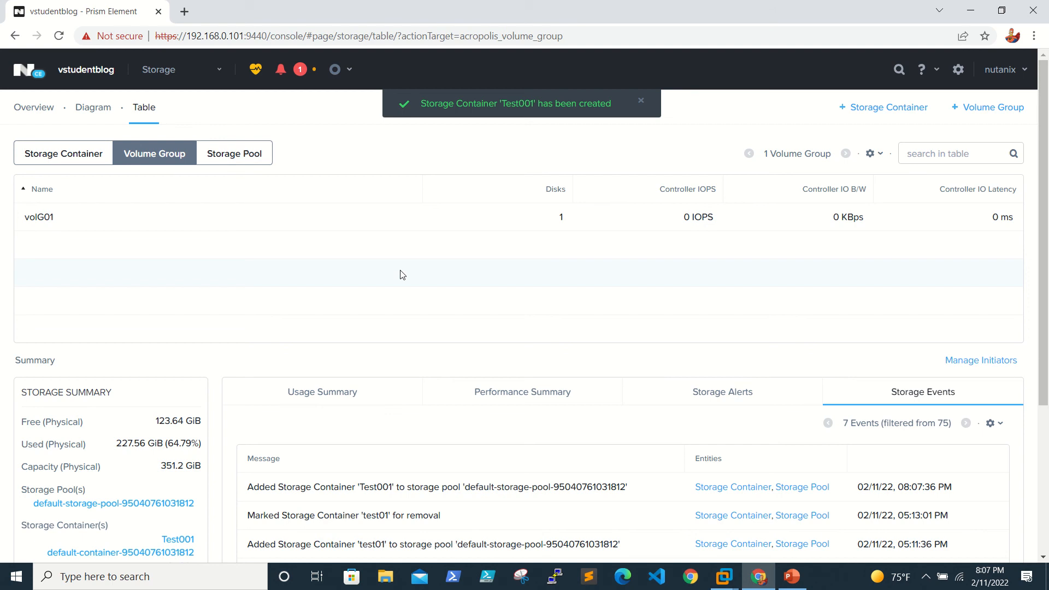
click(640, 101)
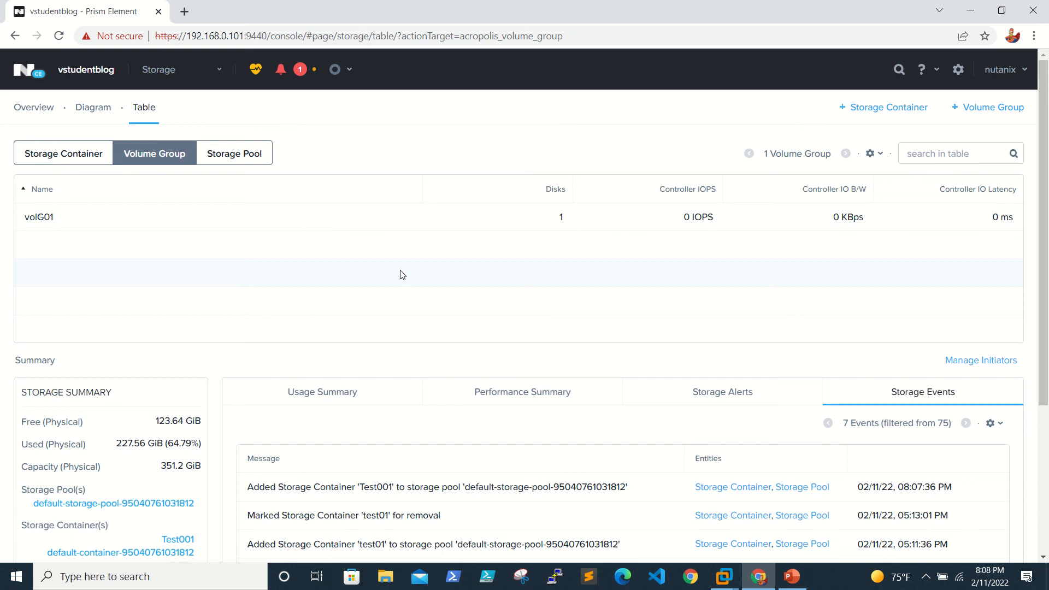
mouse_move(265, 225)
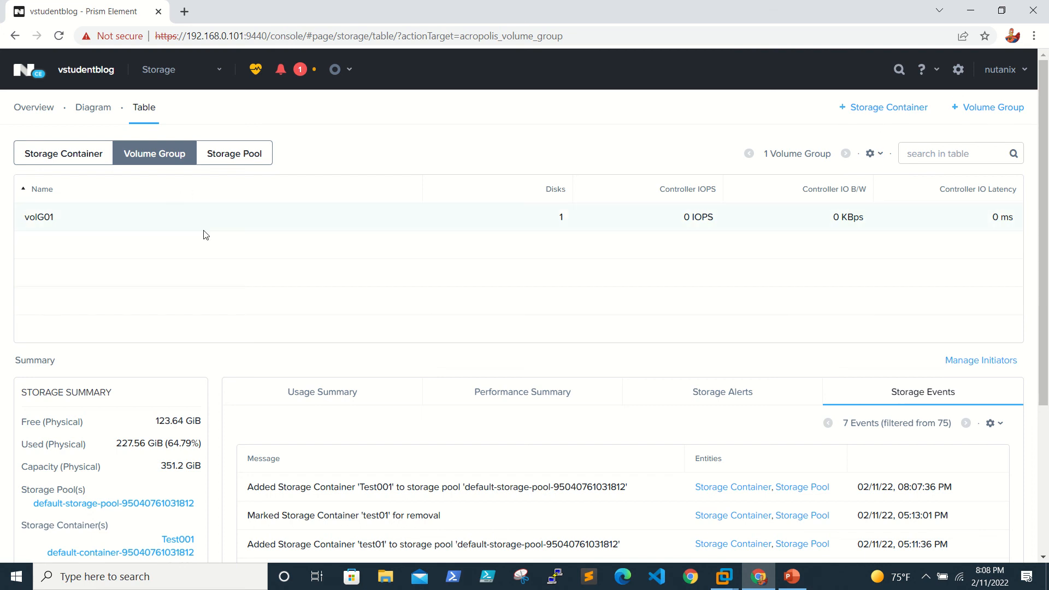
- Name a new volume group Test002 and add a 200 GiB disk from the Test001 container
click(986, 107)
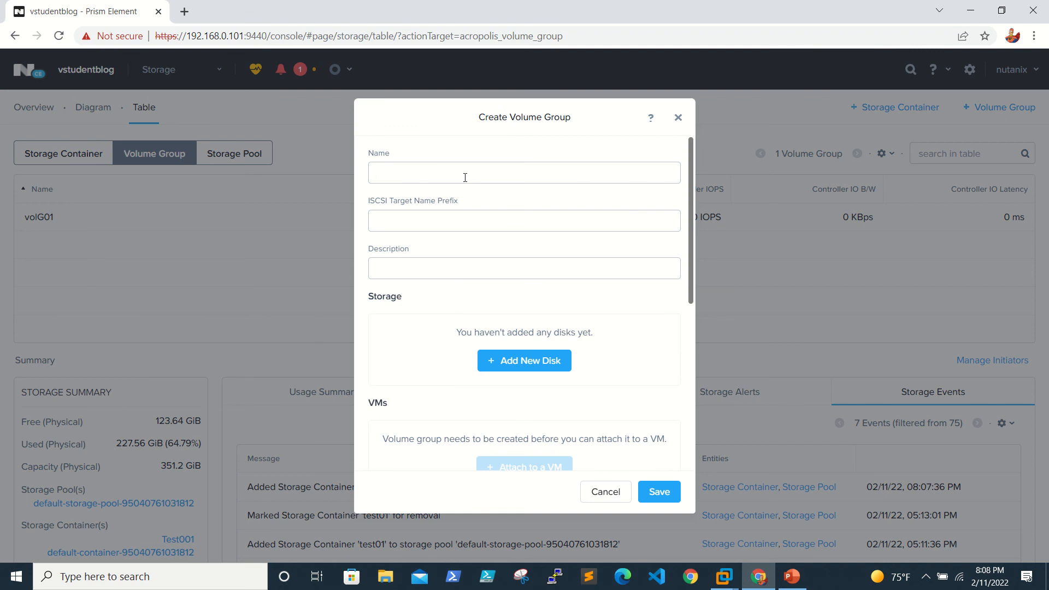
text(Test0)
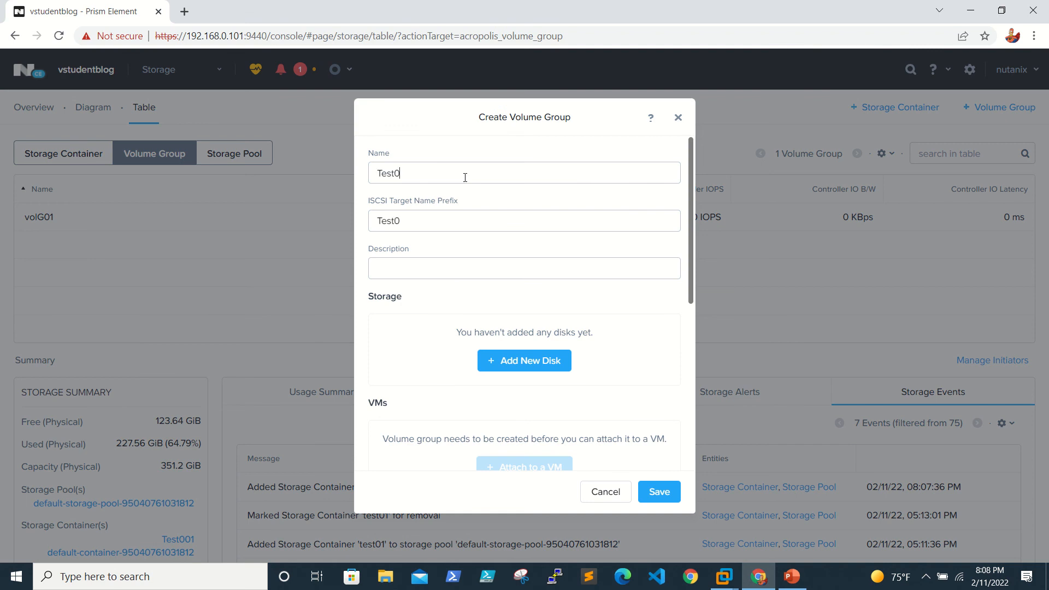
text(02)
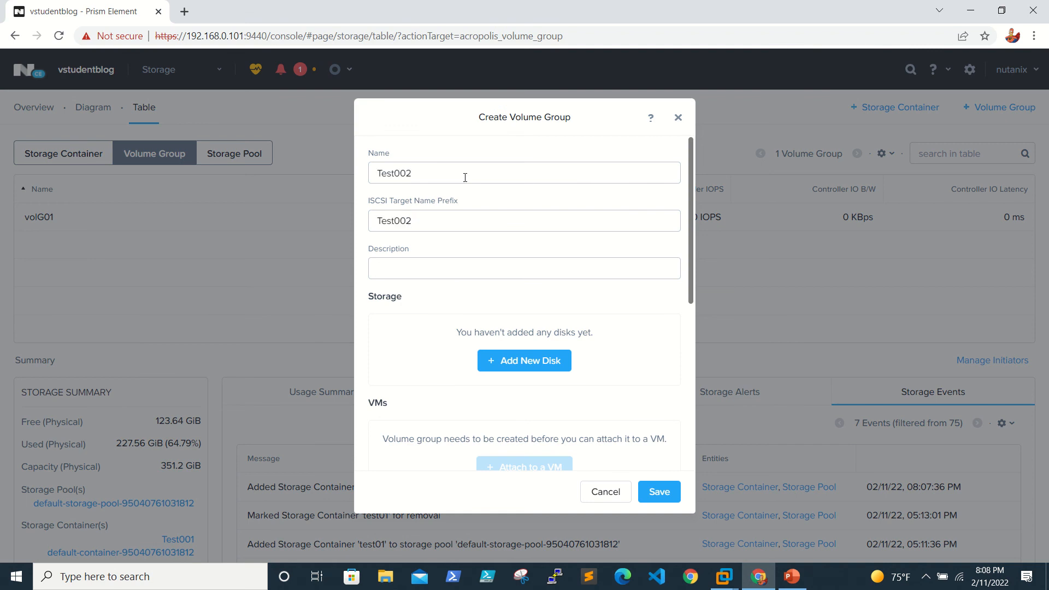
scroll(down, 3)
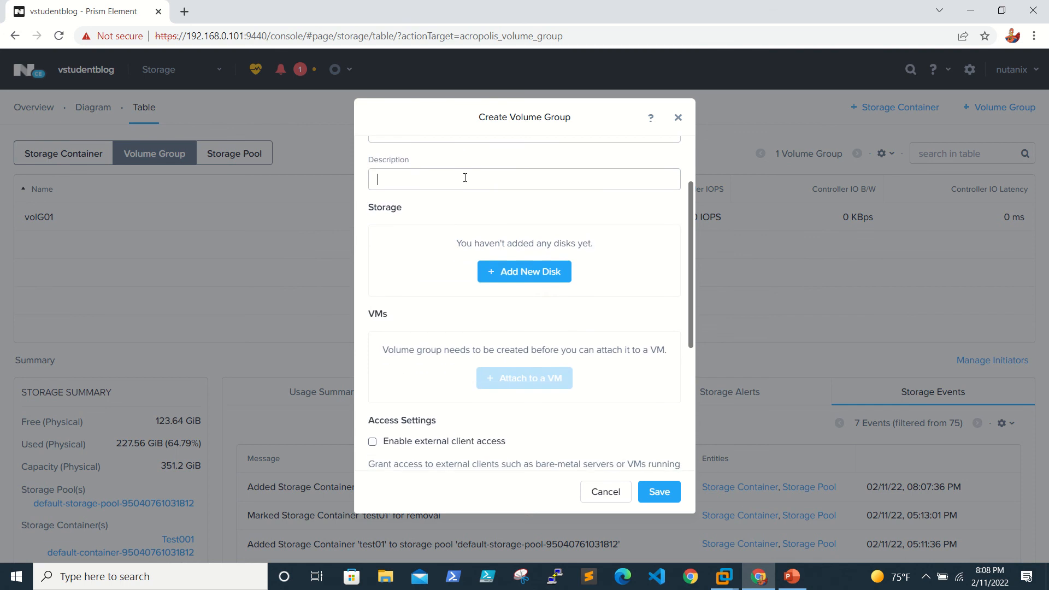
click(524, 272)
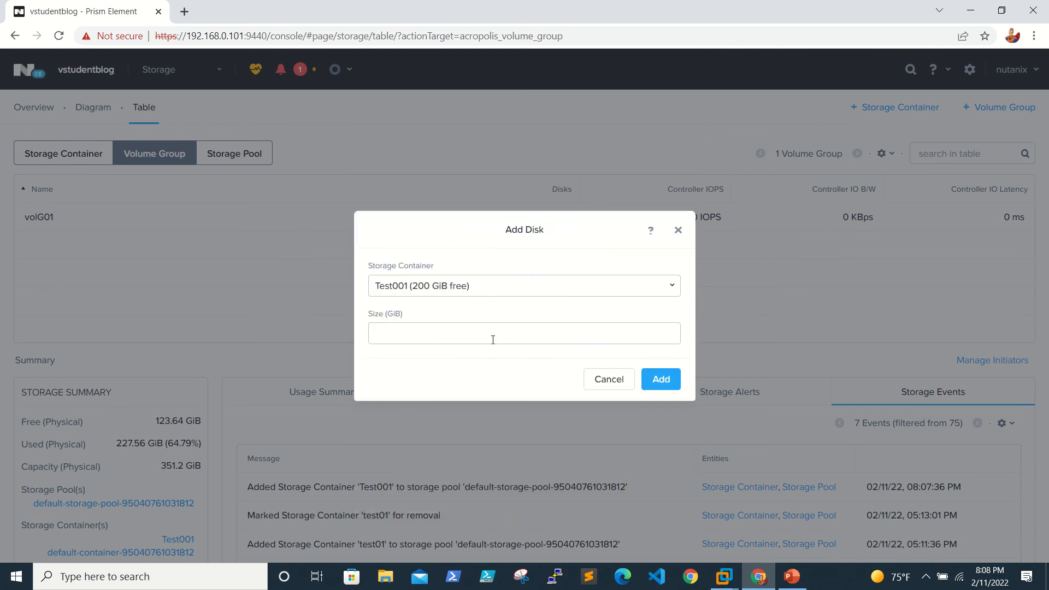
text(200)
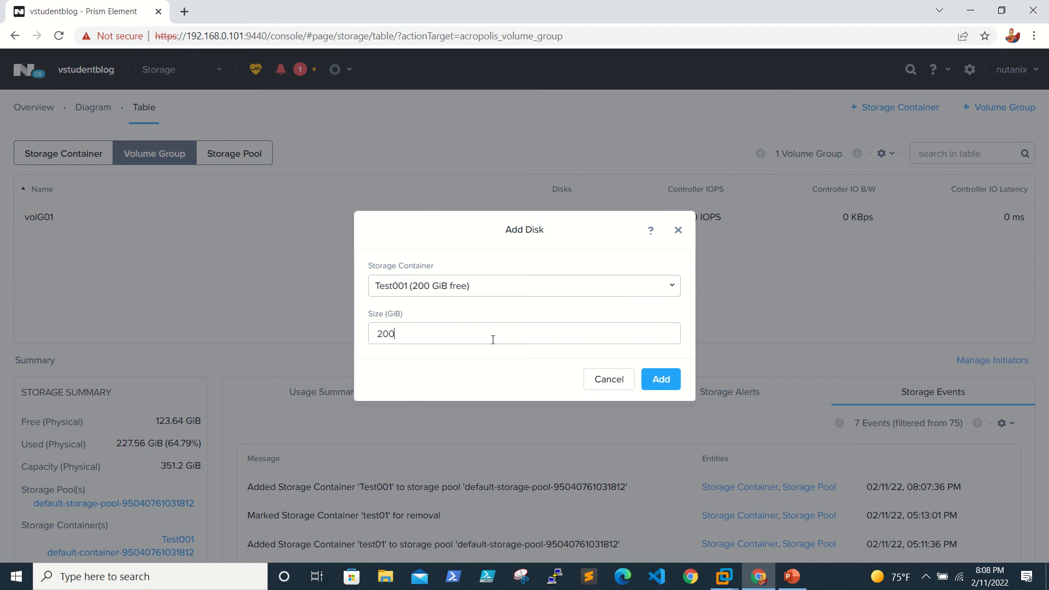
mouse_move(608, 379)
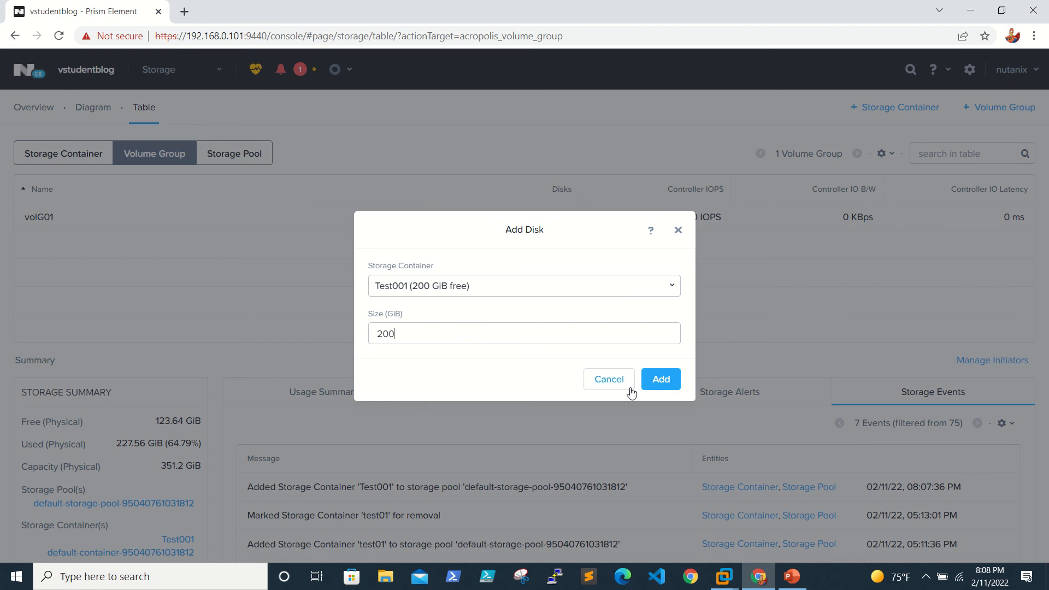
click(660, 379)
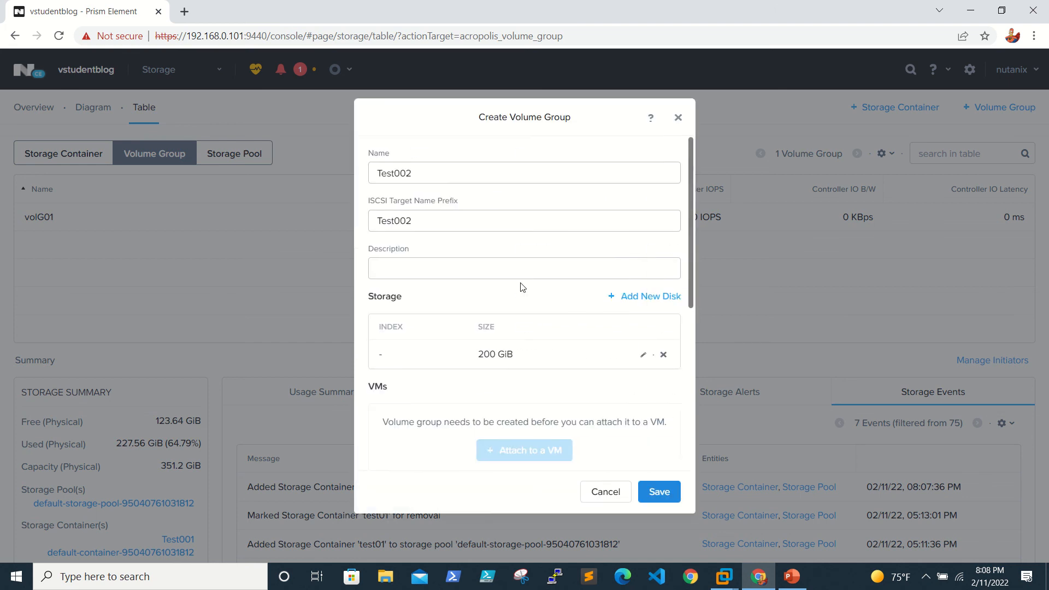
- Add iSCSI client 192.168.0.100 to the client list of volume group Test002
scroll(down, 3)
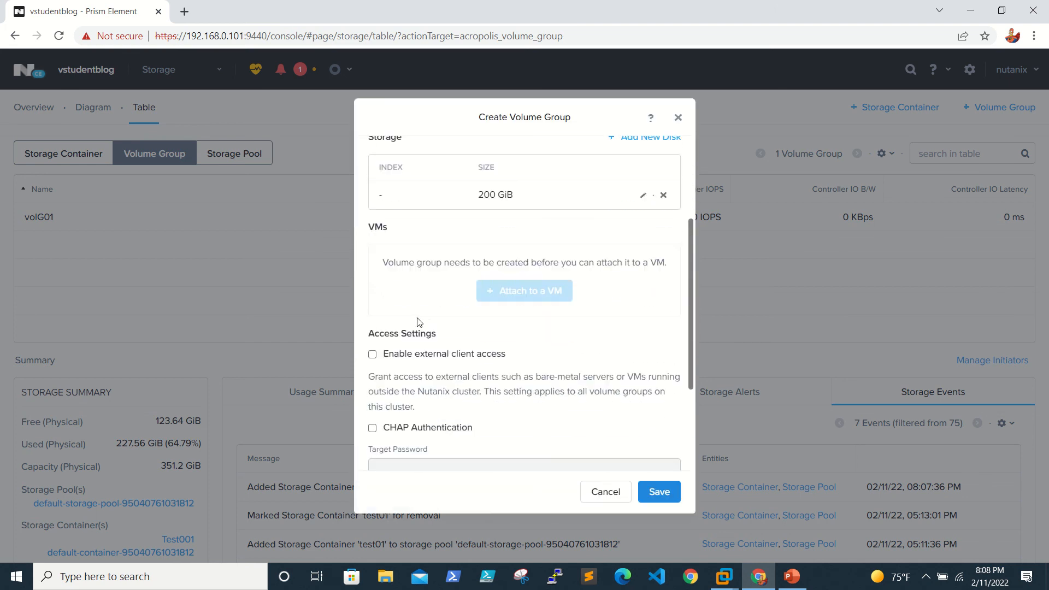
scroll(down, 3)
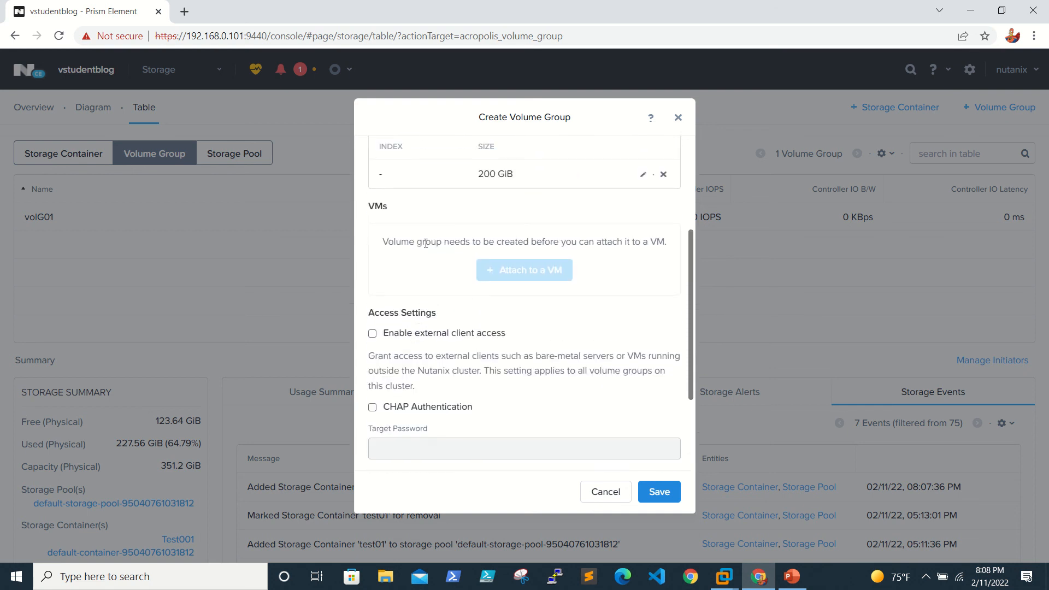
scroll(up, 3)
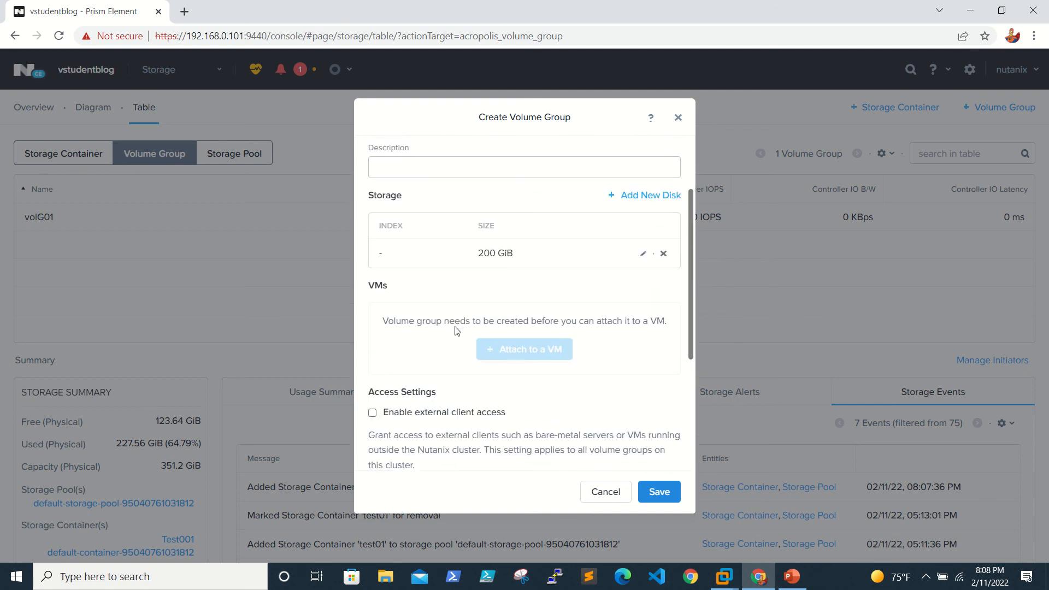
scroll(down, 3)
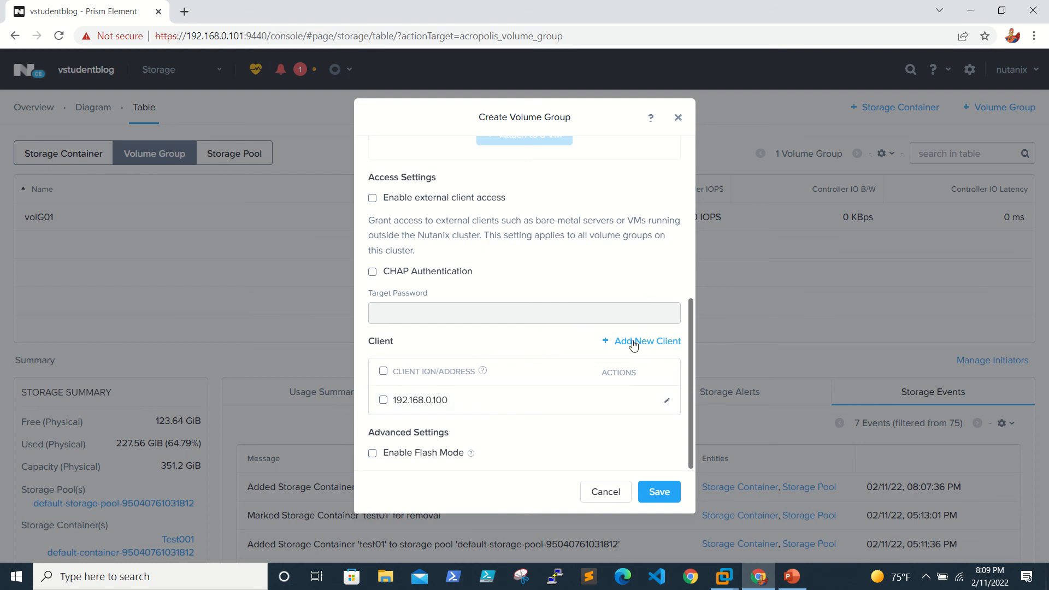
click(647, 340)
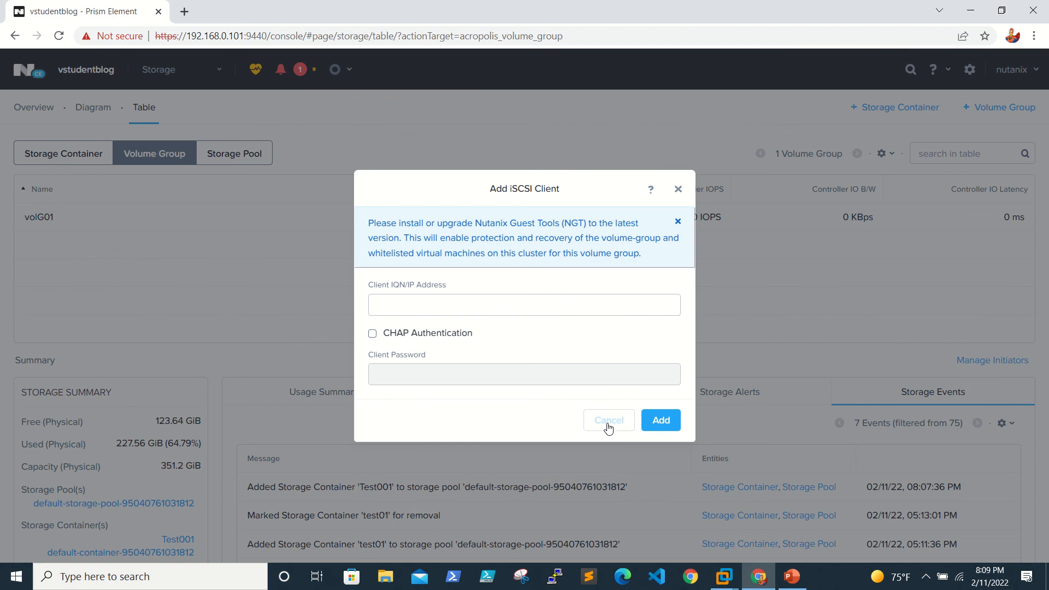
click(659, 419)
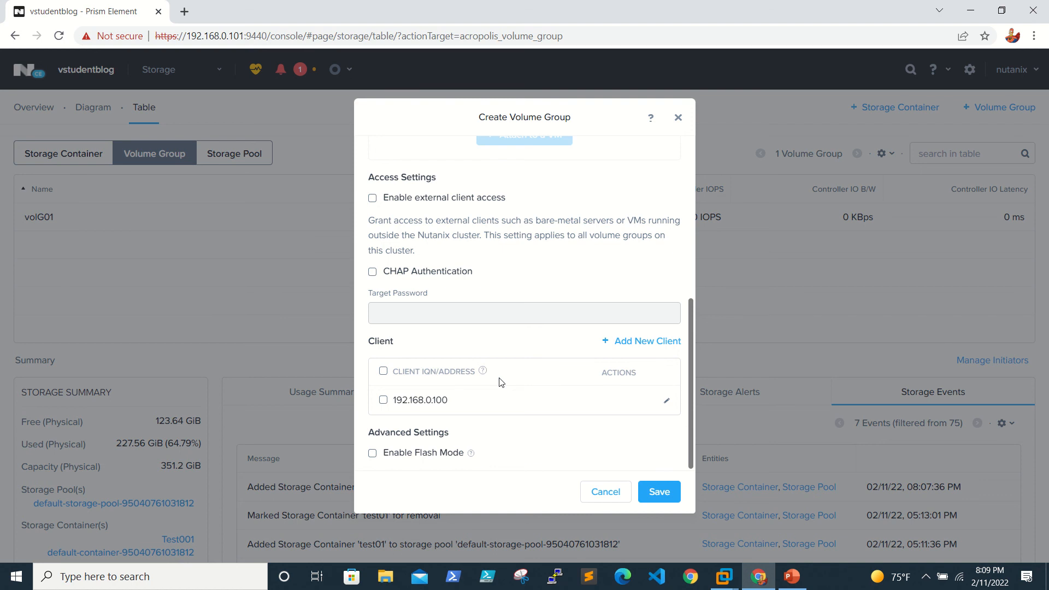
- Save the Create Volume Group dialog so Test002 is queued and return to the Storage page
scroll(up, 3)
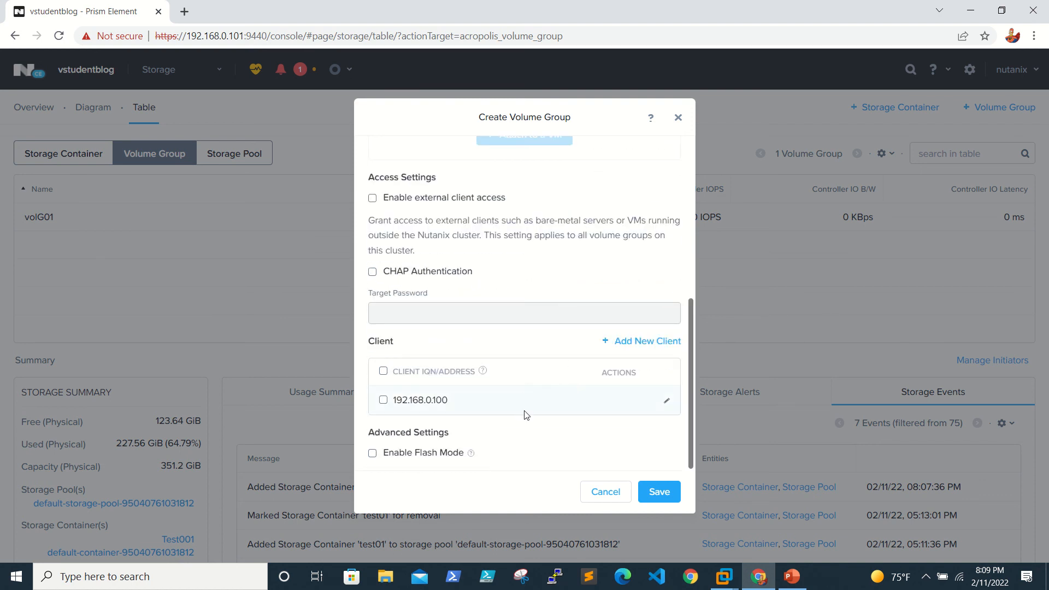
mouse_move(538, 451)
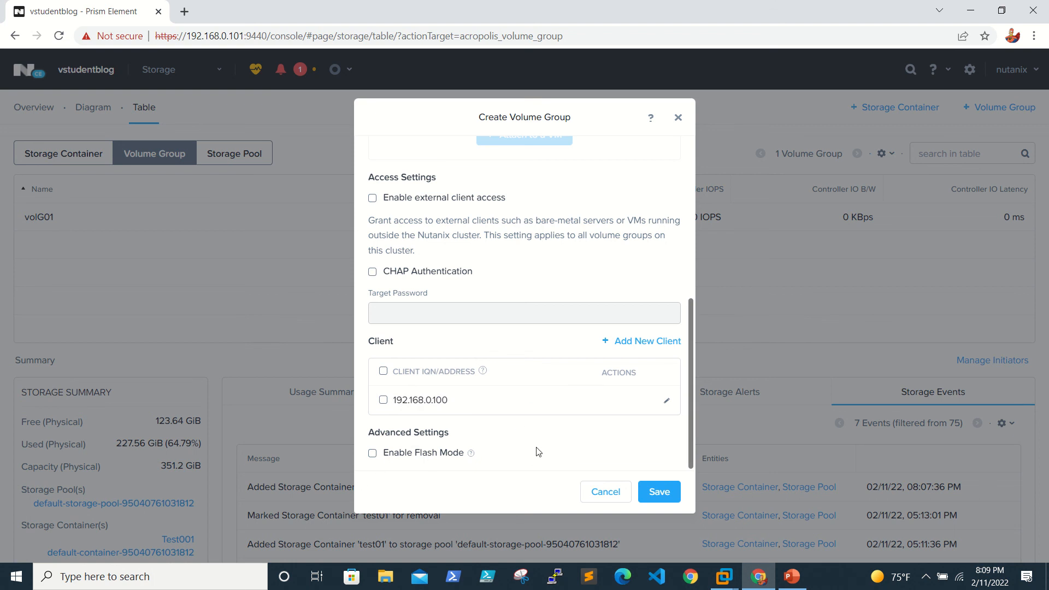
mouse_move(581, 477)
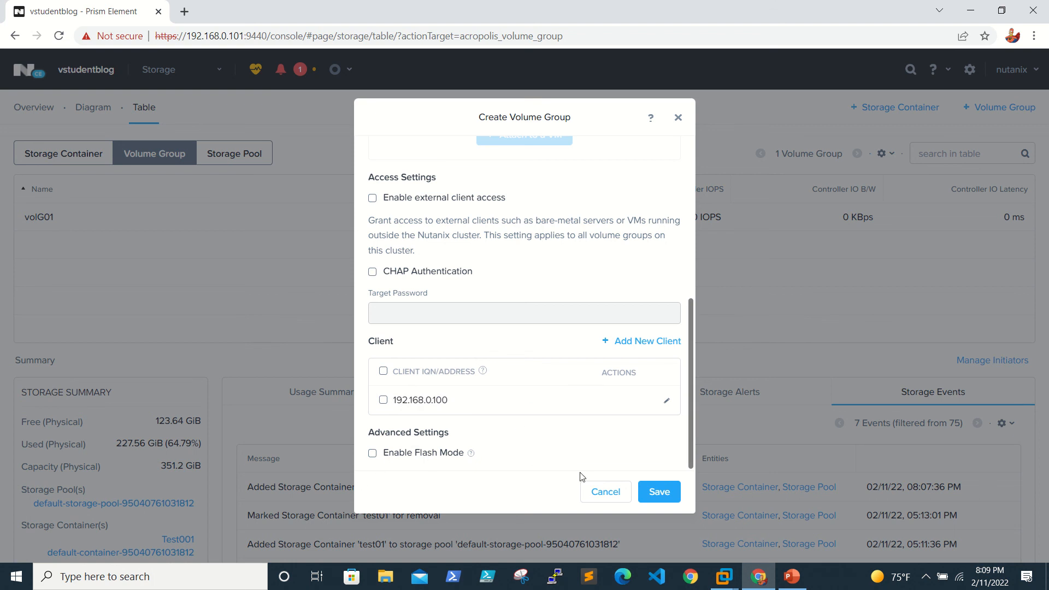
mouse_move(648, 523)
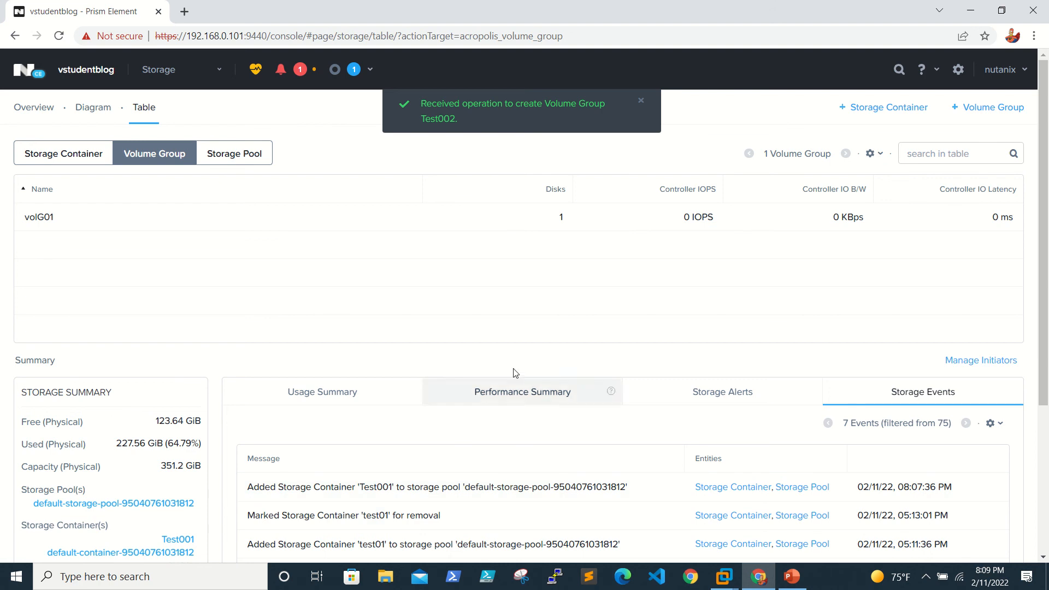
mouse_move(276, 232)
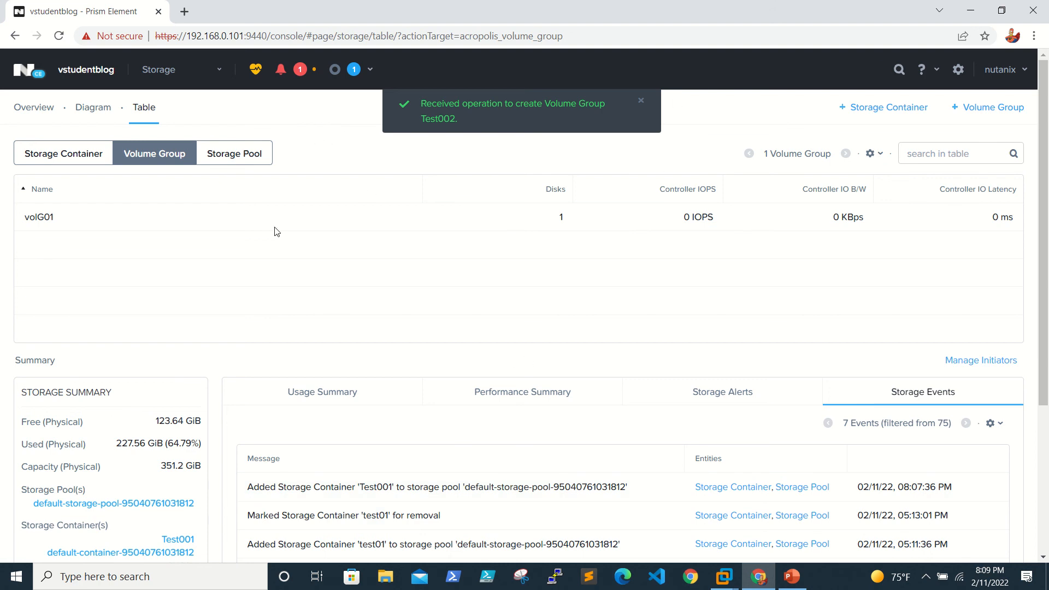
mouse_move(248, 110)
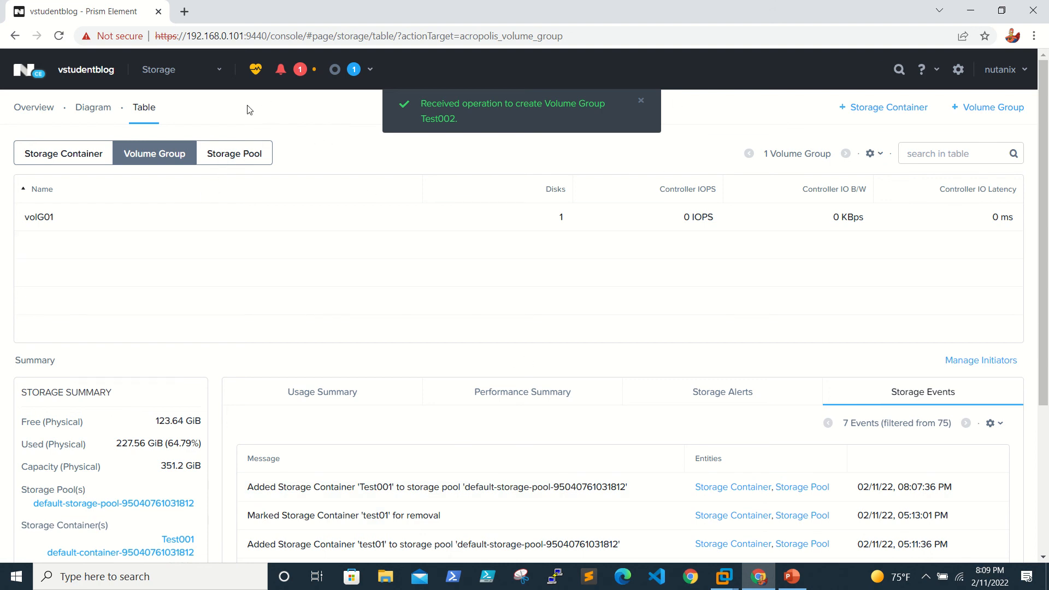
mouse_move(197, 137)
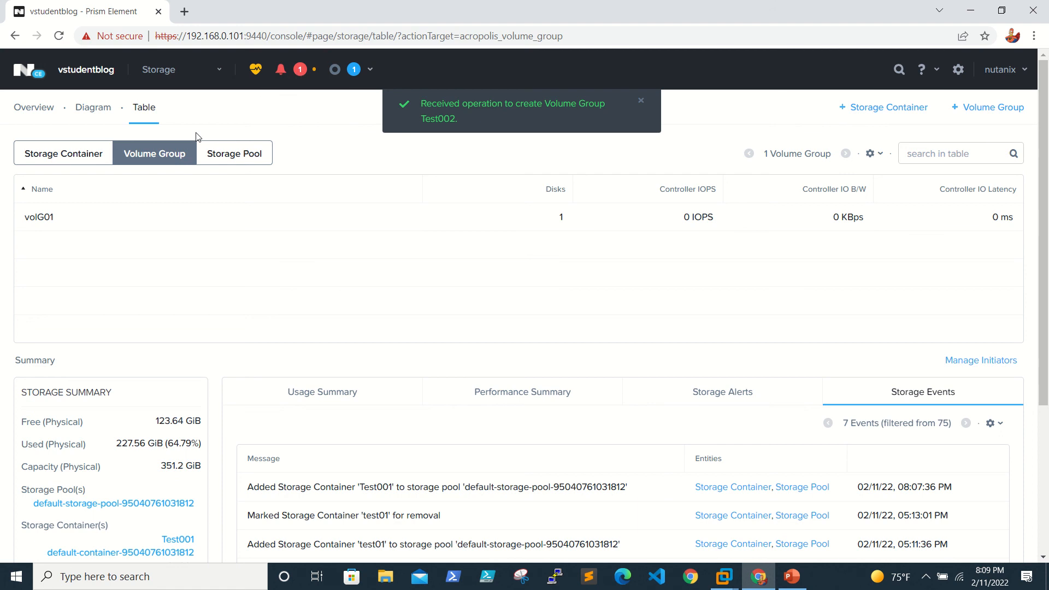
click(58, 36)
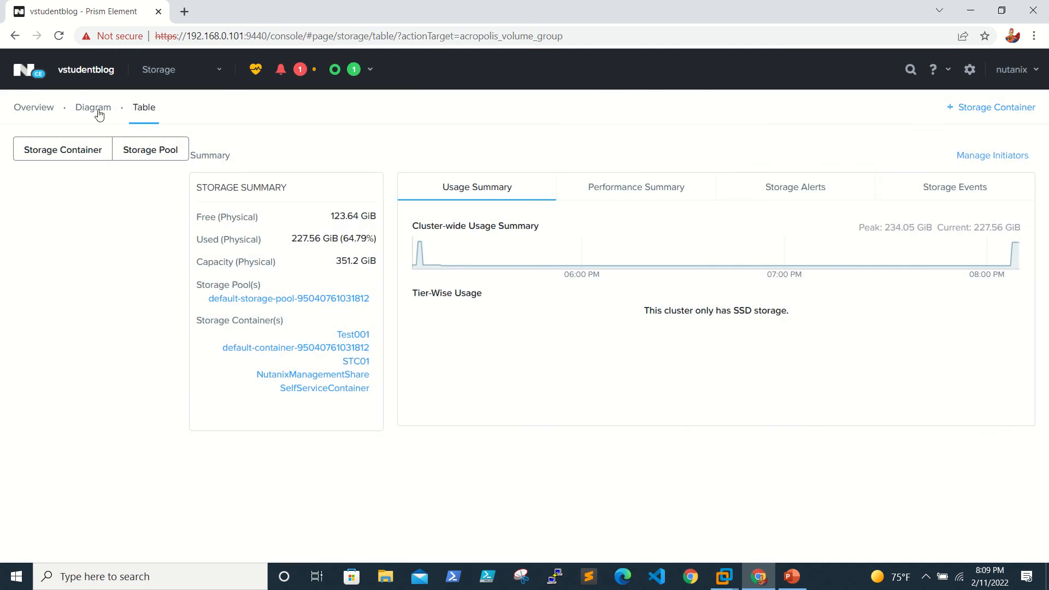
- Flip between Diagram and Table views to confirm Test001 shows 200 GiB capacity
click(92, 107)
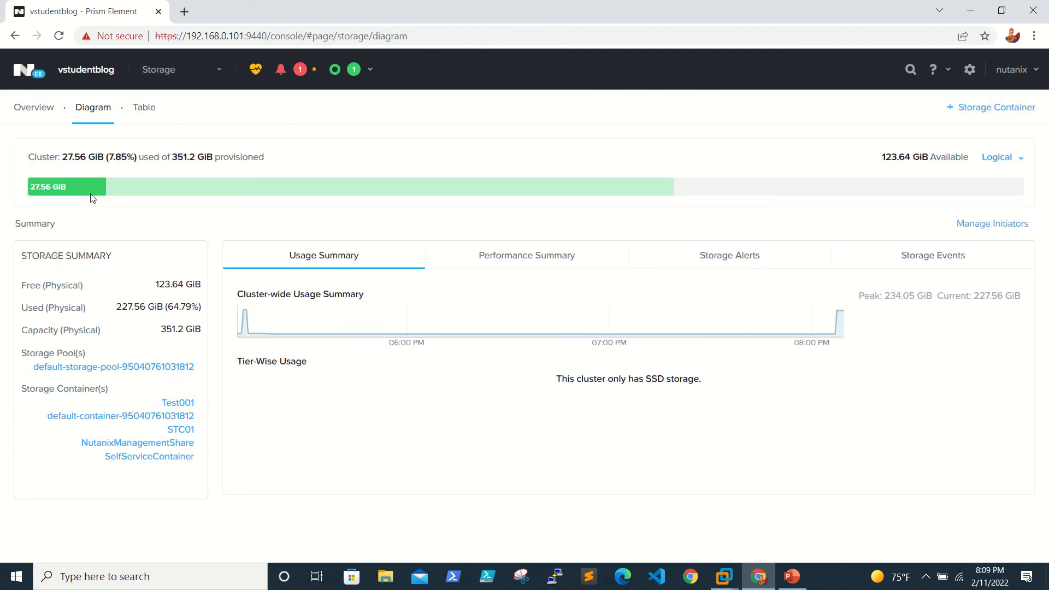
click(145, 107)
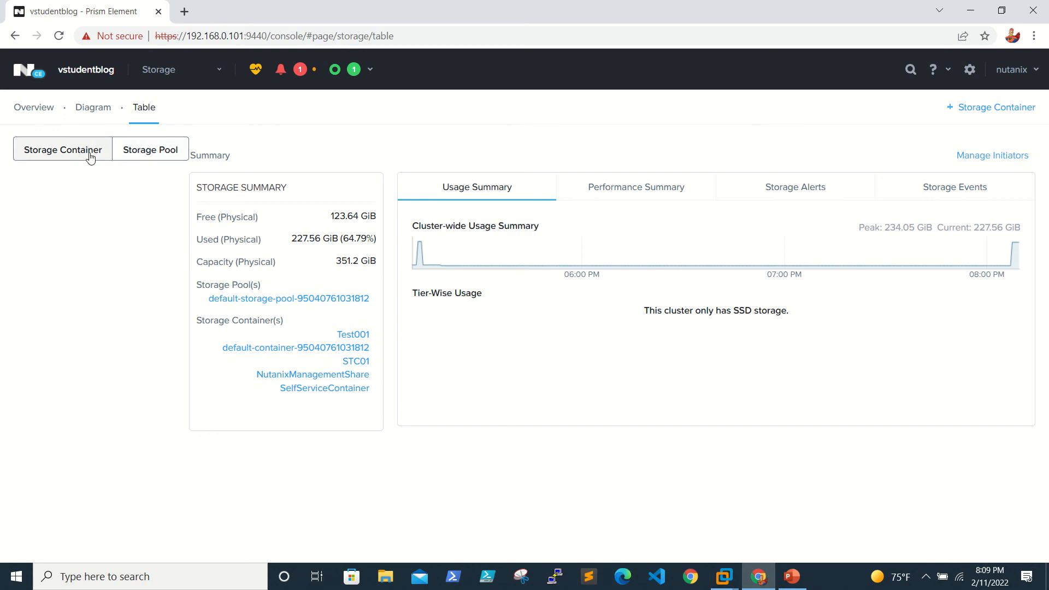
click(93, 107)
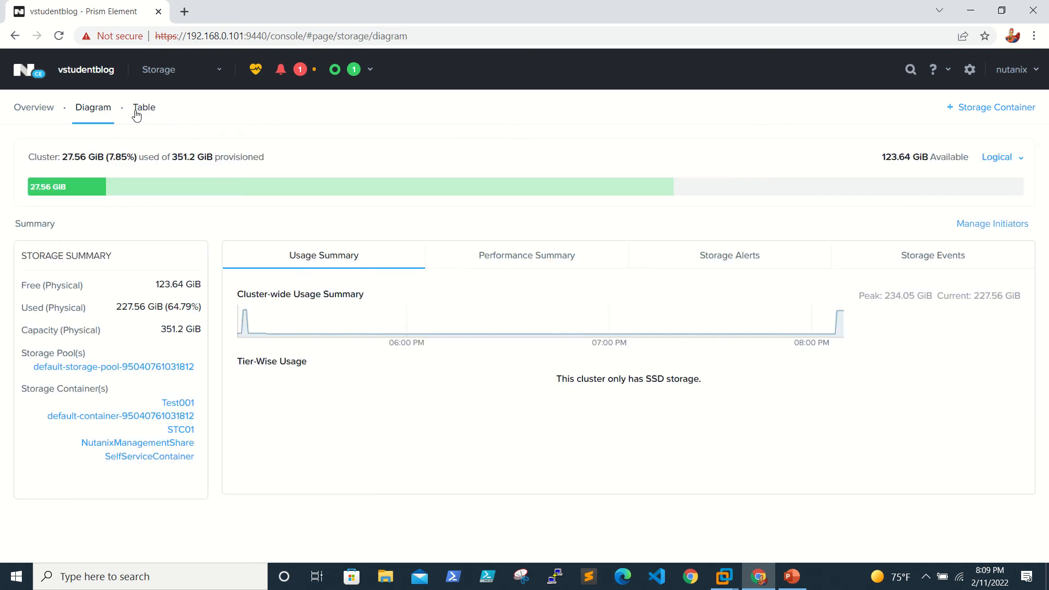
click(145, 107)
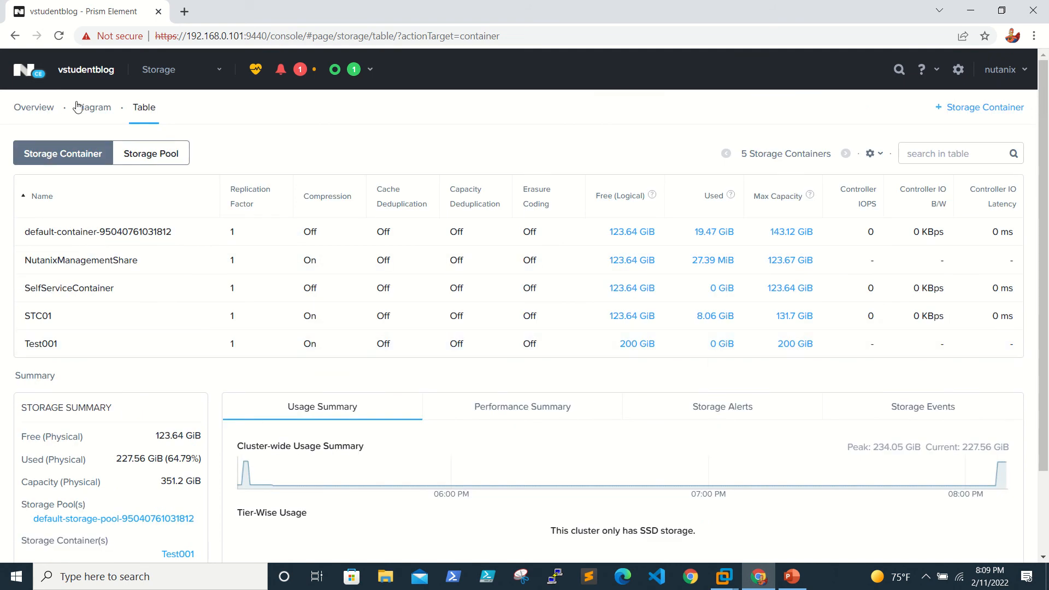
click(93, 107)
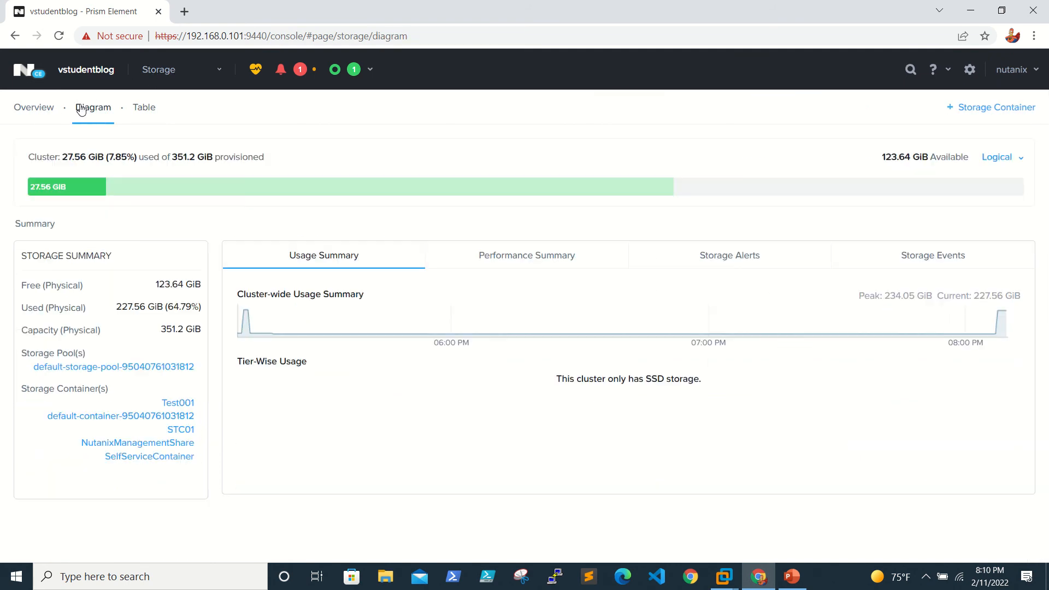
click(34, 107)
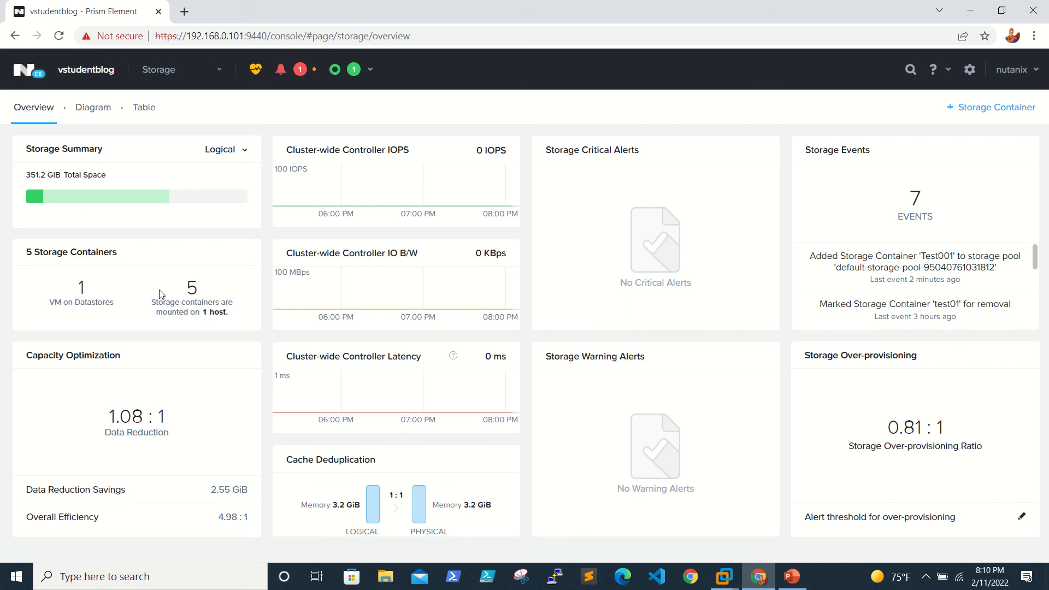
mouse_move(88, 128)
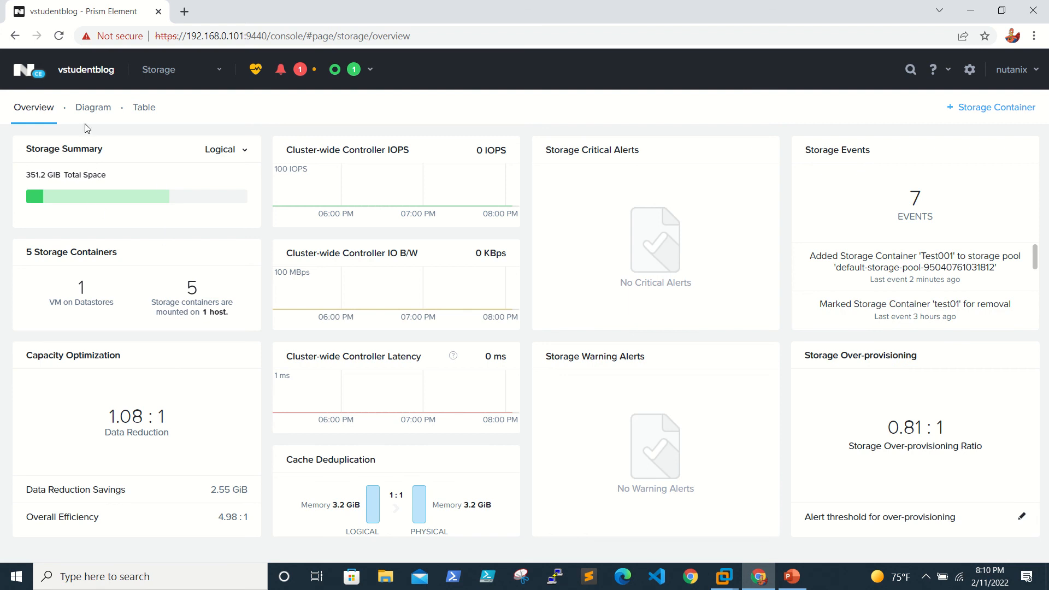
- Review the Storage Container table once more and finish on the Overview dashboard
click(93, 107)
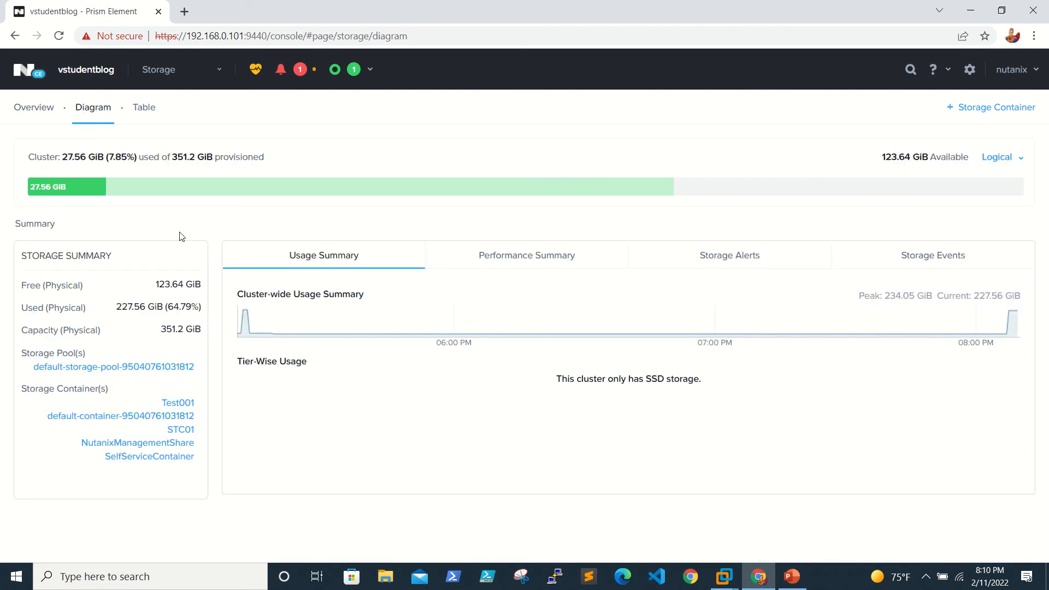
click(144, 107)
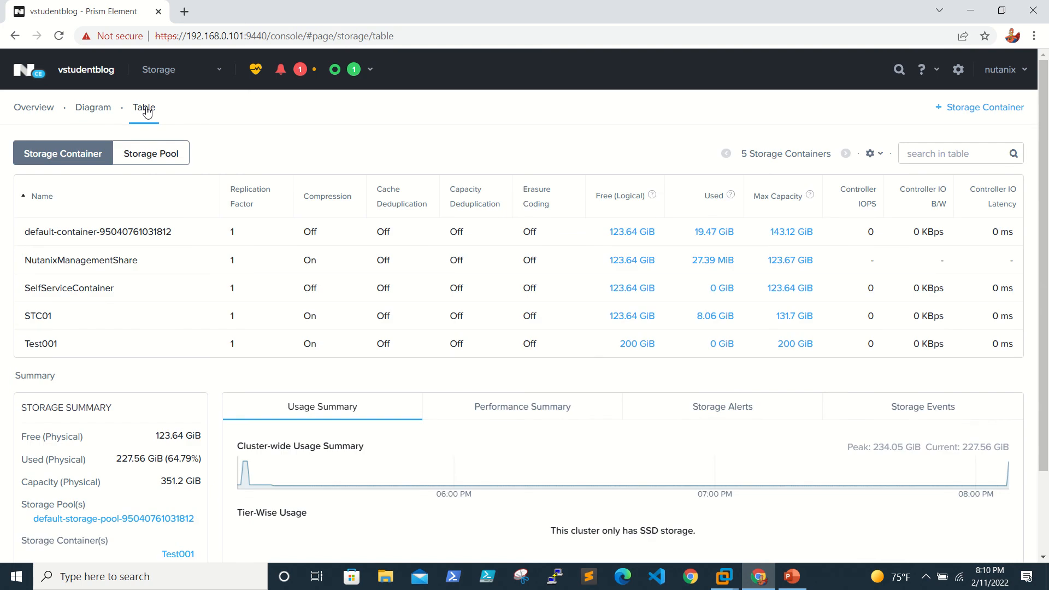
scroll(down, 3)
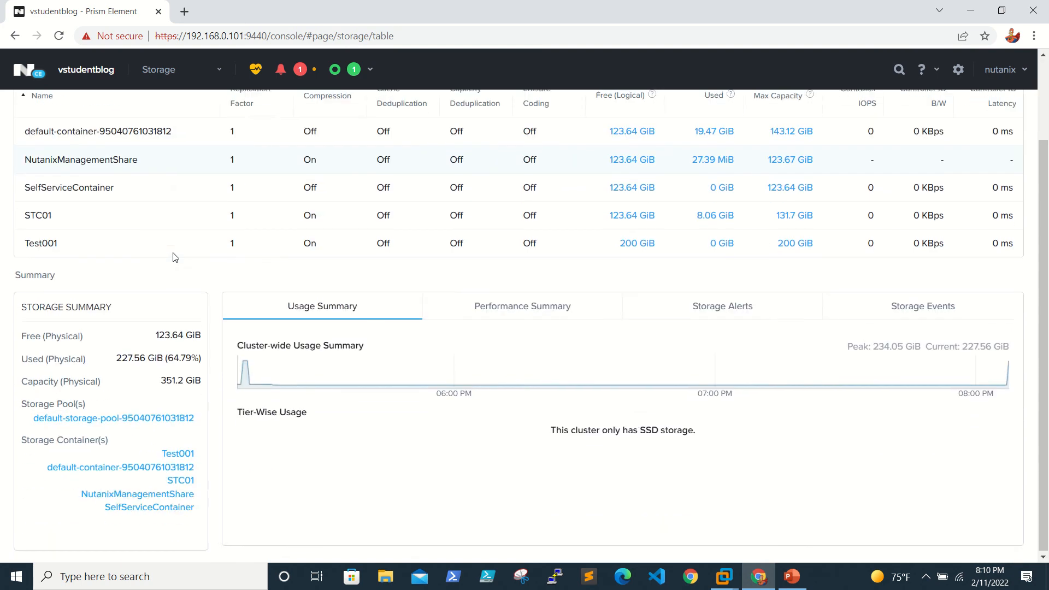
scroll(up, 3)
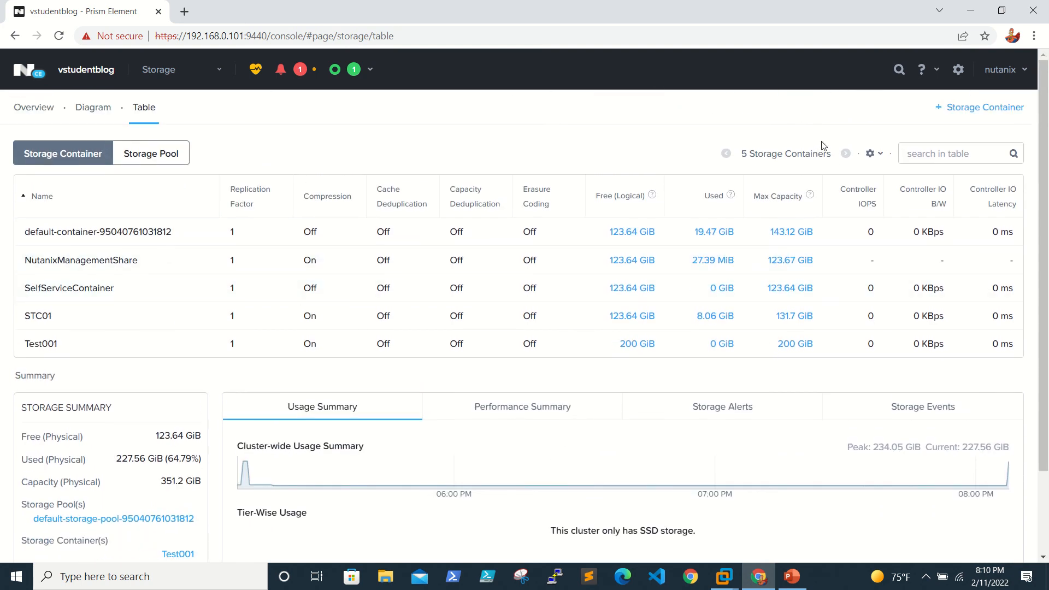
mouse_move(34, 107)
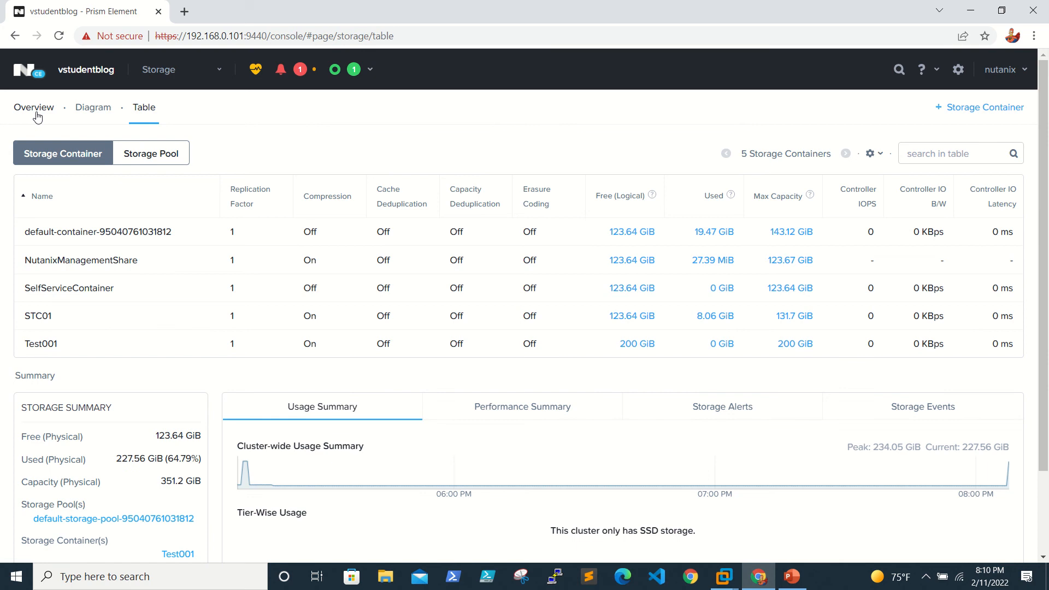
click(34, 107)
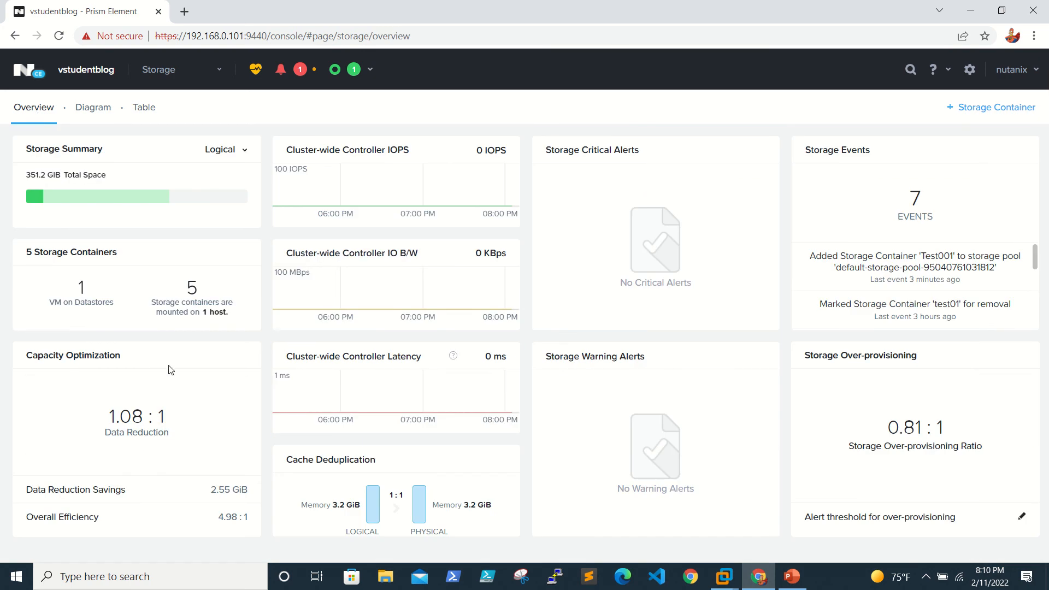
mouse_move(306, 260)
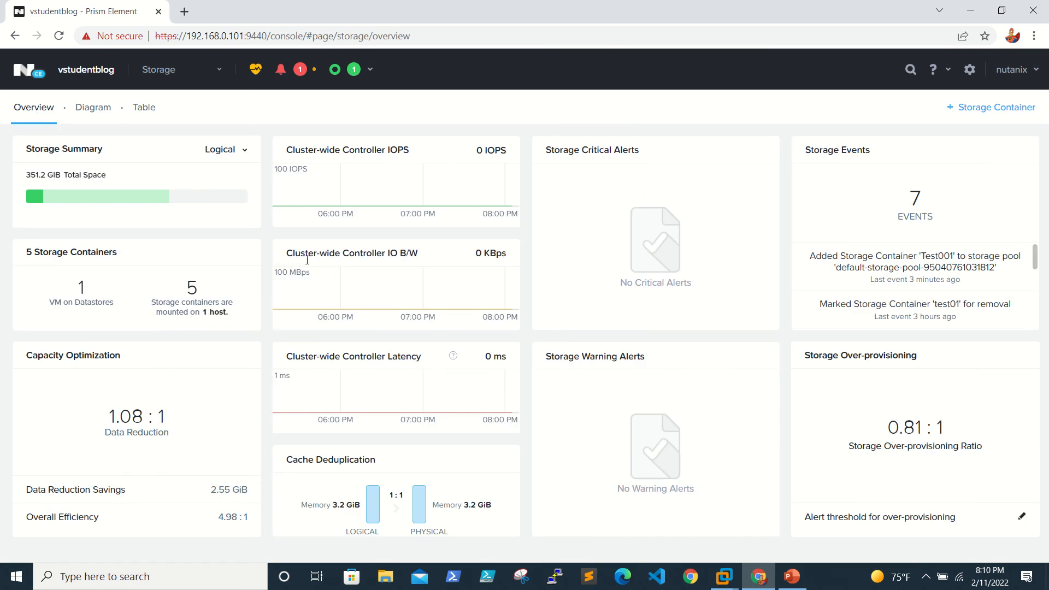
mouse_move(470, 206)
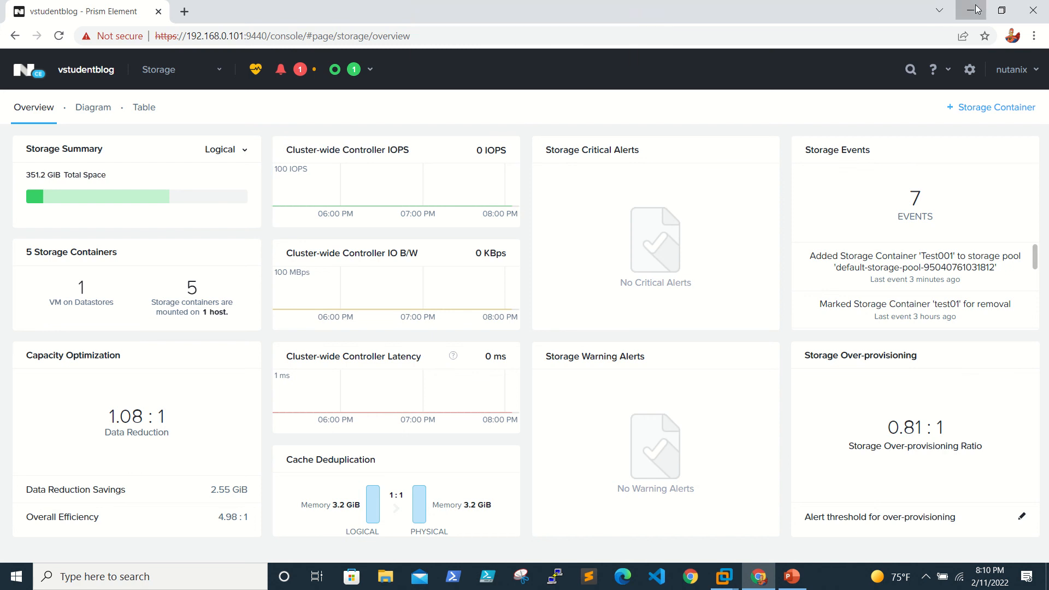
- Minimize the Chrome window so the desktop with the vStudentBlog logo shows
click(975, 10)
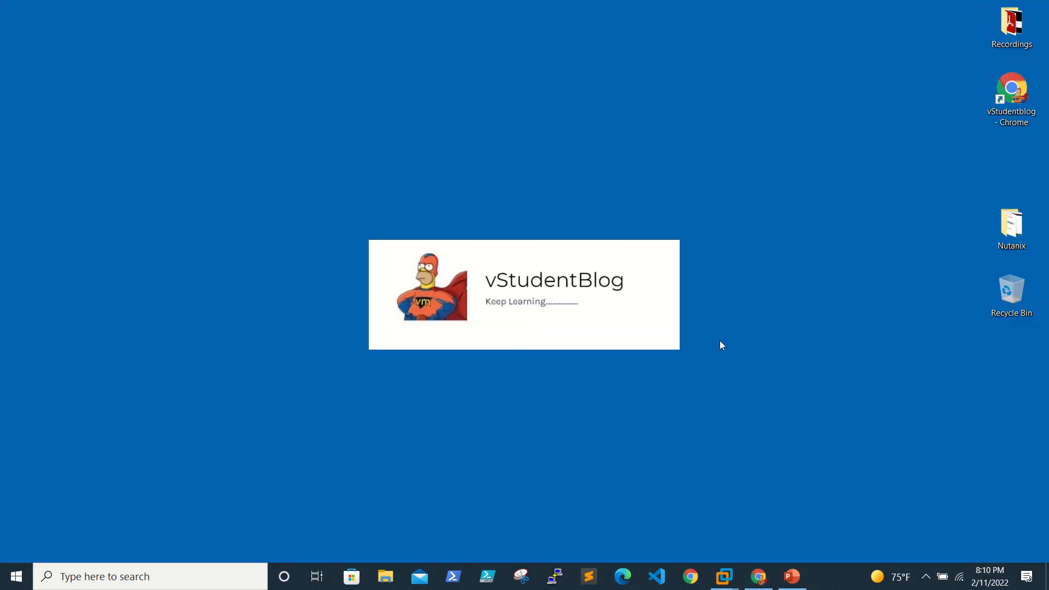
mouse_move(642, 209)
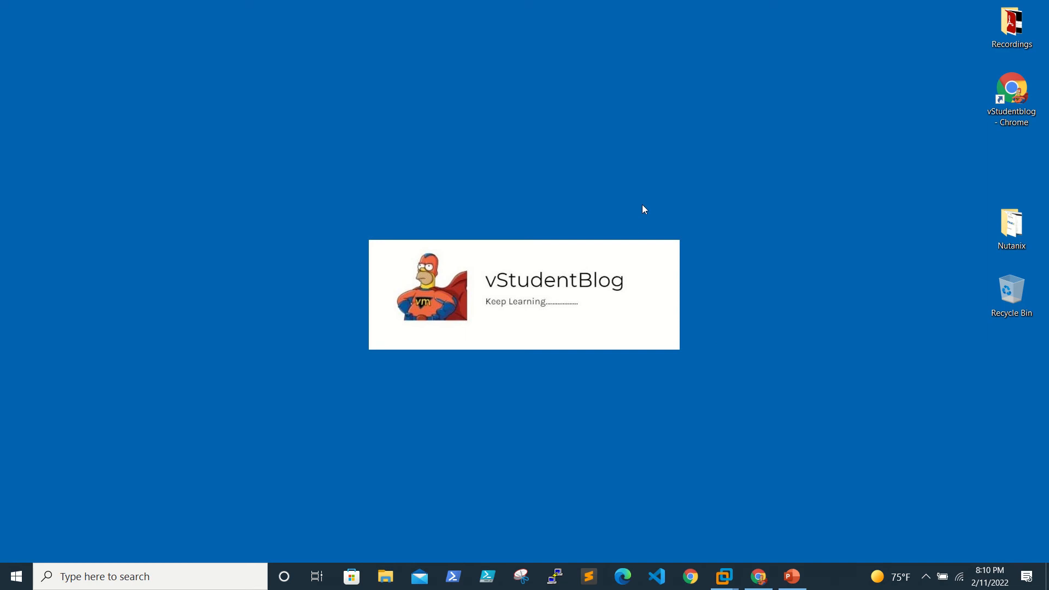